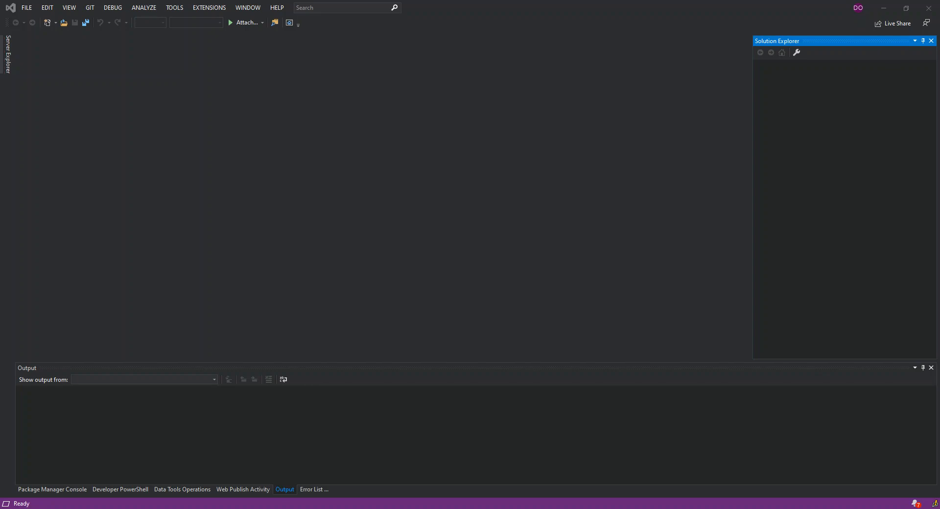
{"action": "mouse_move", "coordinate": [875, 130]}
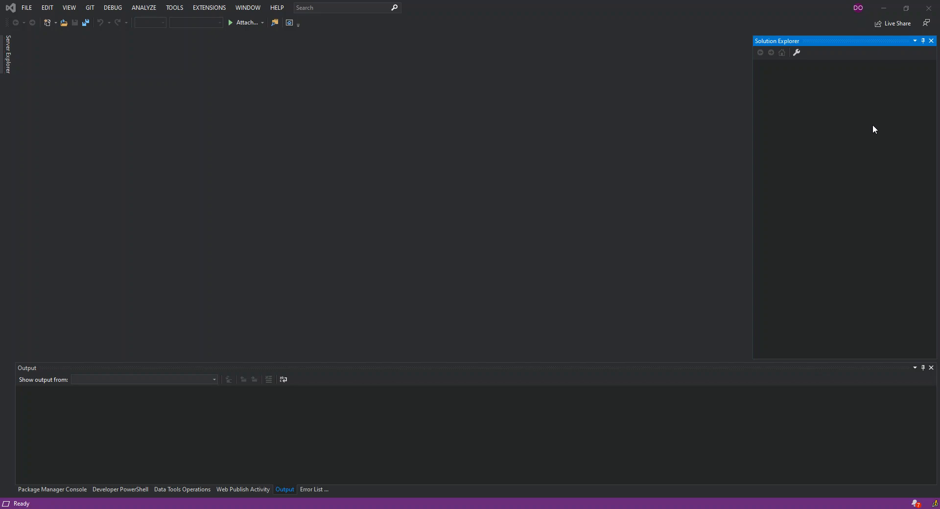
{"action": "mouse_move", "coordinate": [26, 7]}
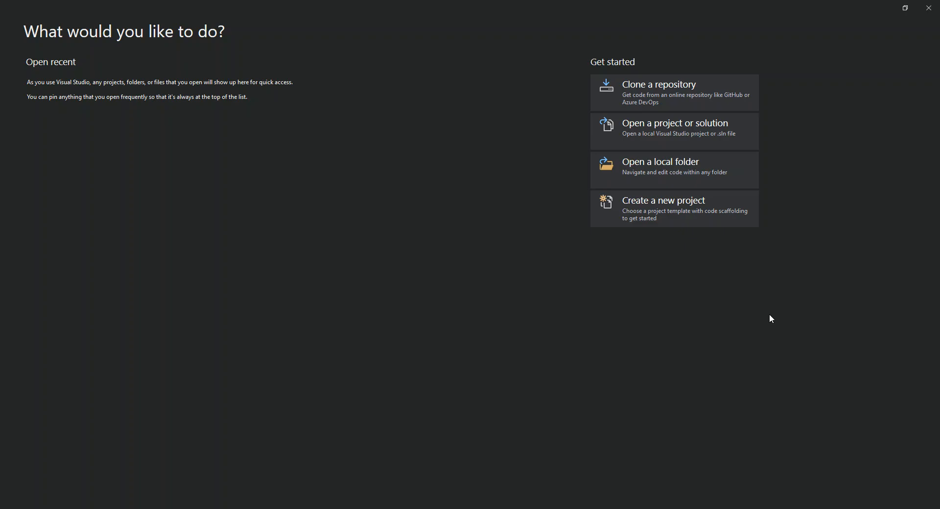
Create a C# Console App (.NET Core) project keeping the default name ConsoleApp3
{"action": "left_click", "coordinate": [664, 209]}
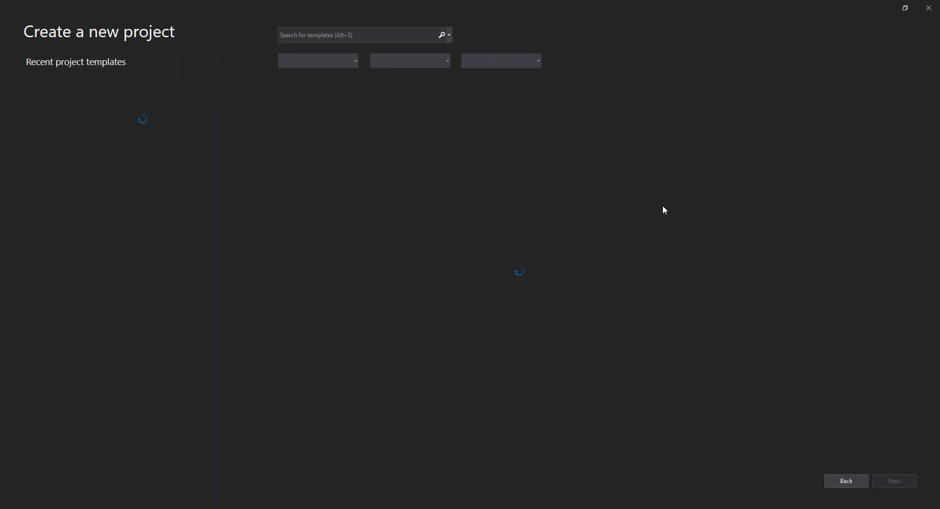
{"action": "mouse_move", "coordinate": [656, 212]}
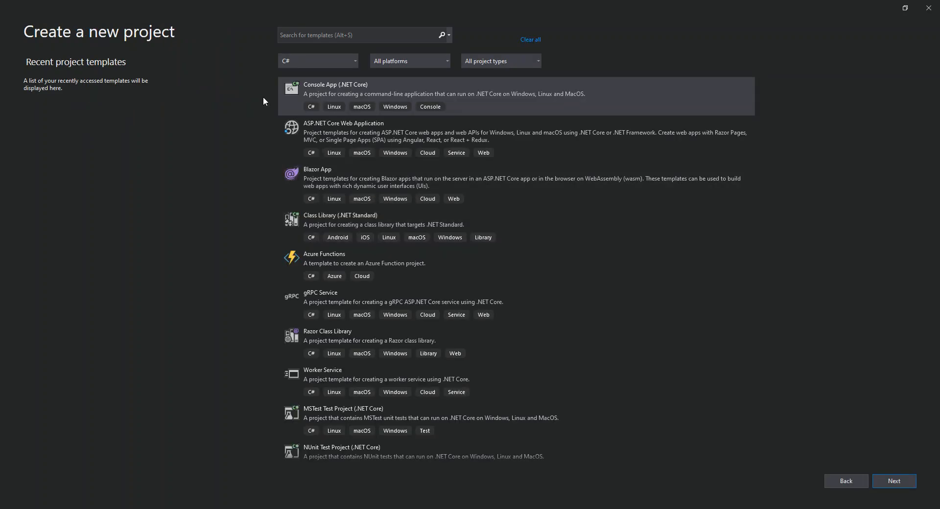
{"action": "left_click", "coordinate": [420, 95]}
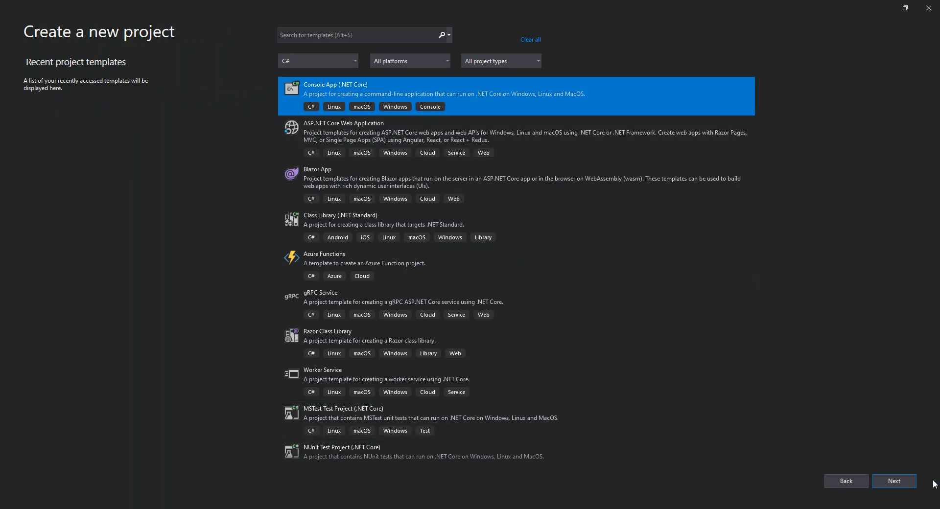
{"action": "left_click", "coordinate": [894, 481]}
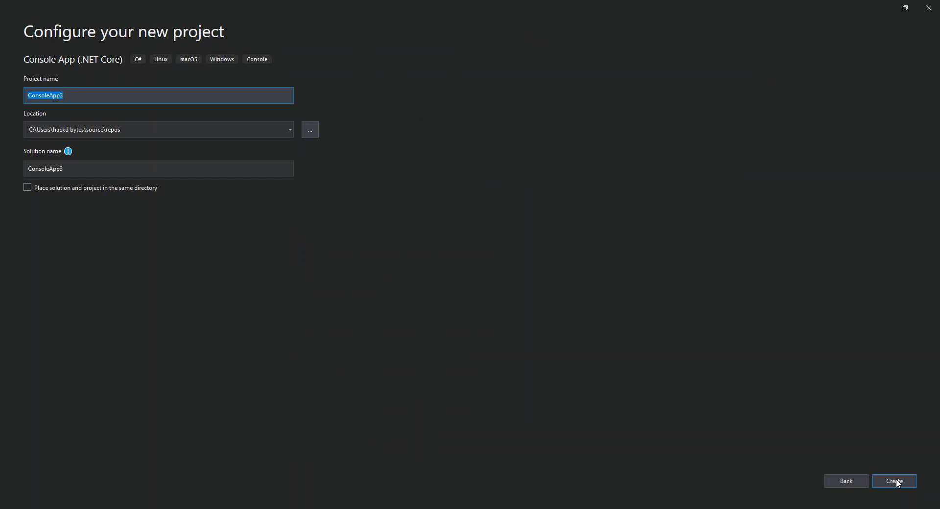
{"action": "left_click", "coordinate": [894, 481]}
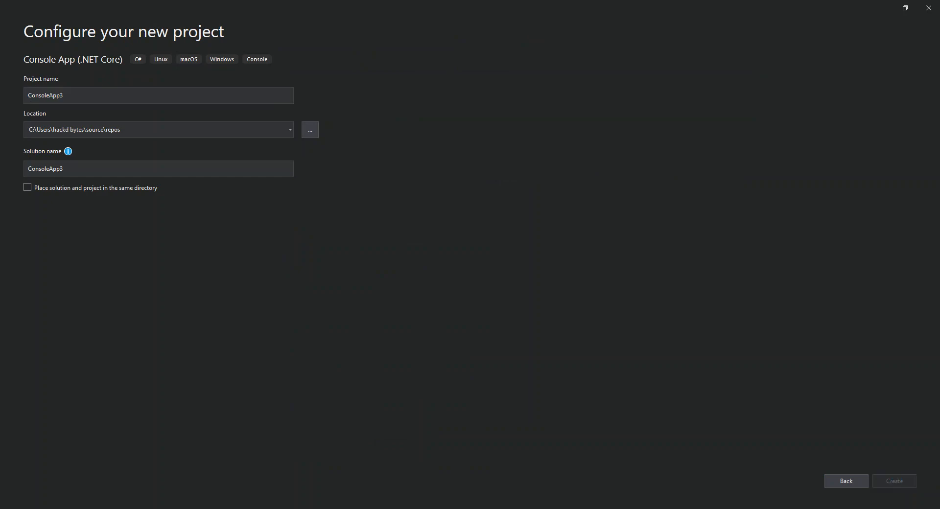
{"action": "left_click", "coordinate": [893, 481]}
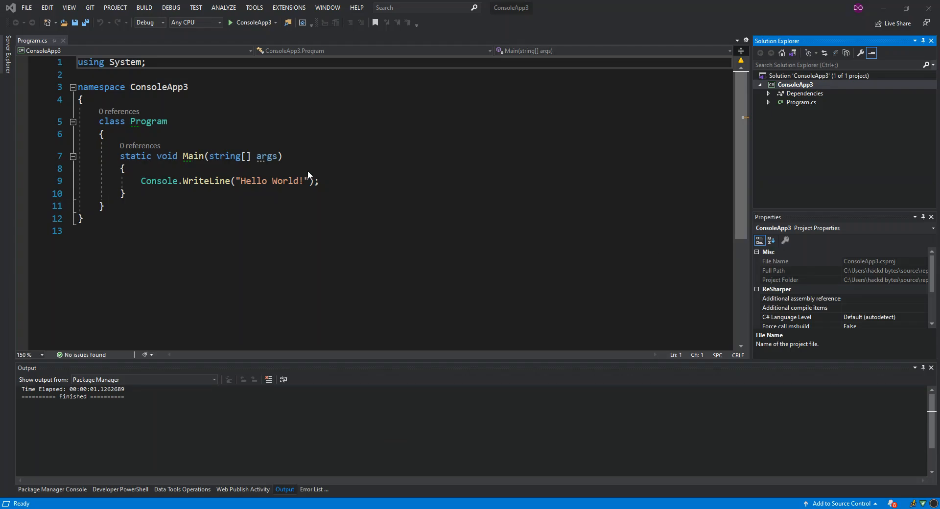
Below Main, declare public static string GetUserName()
{"action": "left_click", "coordinate": [126, 194]}
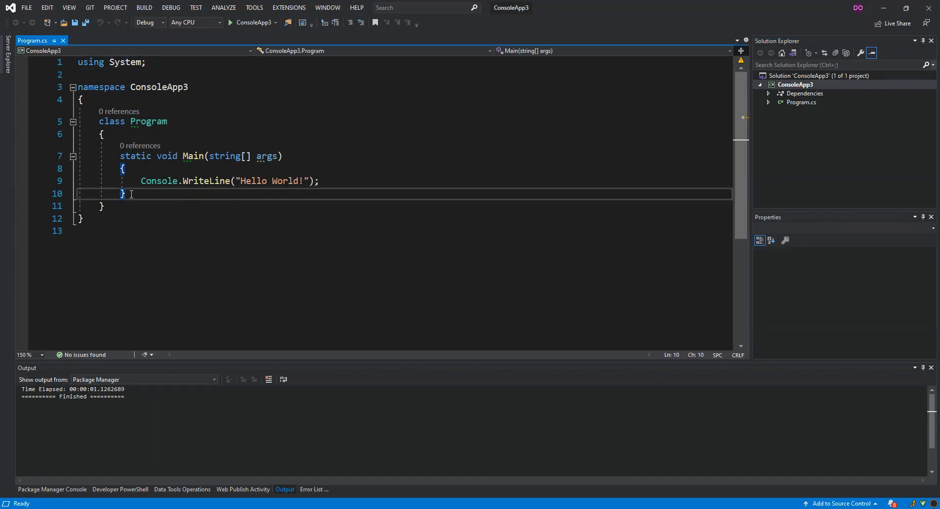
{"action": "key", "text": "enter"}
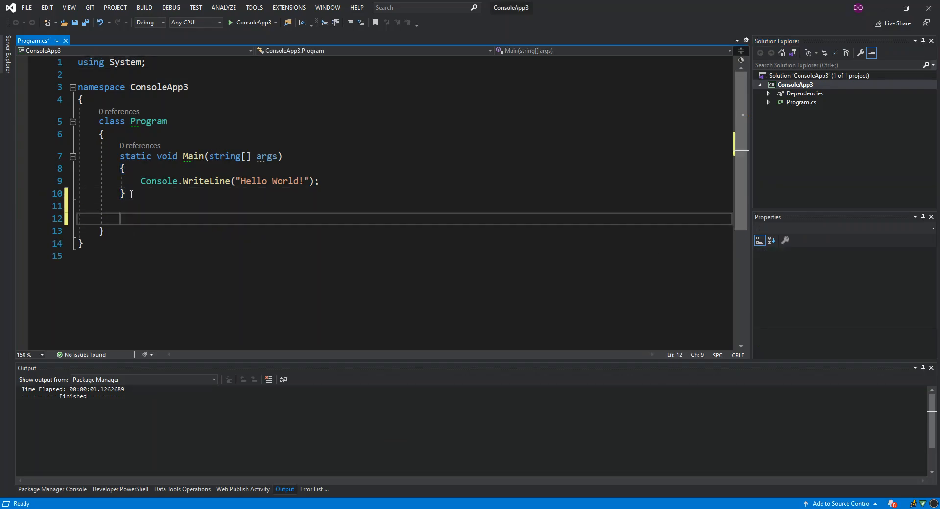
{"action": "type", "text": "pu"}
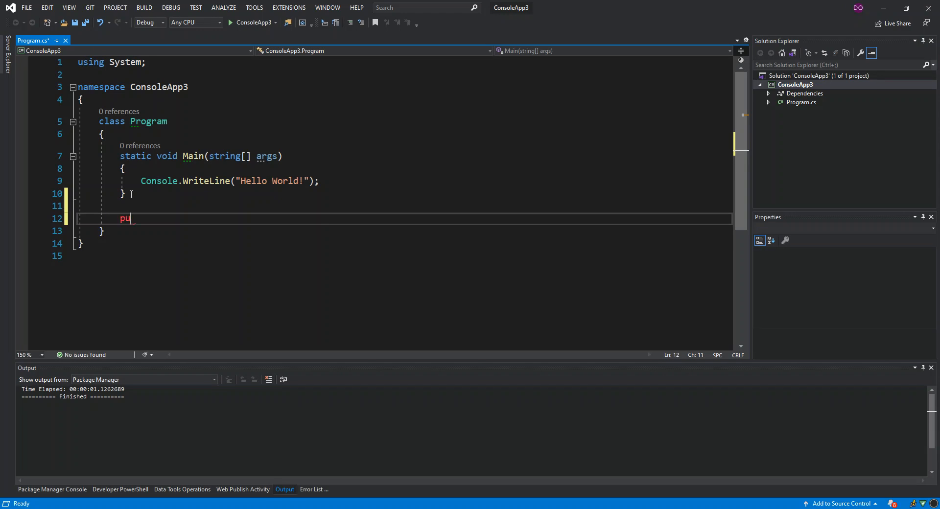
{"action": "type", "text": "blic"}
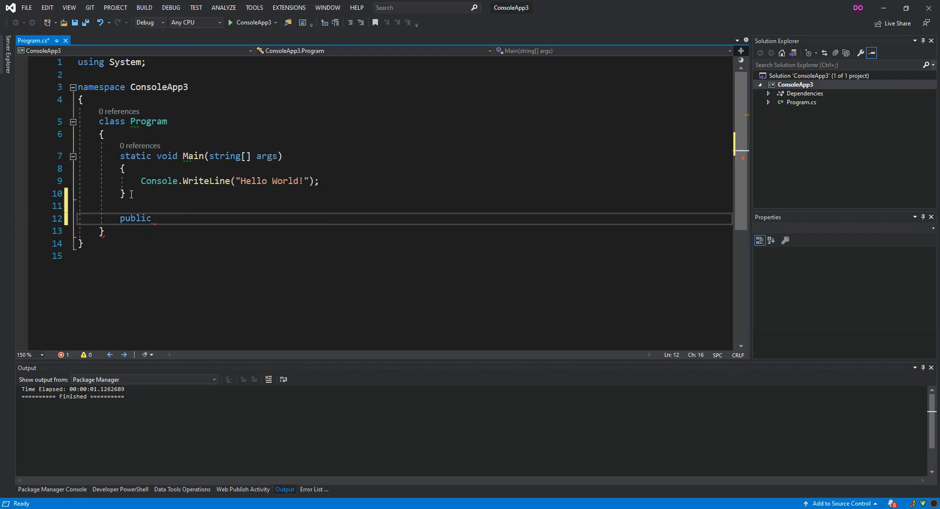
{"action": "type", "text": "sta"}
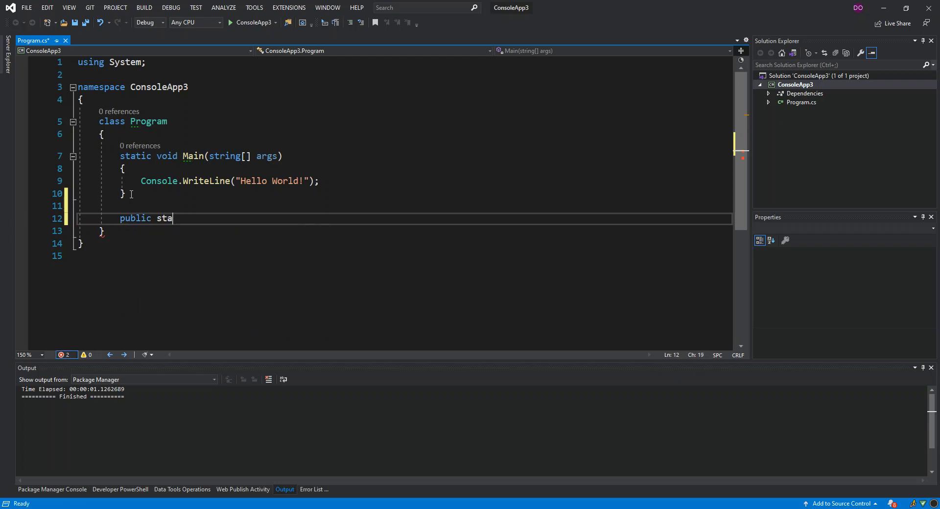
{"action": "type", "text": "tic"}
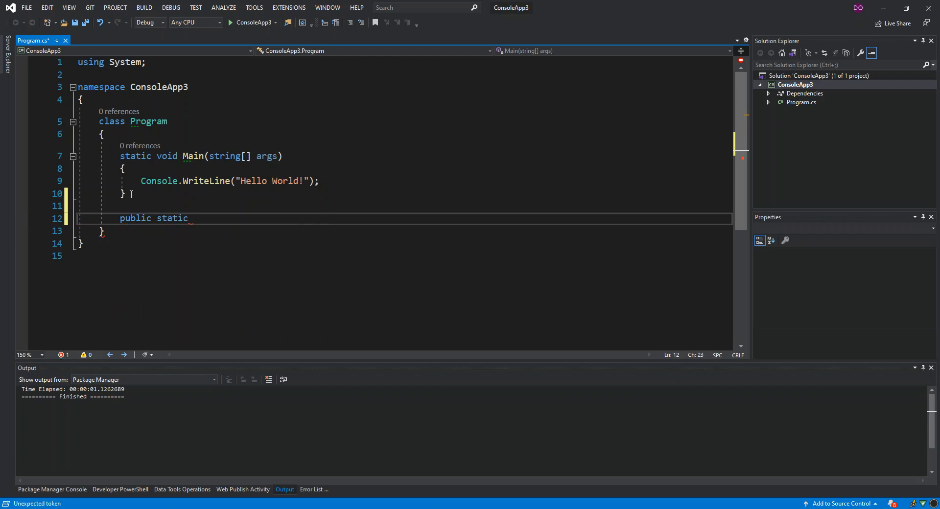
{"action": "type", "text": "GetUs"}
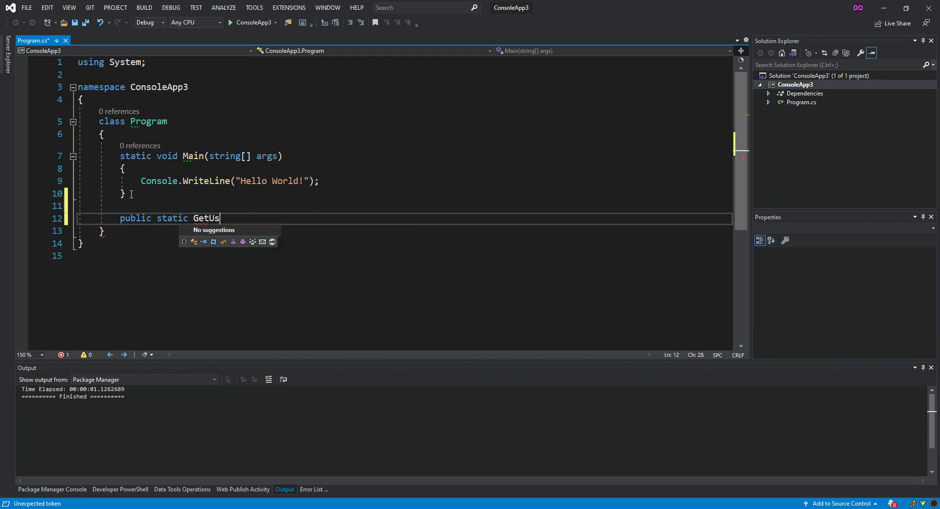
{"action": "type", "text": "erName"}
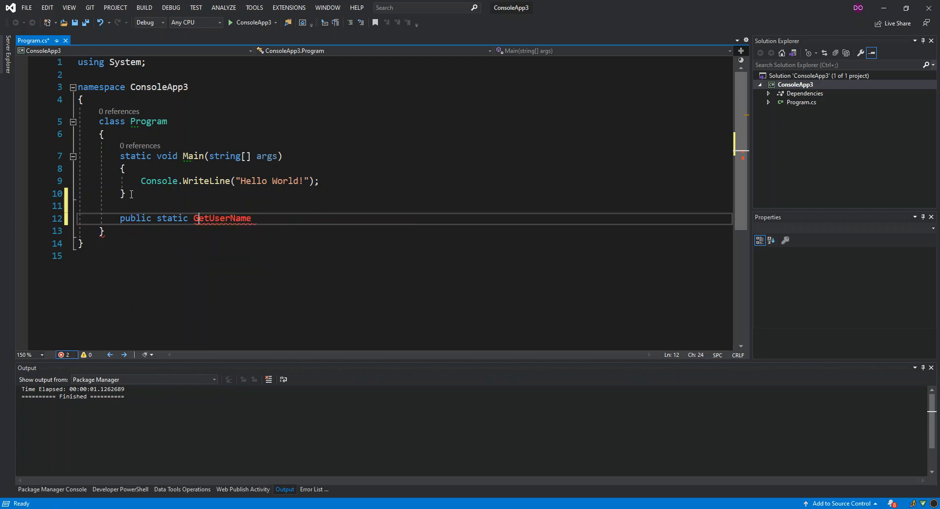
{"action": "type", "text": "string"}
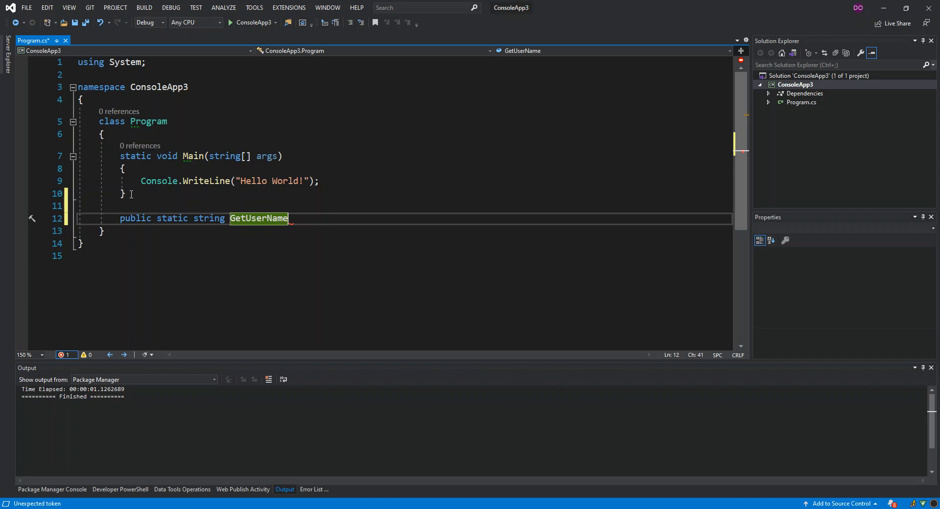
{"action": "left_click", "coordinate": [290, 218]}
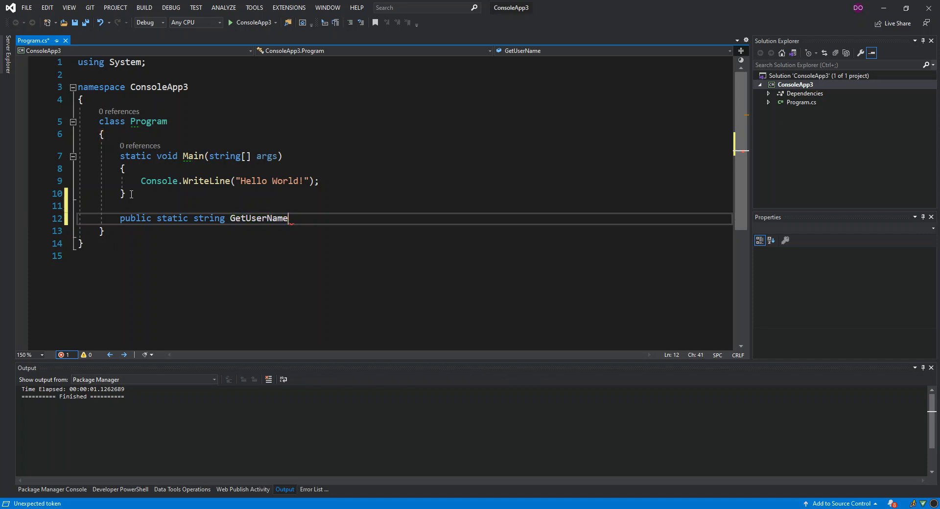
{"action": "type", "text": "()"}
{"action": "type", "text": "{"}
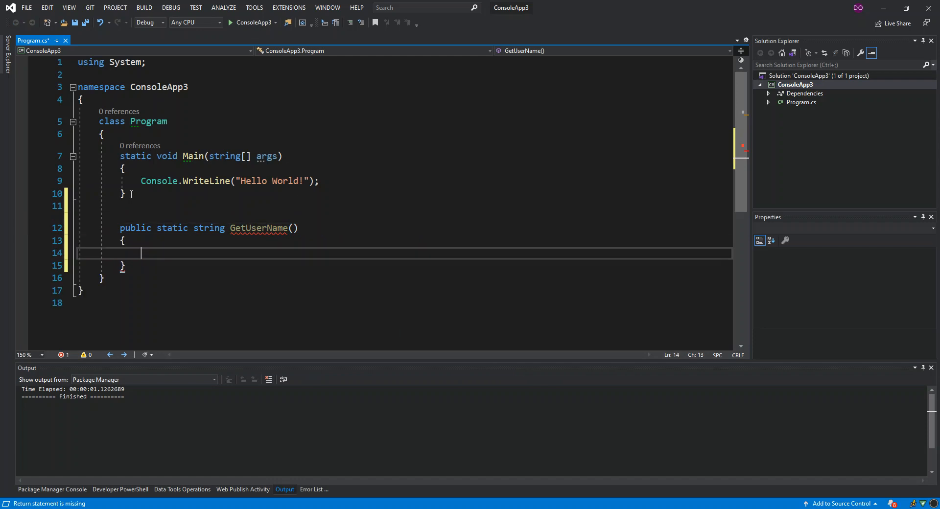
Make GetUserName return an empty string and start a second public static method
{"action": "type", "text": "return"}
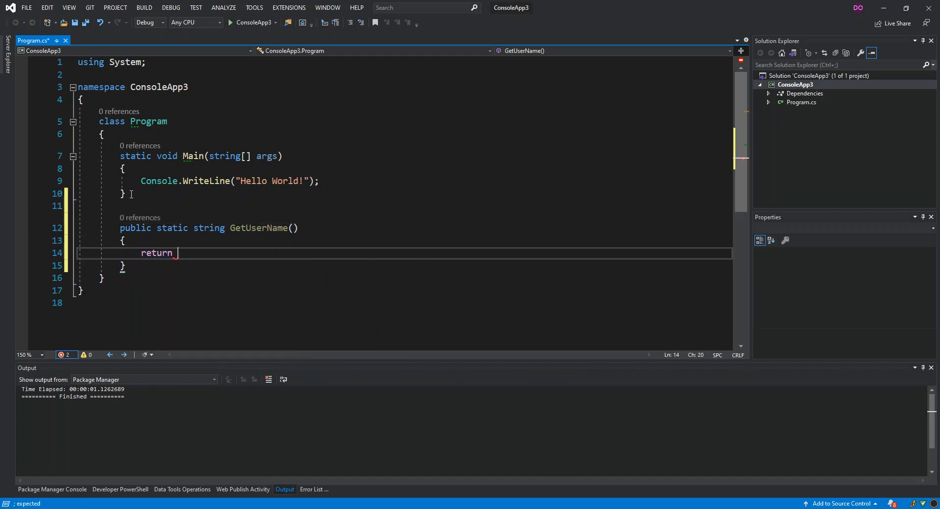
{"action": "type", "text": "\"\""}
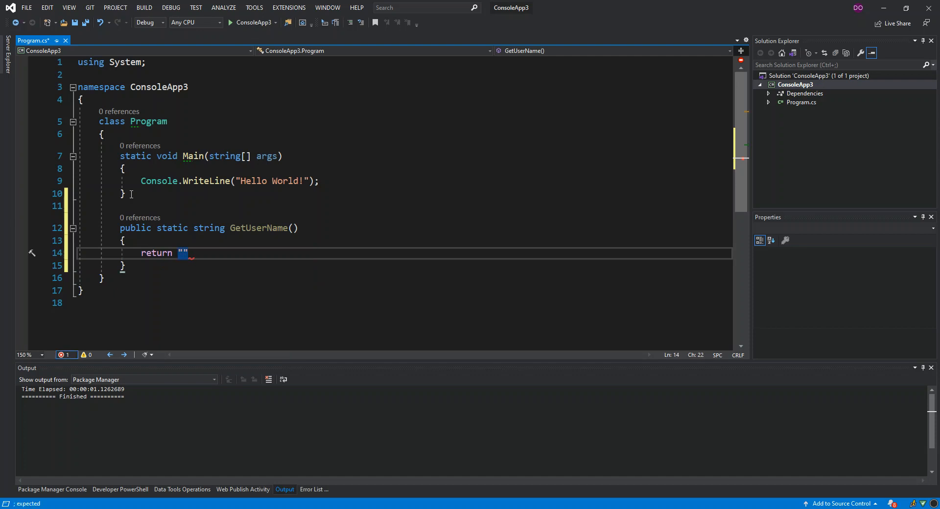
{"action": "type", "text": ";"}
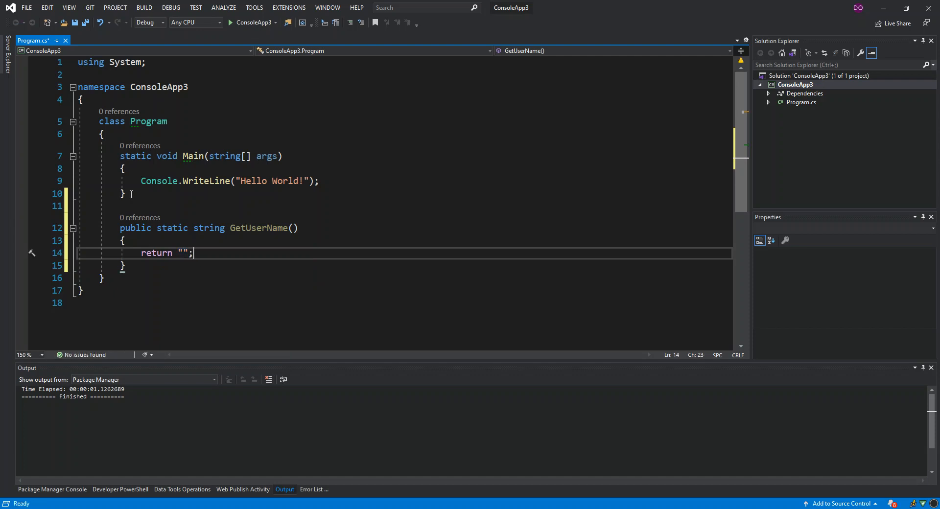
{"action": "key", "text": "enter"}
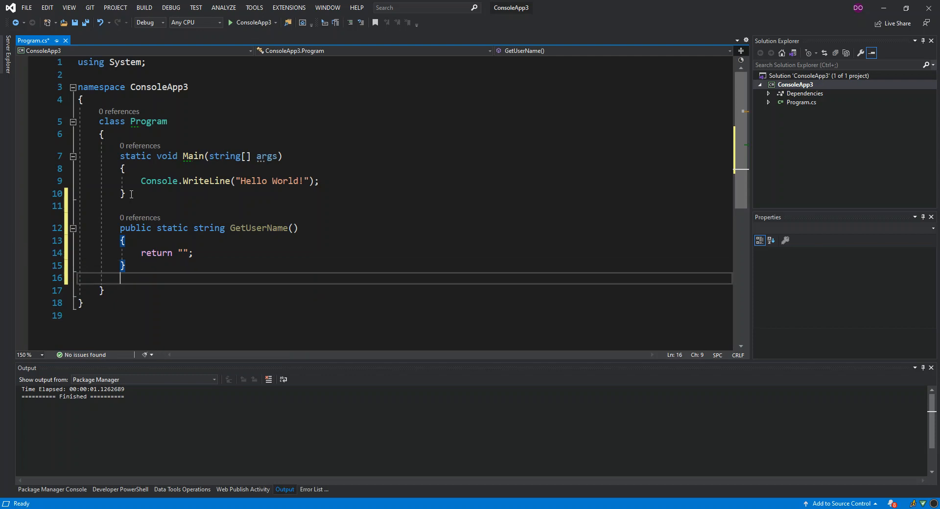
{"action": "type", "text": "public static string"}
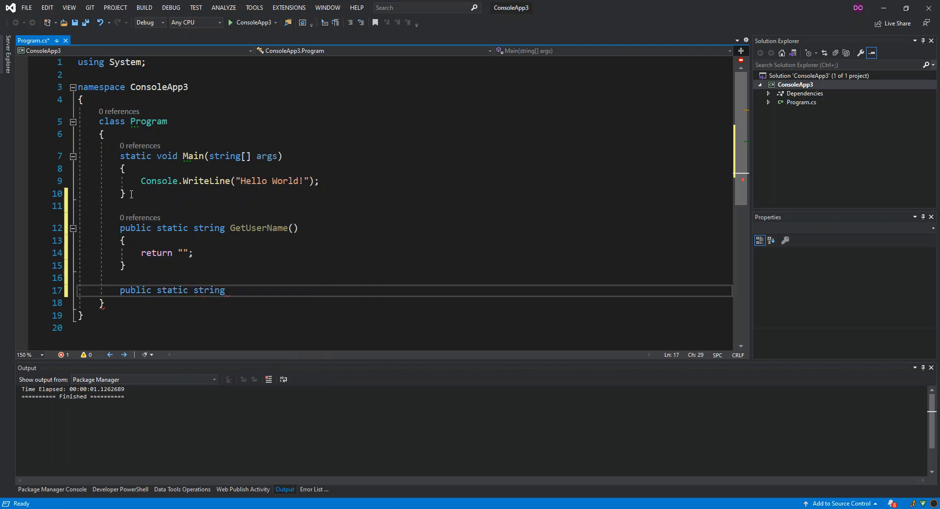
Complete the GetPassword() method so it returns an empty string
{"action": "type", "text": "GetP"}
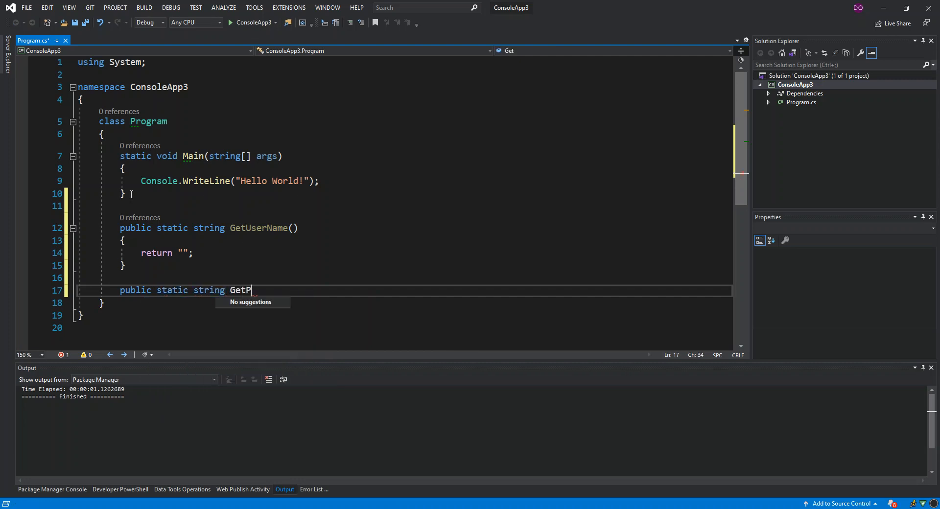
{"action": "type", "text": "assword"}
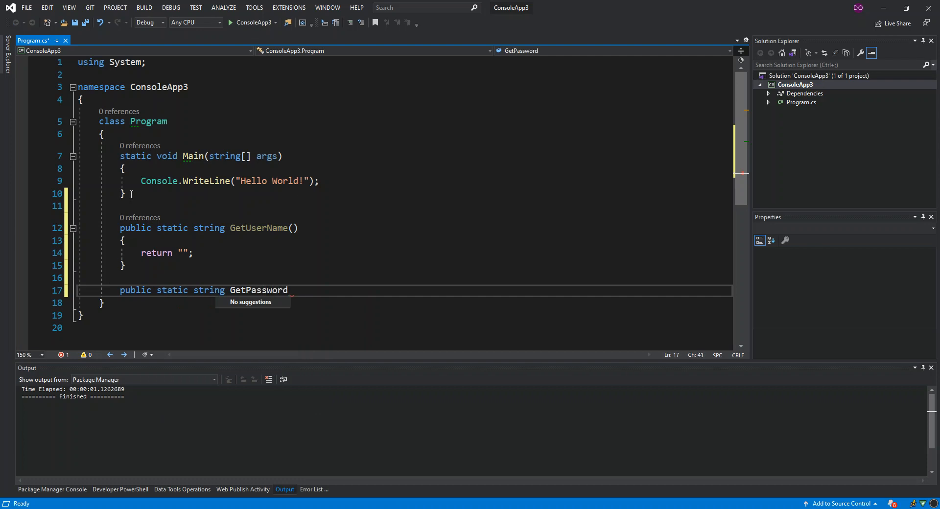
{"action": "type", "text": "()"}
{"action": "type", "text": "{"}
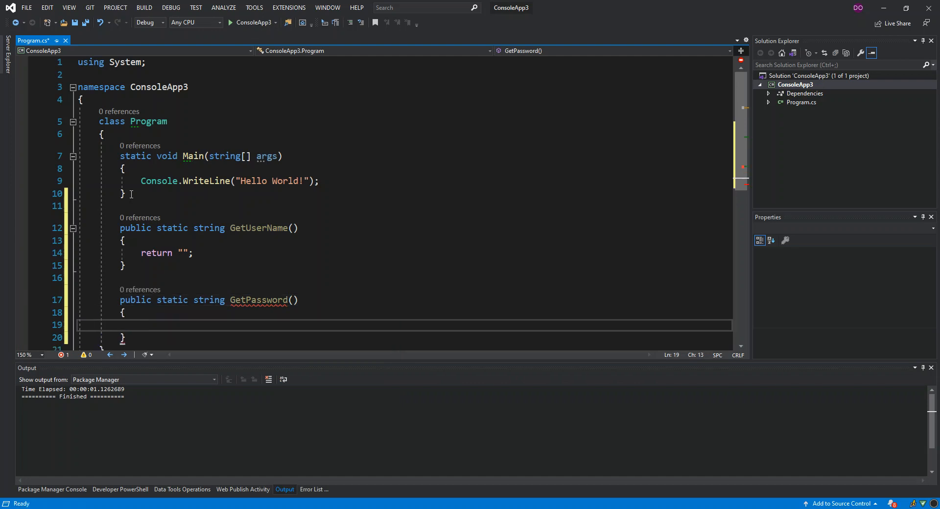
{"action": "type", "text": "return"}
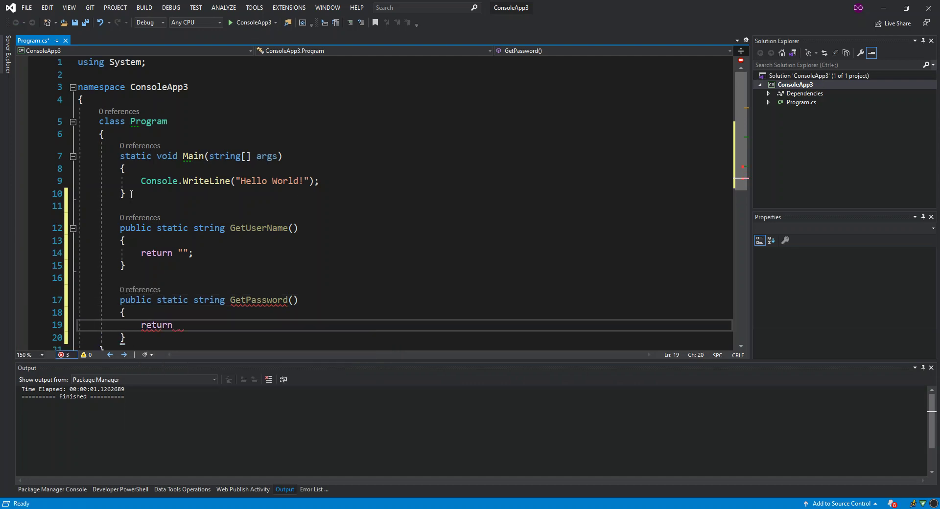
{"action": "type", "text": "\"\""}
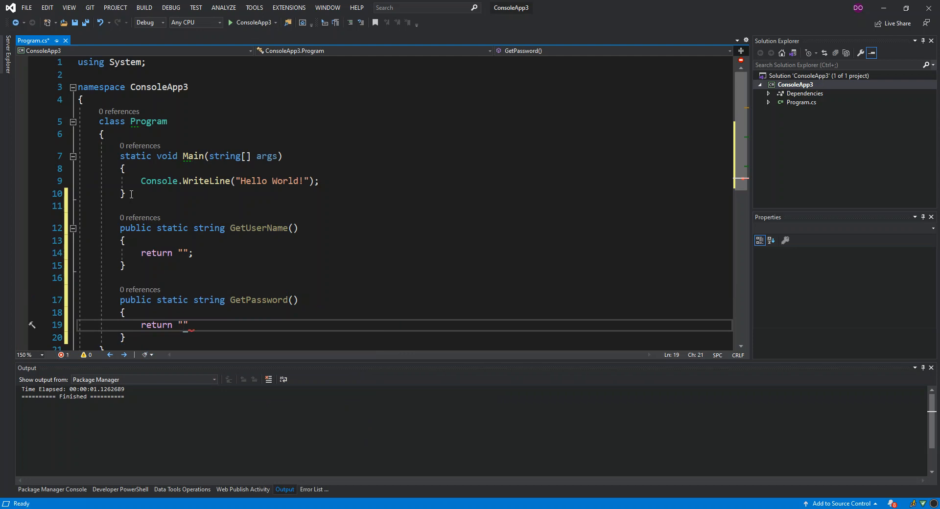
{"action": "type", "text": ";"}
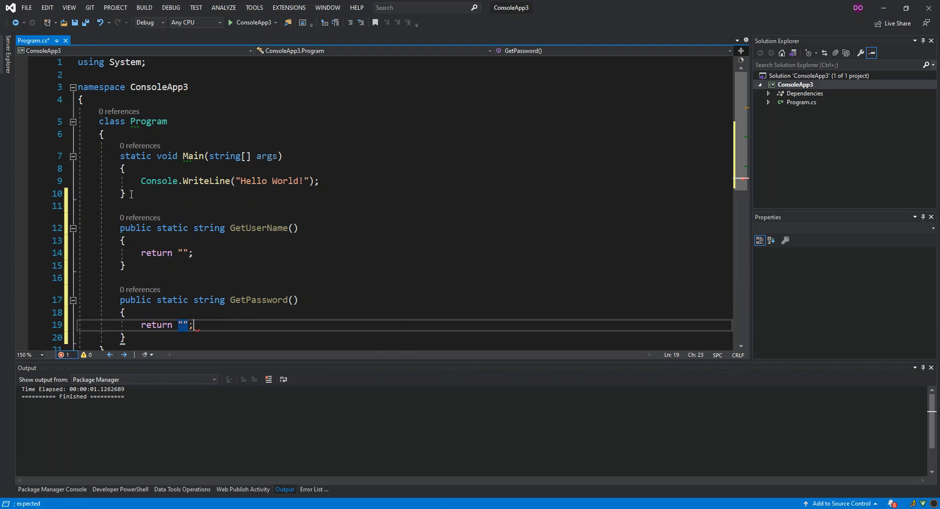
Collapse GetPassword and GetUserName so only their signatures show
{"action": "double_click", "coordinate": [156, 324]}
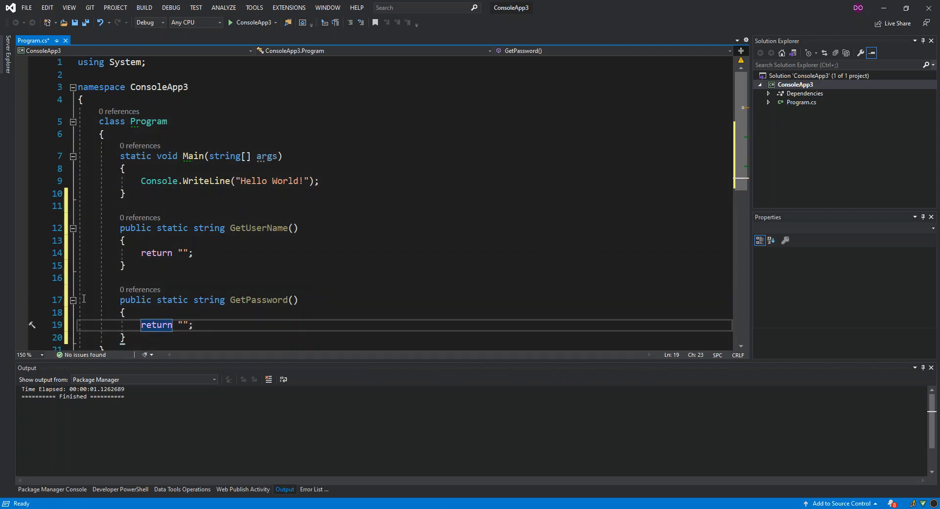
{"action": "left_click", "coordinate": [71, 300]}
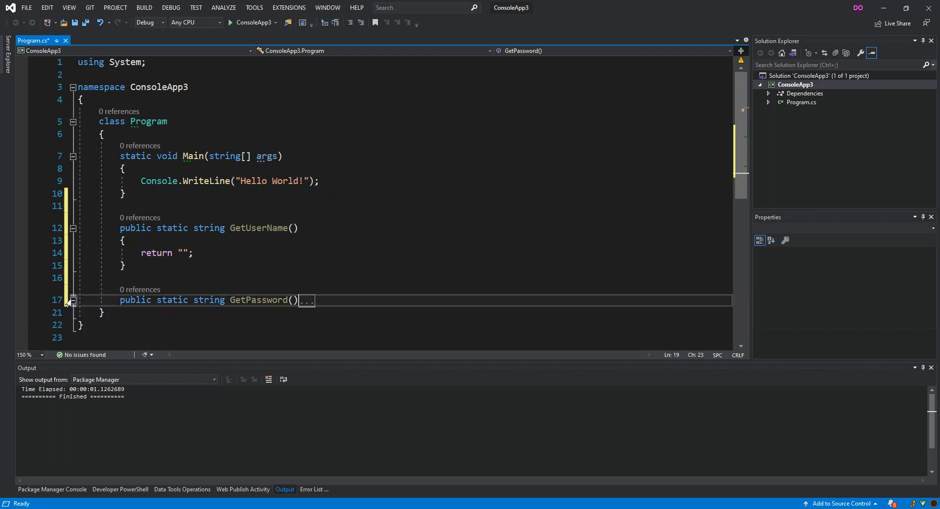
{"action": "left_click", "coordinate": [72, 300]}
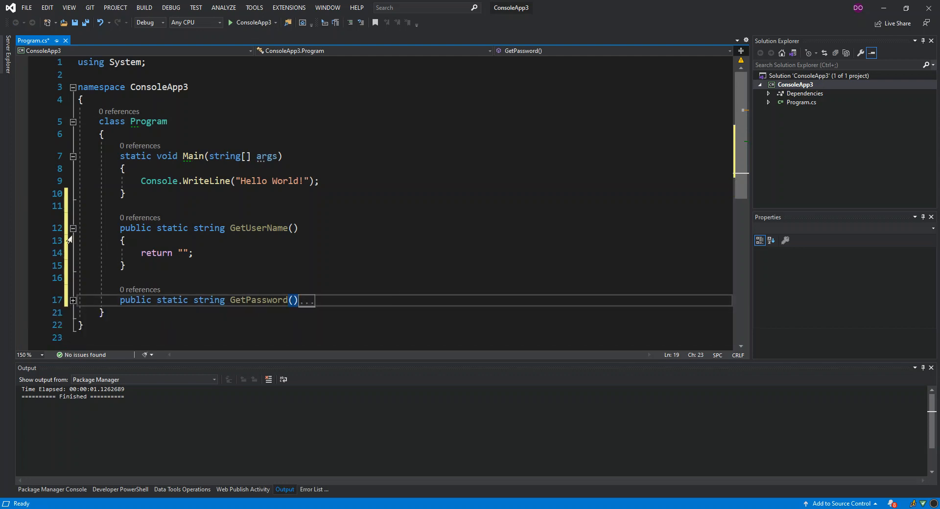
{"action": "left_click", "coordinate": [73, 228]}
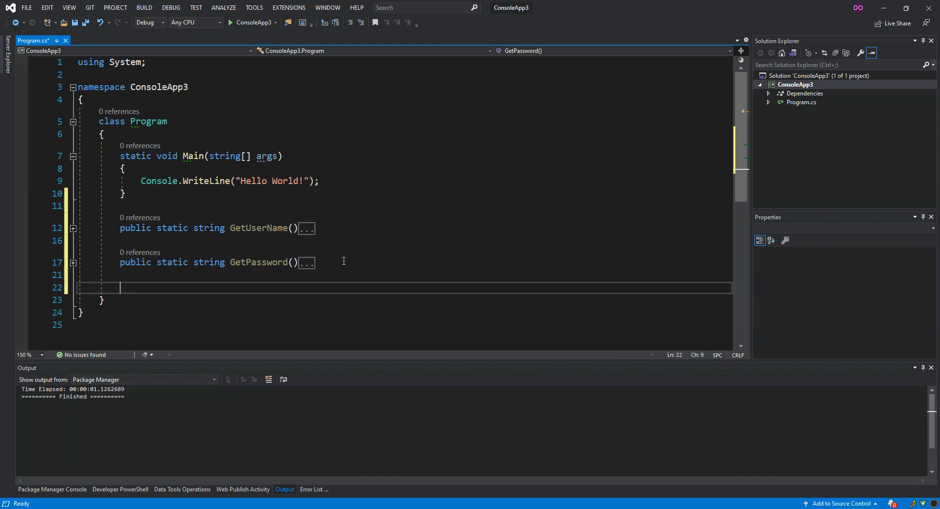
Declare public static string ToAddress() with braces on separate lines
{"action": "type", "text": "public"}
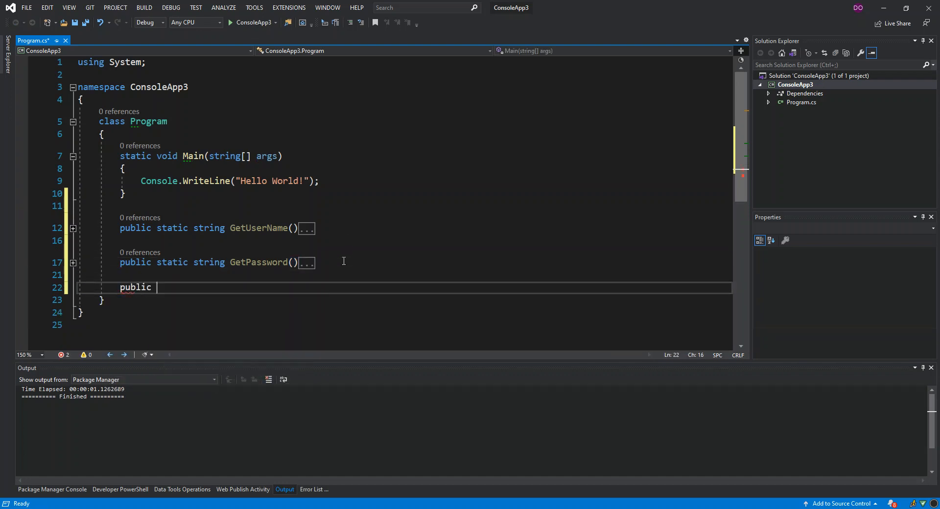
{"action": "type", "text": "sta"}
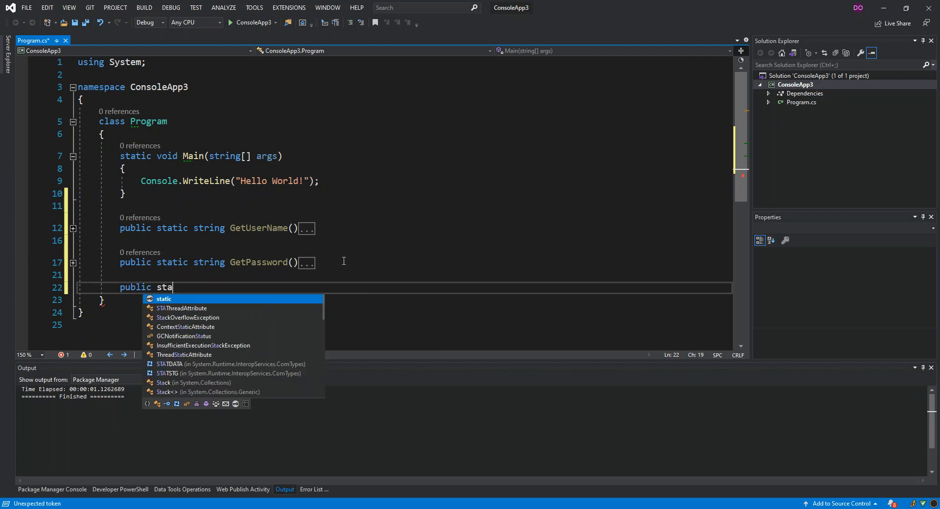
{"action": "type", "text": "tic string"}
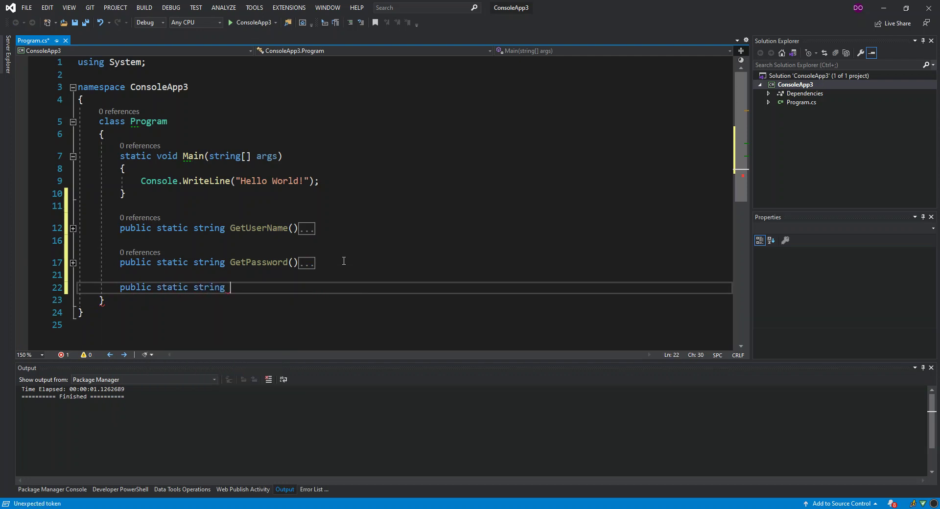
{"action": "type", "text": "ToA"}
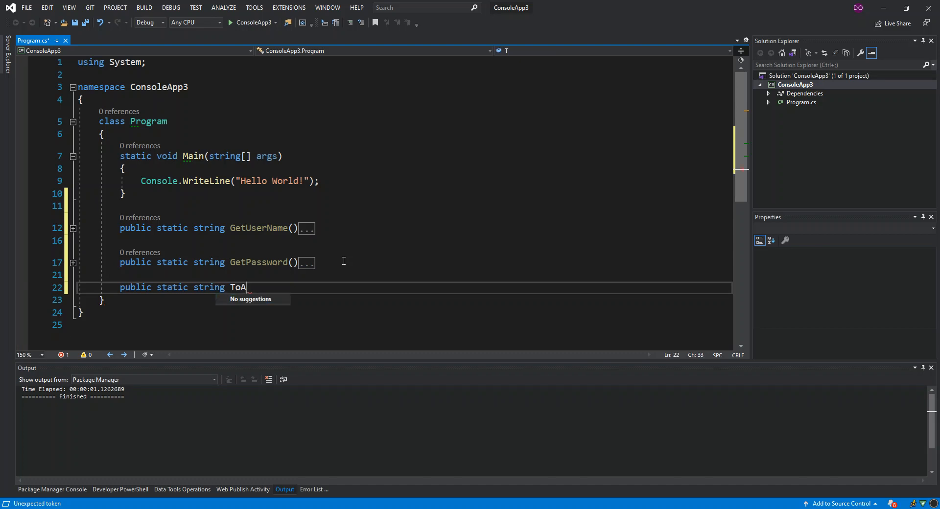
{"action": "type", "text": "dres"}
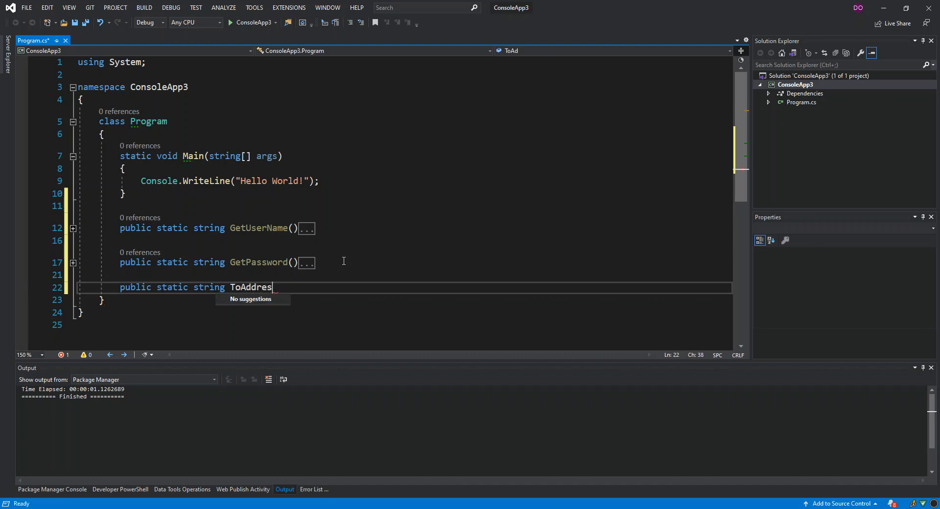
{"action": "type", "text": "s)"}
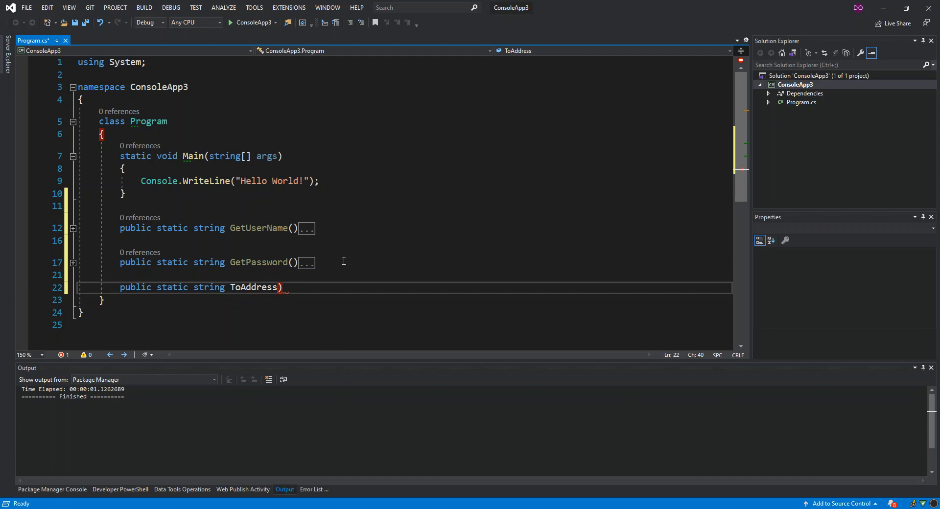
{"action": "type", "text": "("}
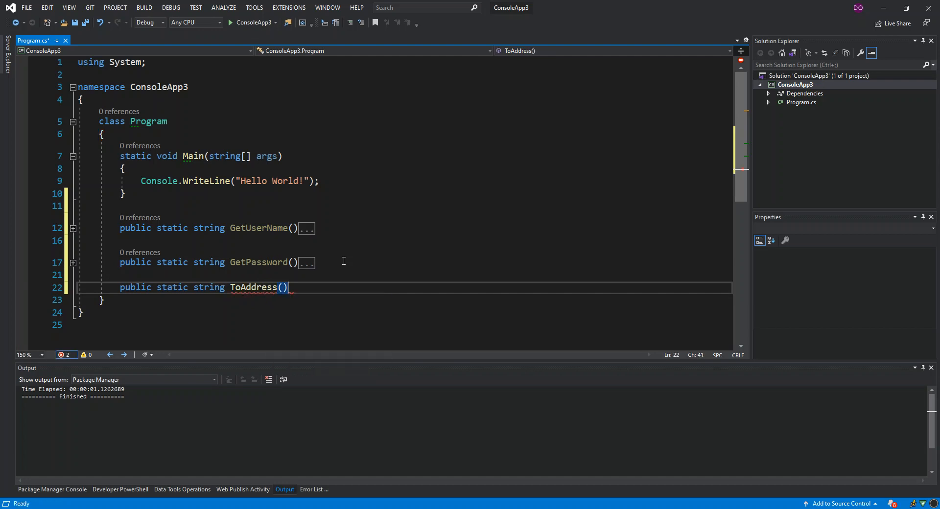
{"action": "type", "text": "{ }"}
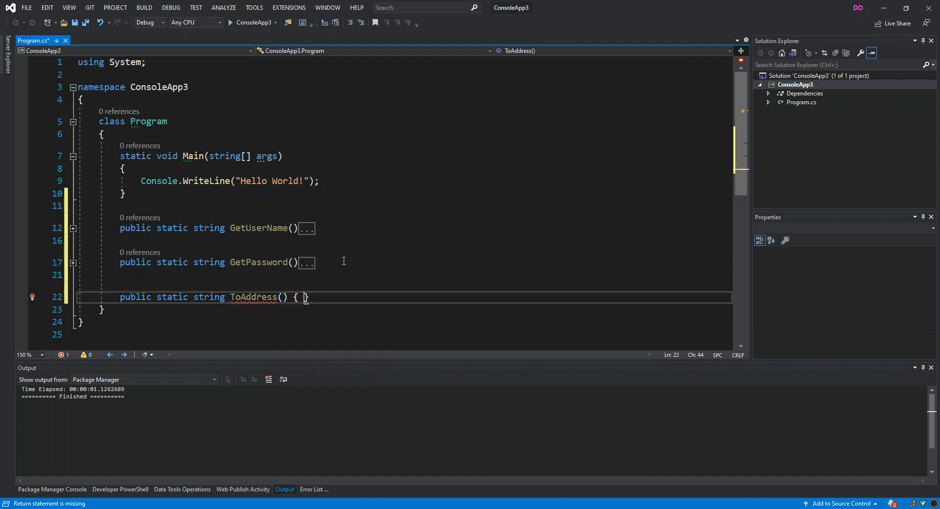
{"action": "key", "text": "enter"}
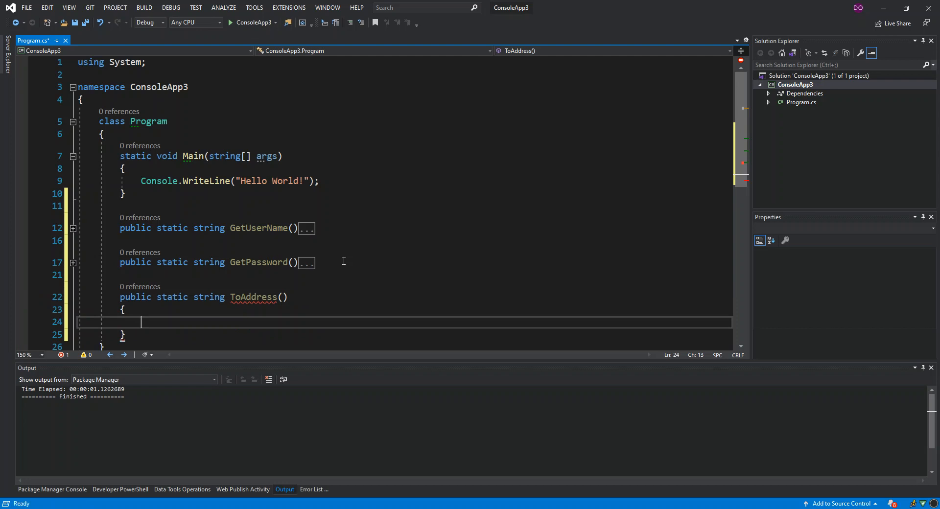
Make ToAddress return an empty string and collapse its body
{"action": "type", "text": "return"}
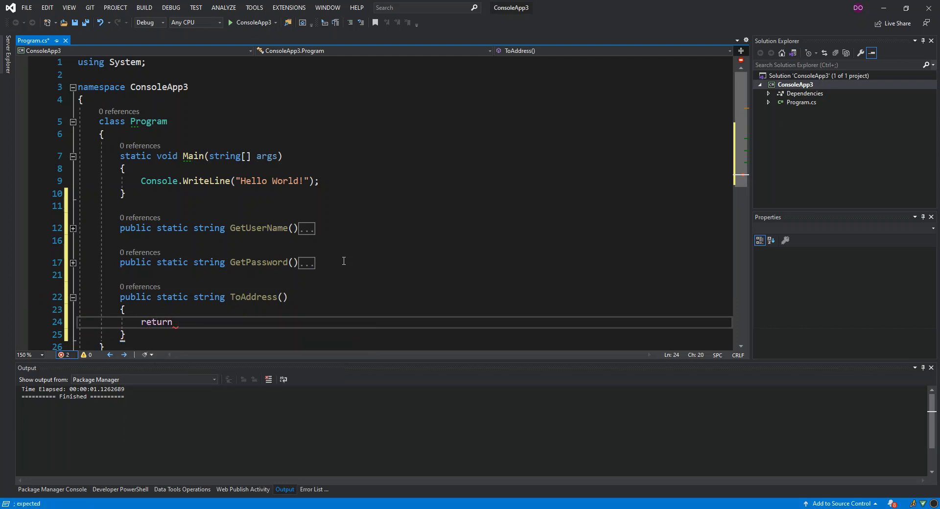
{"action": "type", "text": "\"\";"}
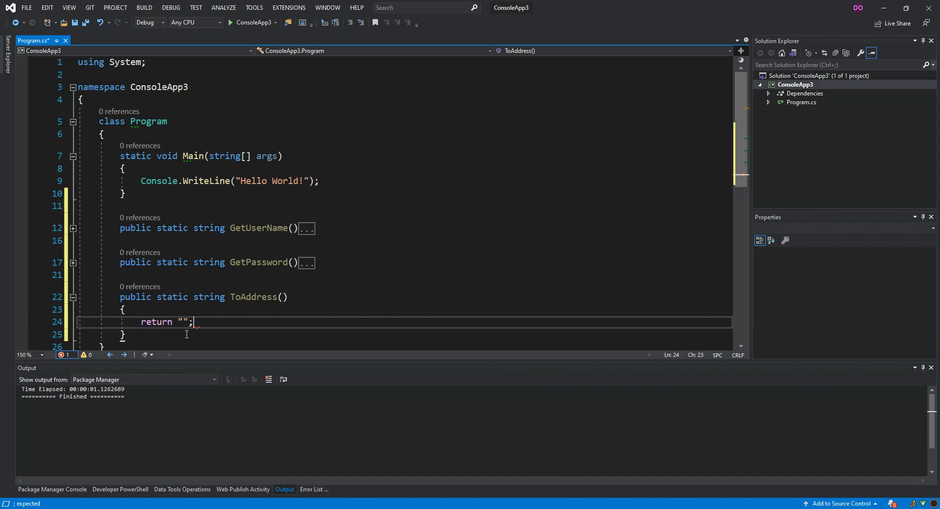
{"action": "mouse_move", "coordinate": [258, 228]}
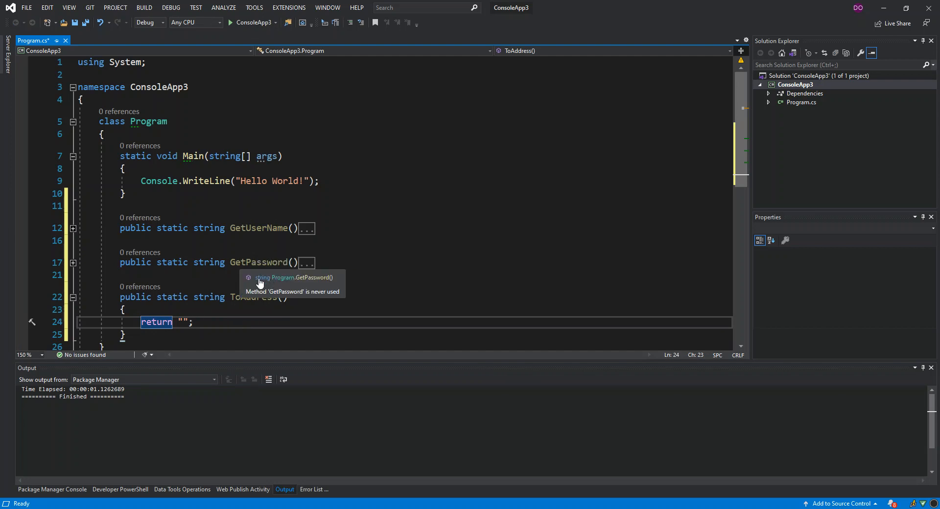
{"action": "mouse_move", "coordinate": [20, 241]}
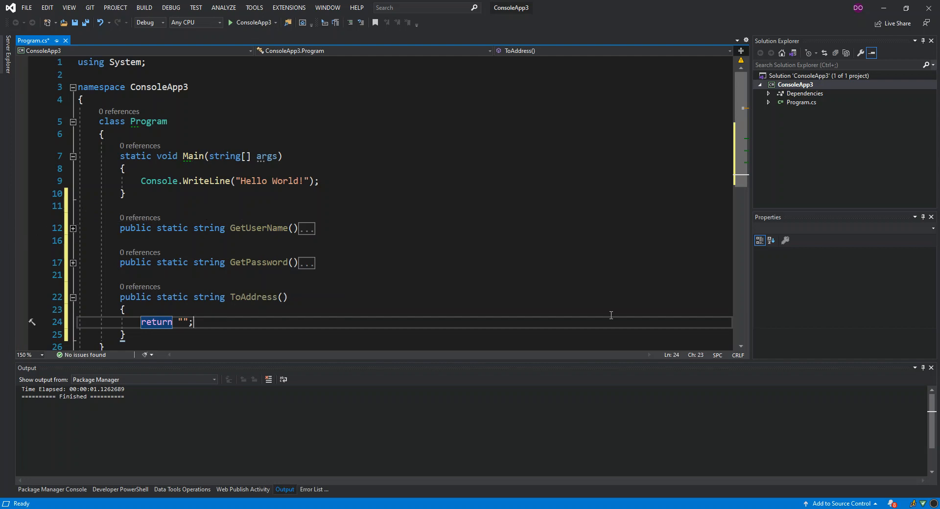
{"action": "left_click", "coordinate": [73, 297]}
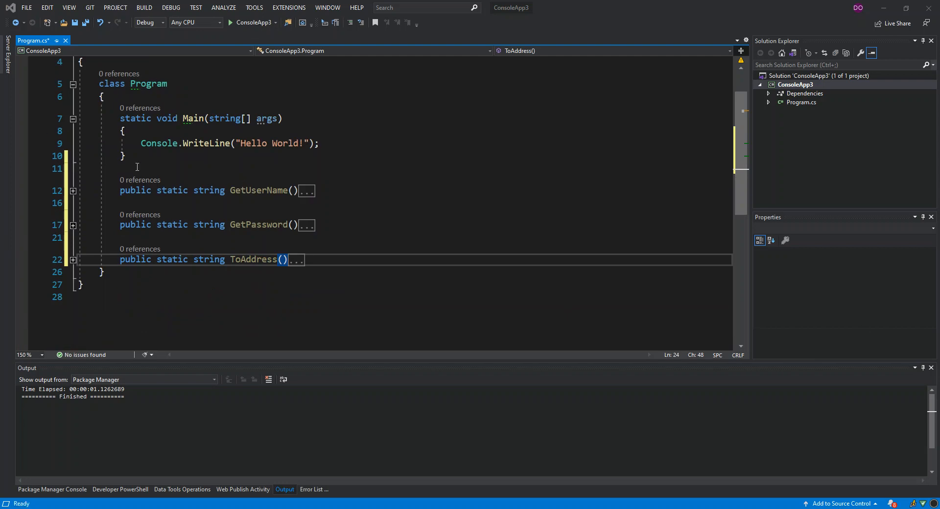
Above the helpers, declare public static void SendEmail()
{"action": "key", "text": "enter"}
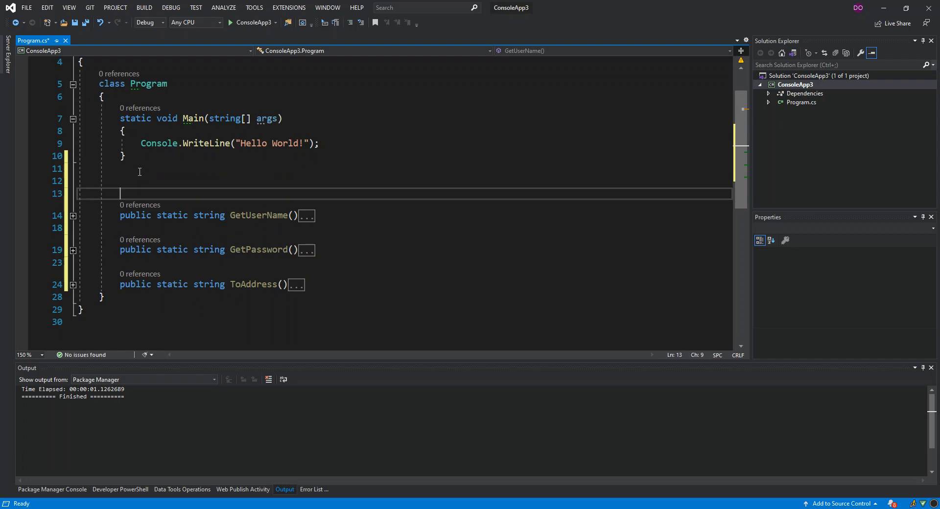
{"action": "type", "text": "public static v"}
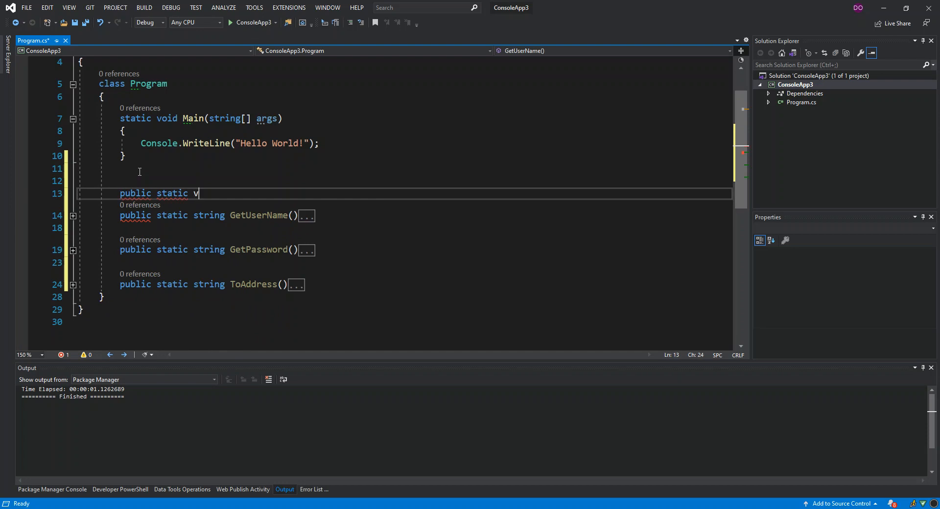
{"action": "type", "text": "oid"}
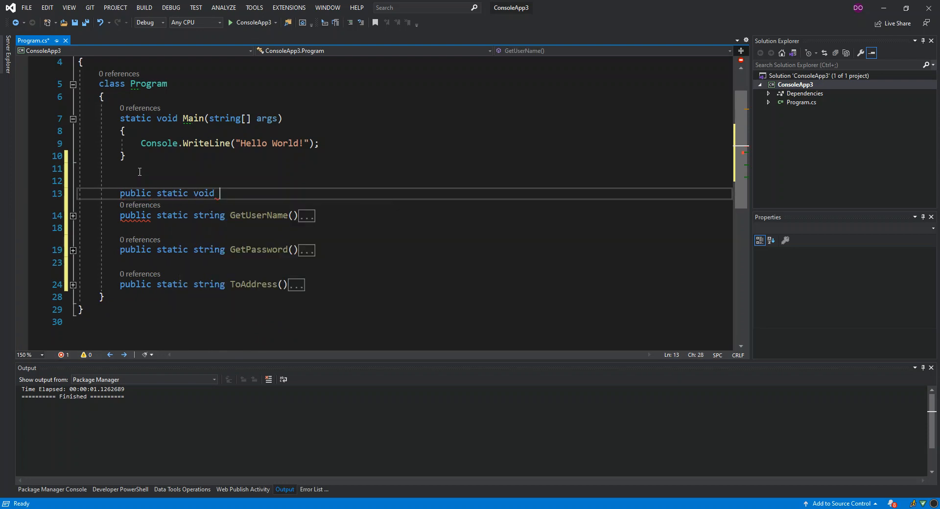
{"action": "type", "text": "Send"}
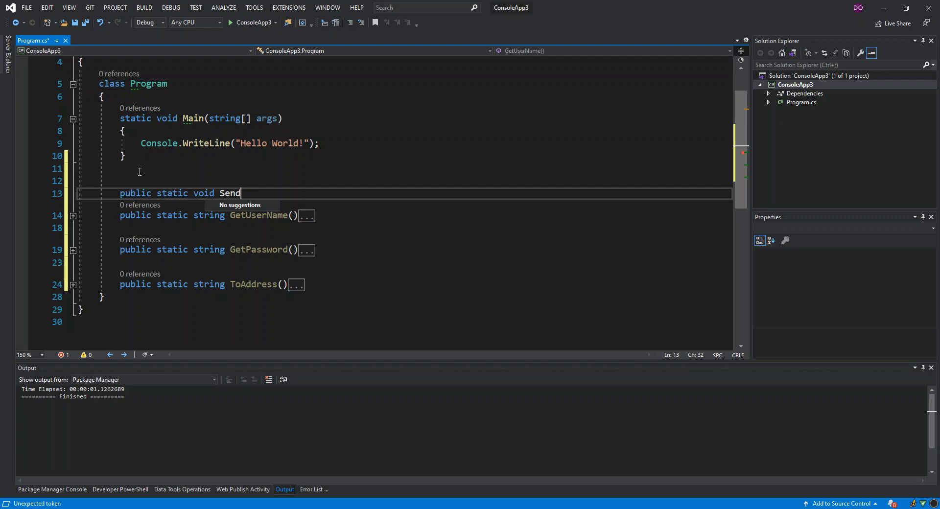
{"action": "type", "text": "Email"}
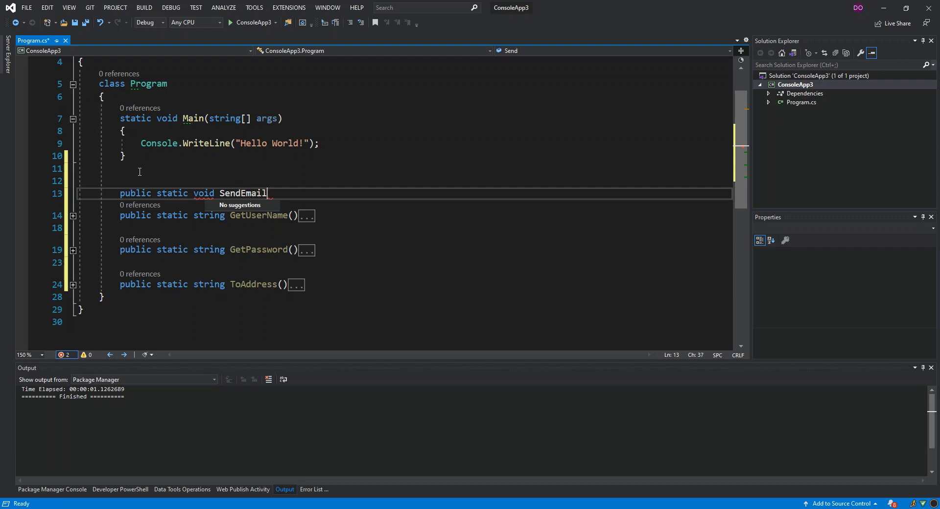
{"action": "type", "text": "()"}
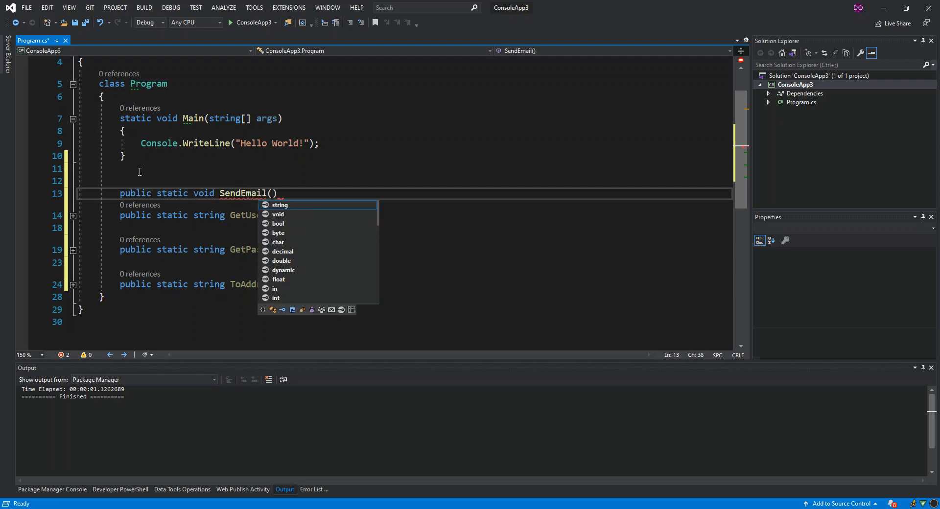
Give SendEmail parameters string fromAddress, string password and an empty body
{"action": "type", "text": "str"}
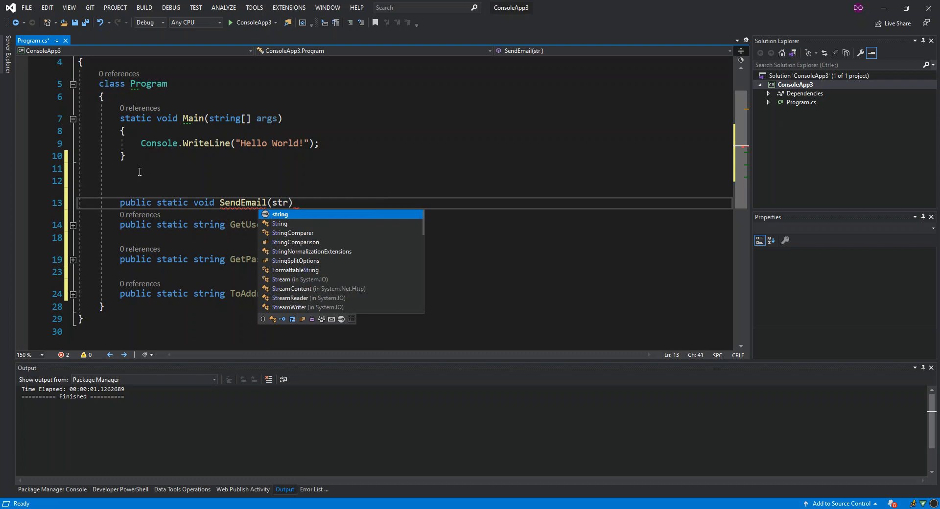
{"action": "type", "text": "string user"}
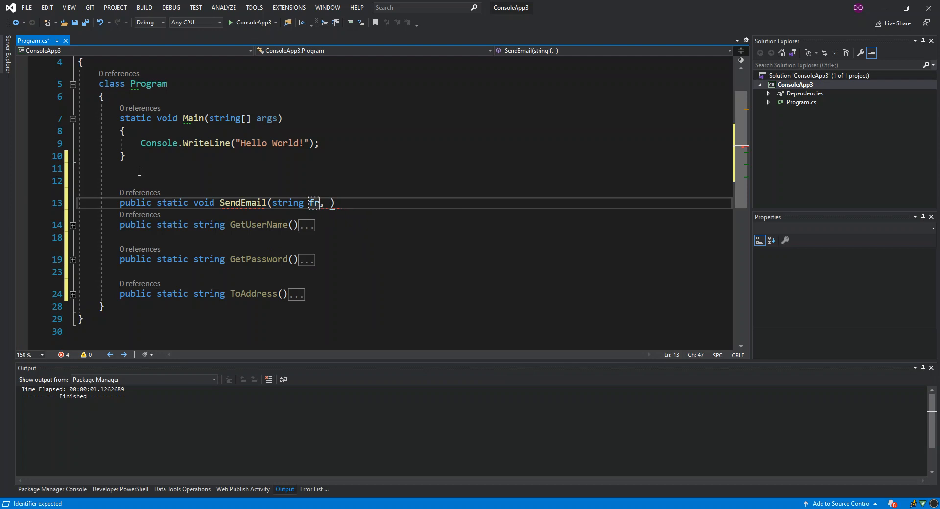
{"action": "type", "text": "romE"}
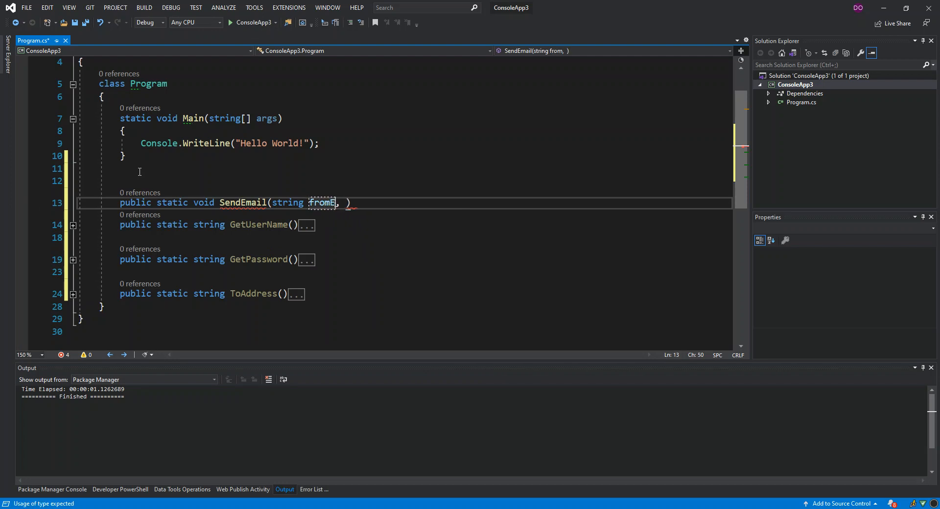
{"action": "type", "text": "m"}
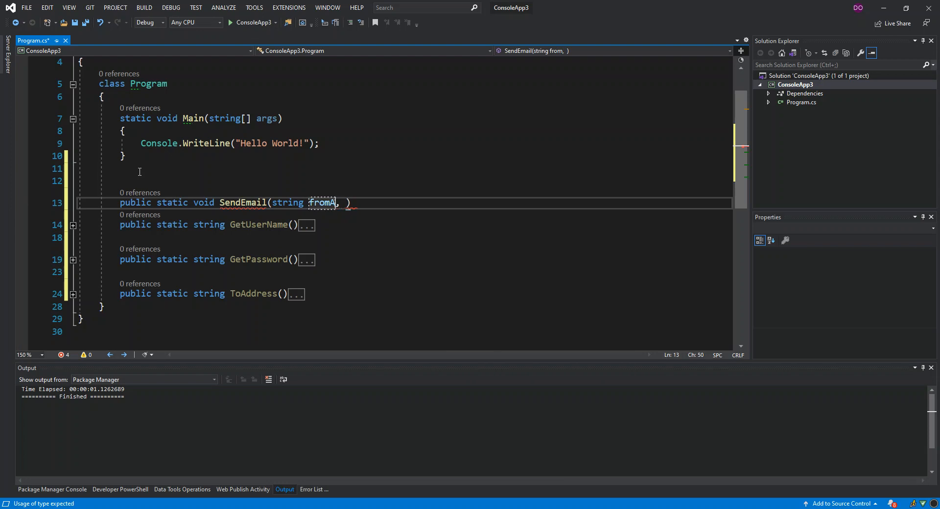
{"action": "type", "text": "ddress"}
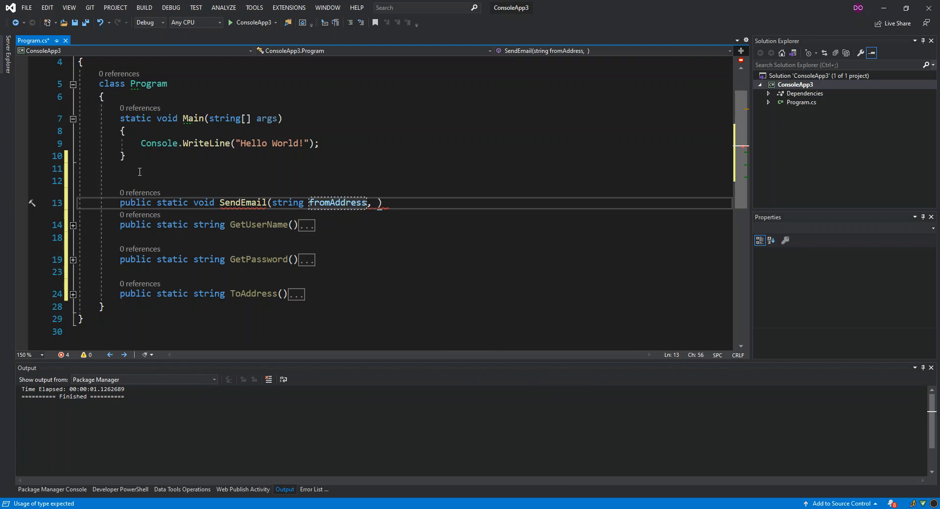
{"action": "type", "text": "s"}
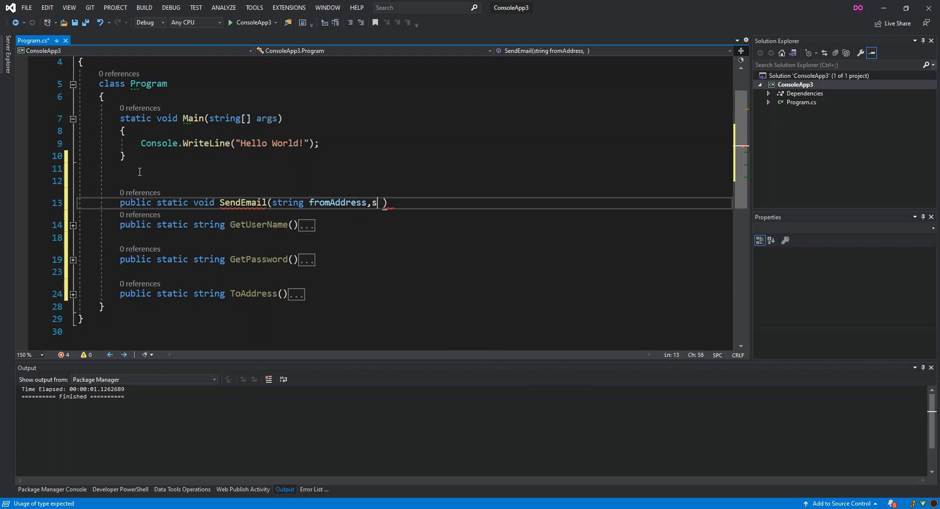
{"action": "type", "text": "tring"}
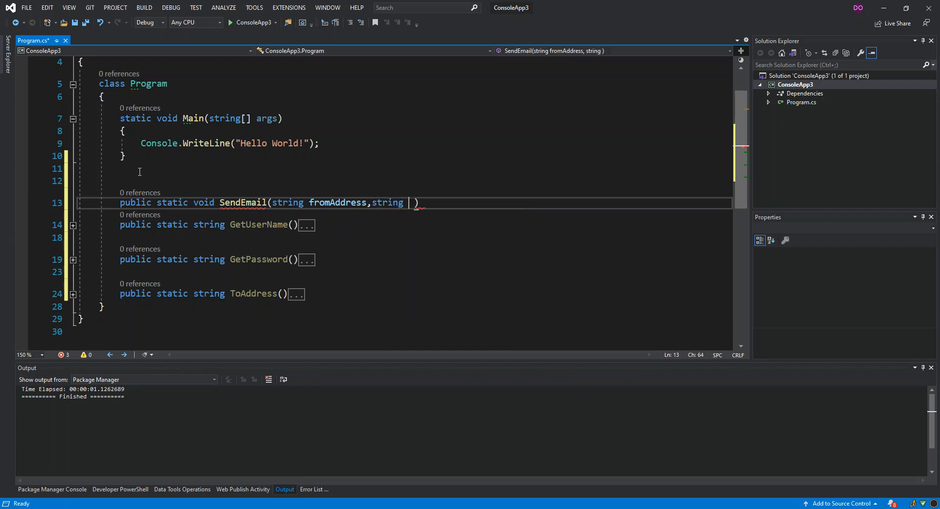
{"action": "type", "text": "password"}
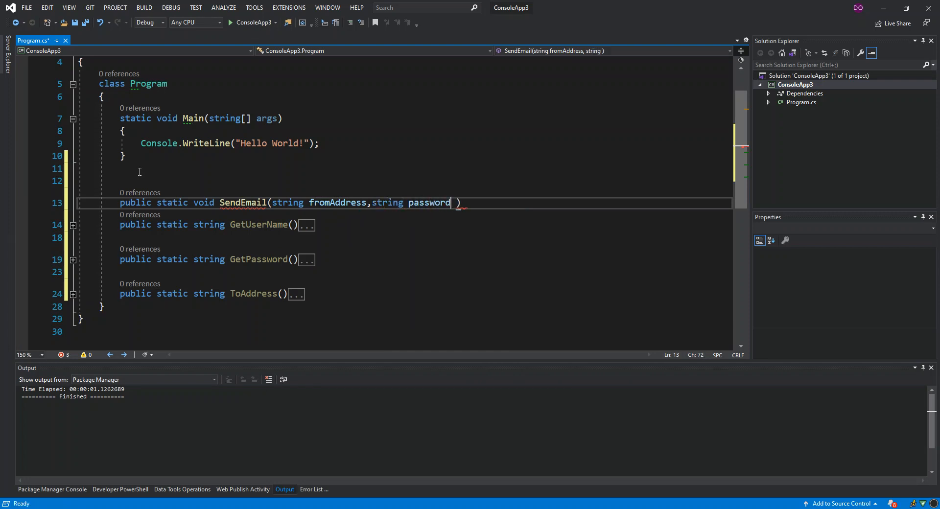
{"action": "key", "text": "Backspace"}
{"action": "type", "text": "{"}
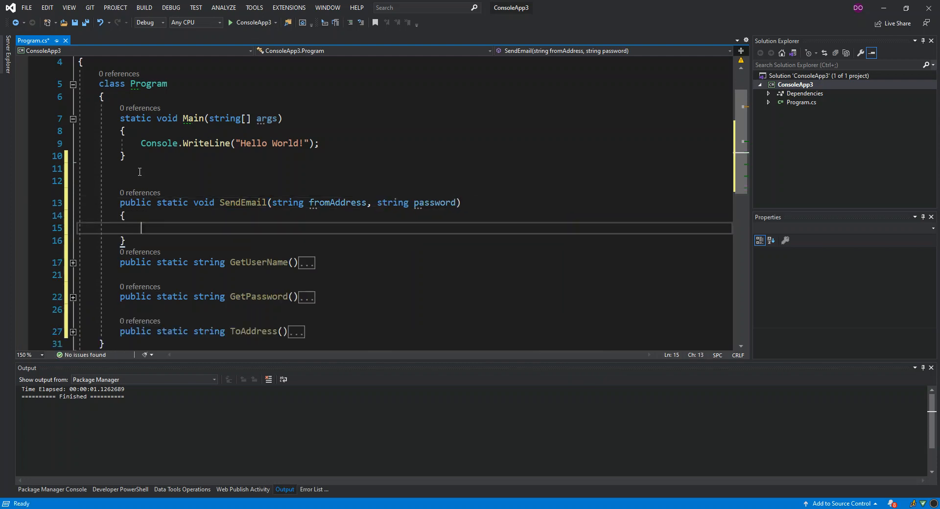
Write using SmtpClient email = new SmtpClient with an empty object initializer
{"action": "type", "text": "using"}
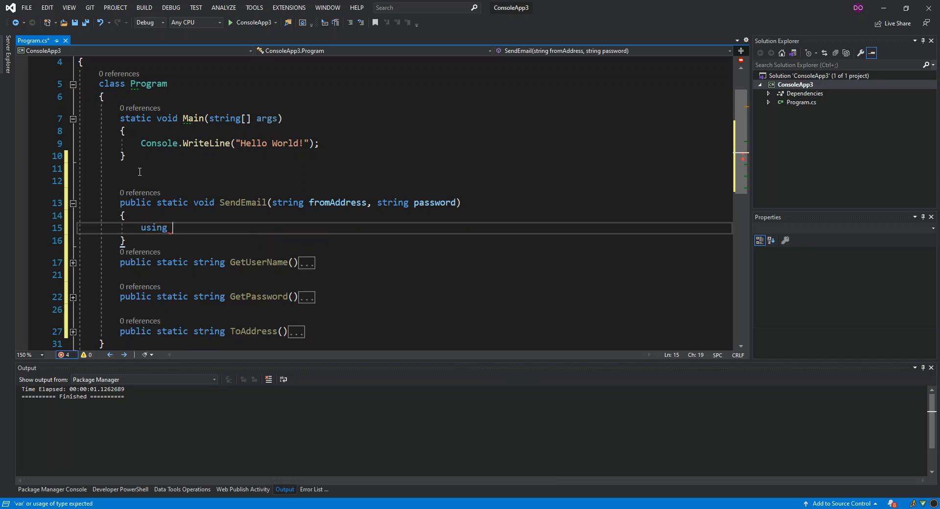
{"action": "type", "text": "S"}
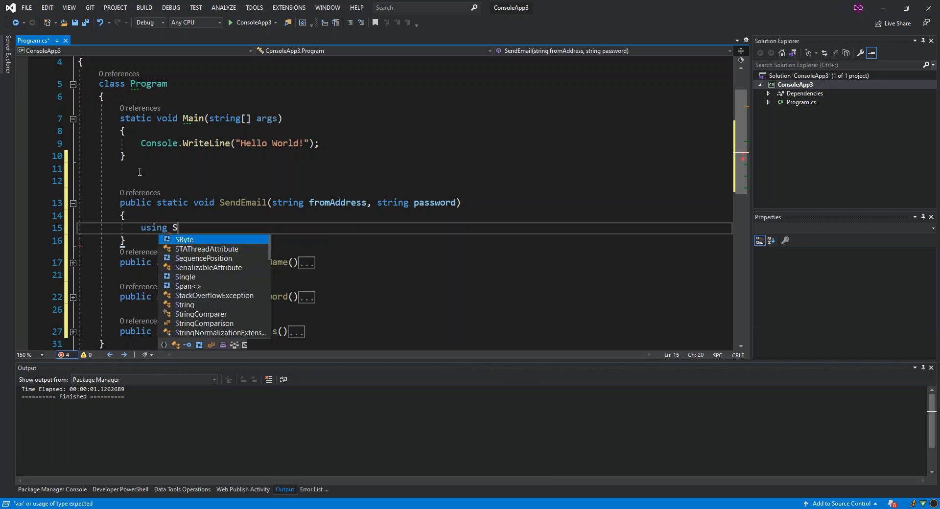
{"action": "type", "text": "mtpClient"}
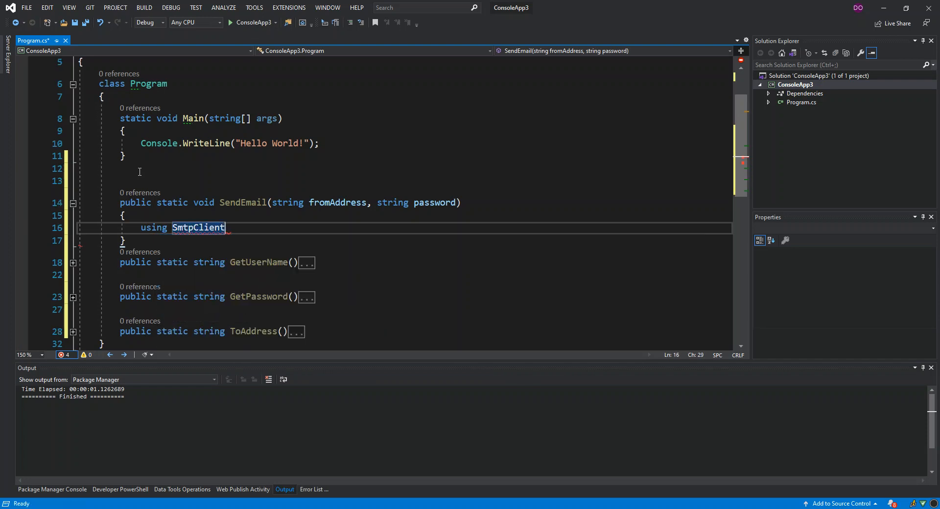
{"action": "type", "text": "email"}
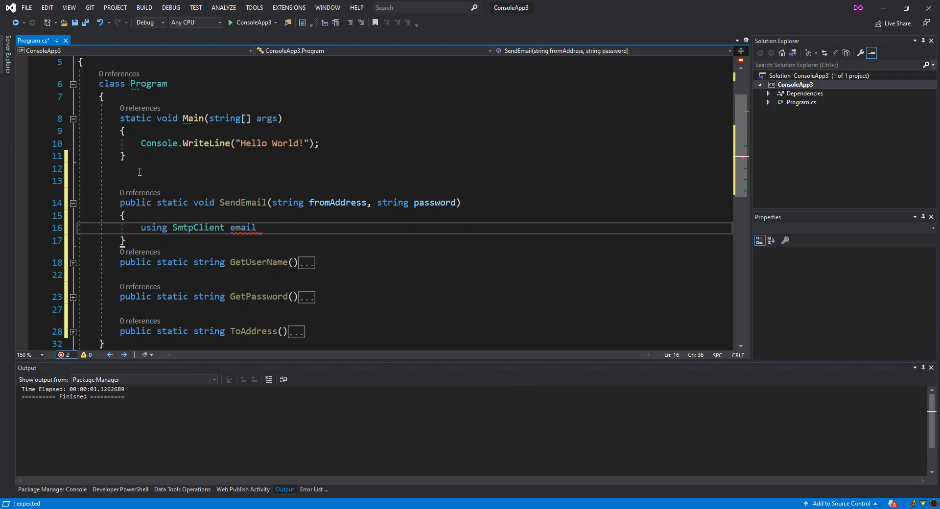
{"action": "type", "text": "= new"}
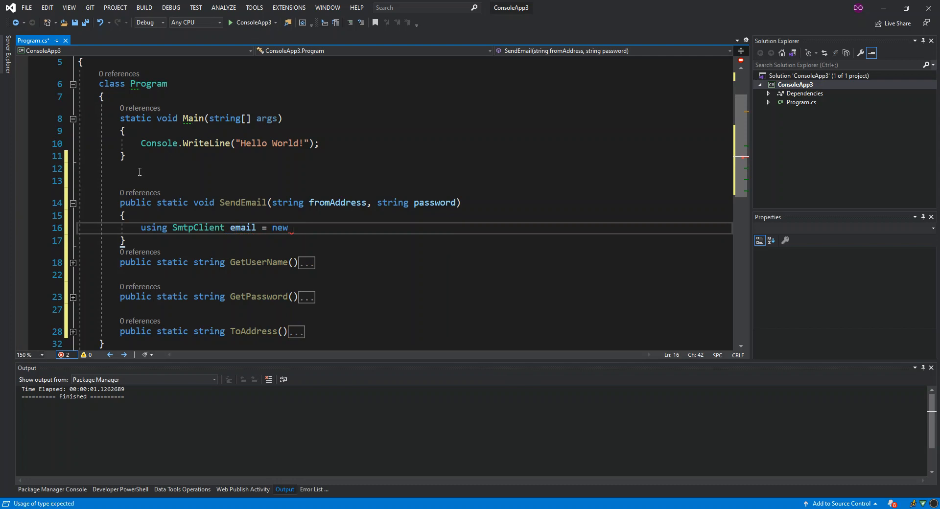
{"action": "type", "text": "SmtpClient("}
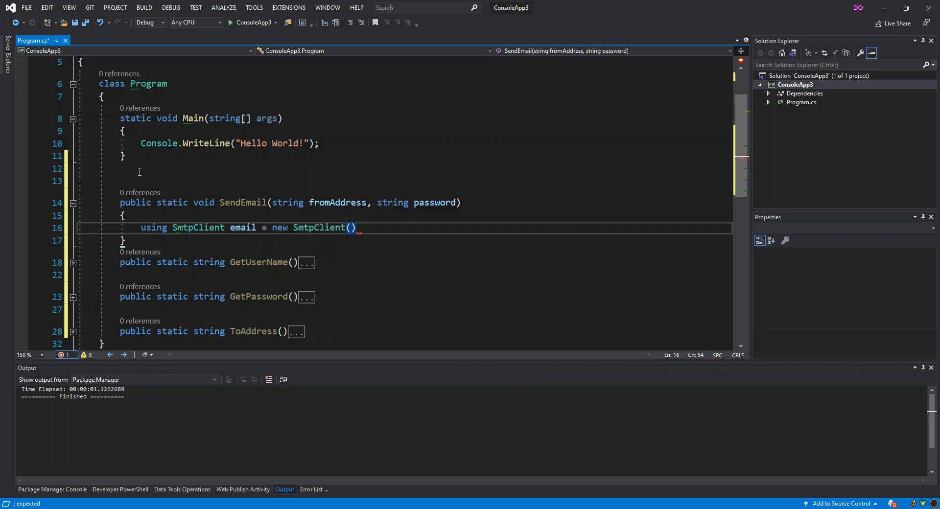
{"action": "type", "text": "{ }"}
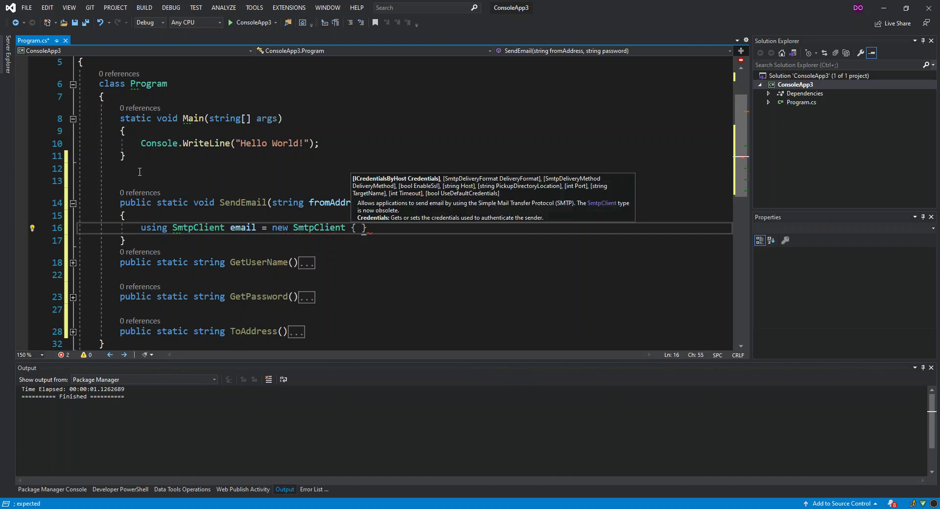
{"action": "type", "text": "};"}
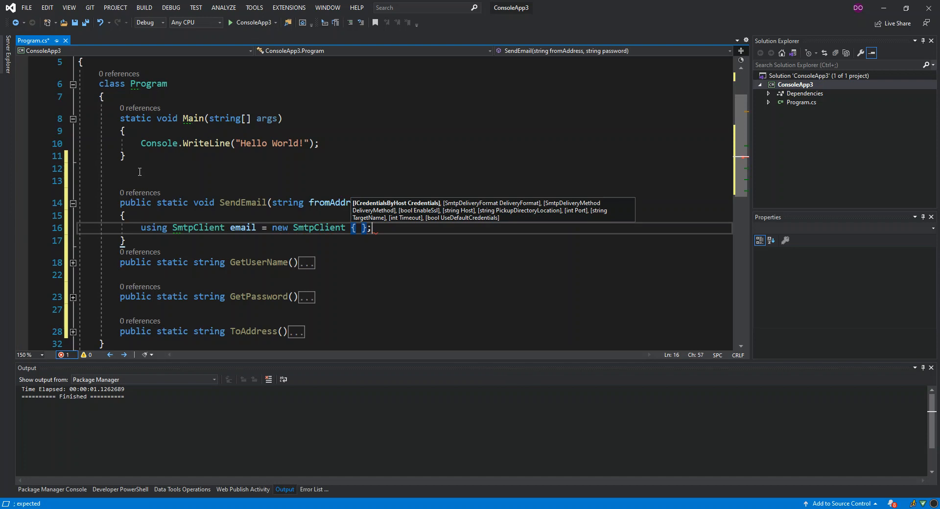
{"action": "key", "text": "enter"}
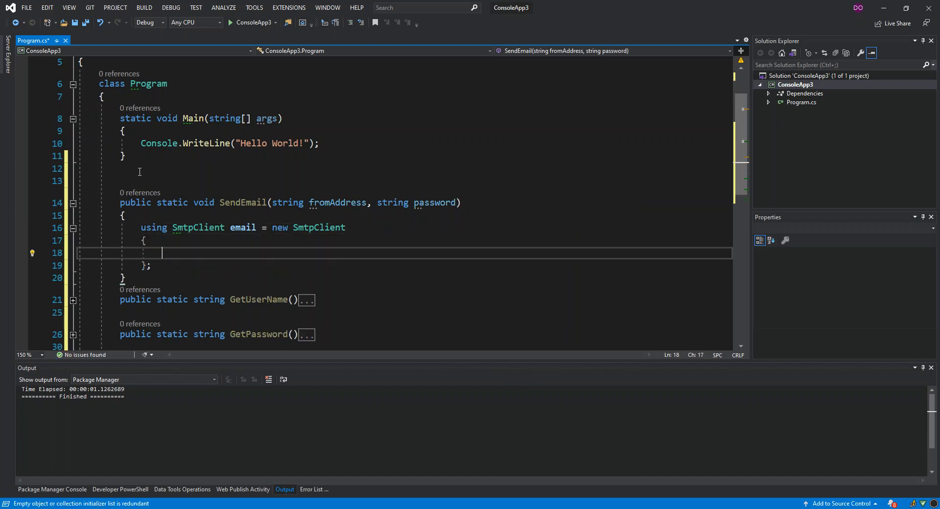
Set Network delivery, UseDefaultCredentials false and EnableSsl true in the initializer
{"action": "type", "text": "del"}
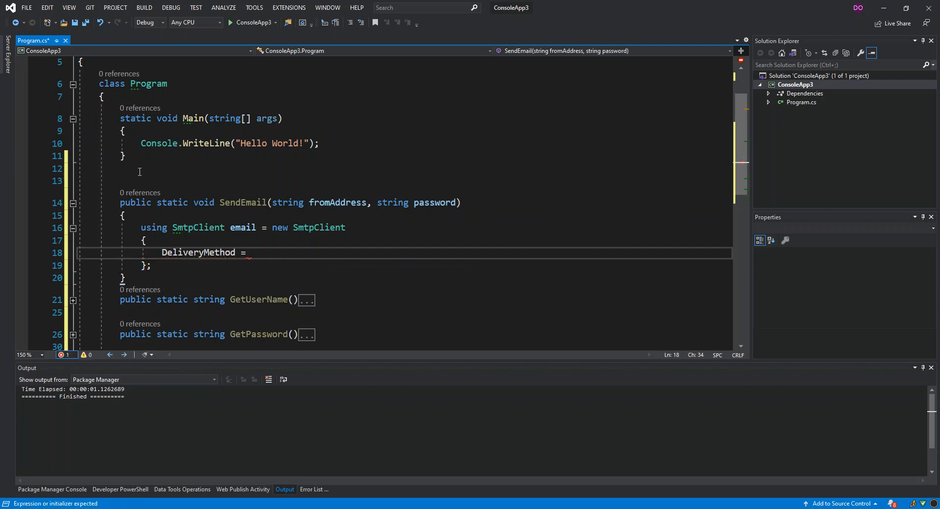
{"action": "type", "text": "smt"}
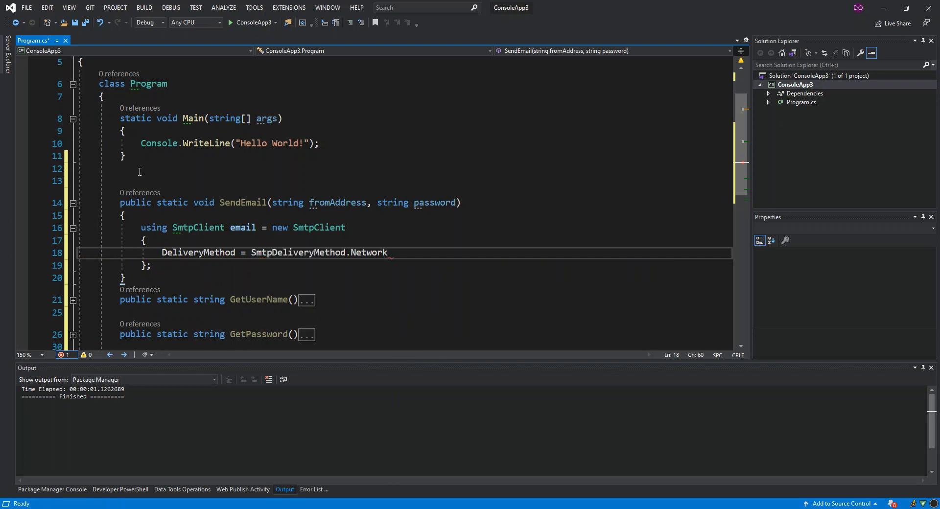
{"action": "double_click", "coordinate": [369, 252]}
{"action": "type", "text": ","}
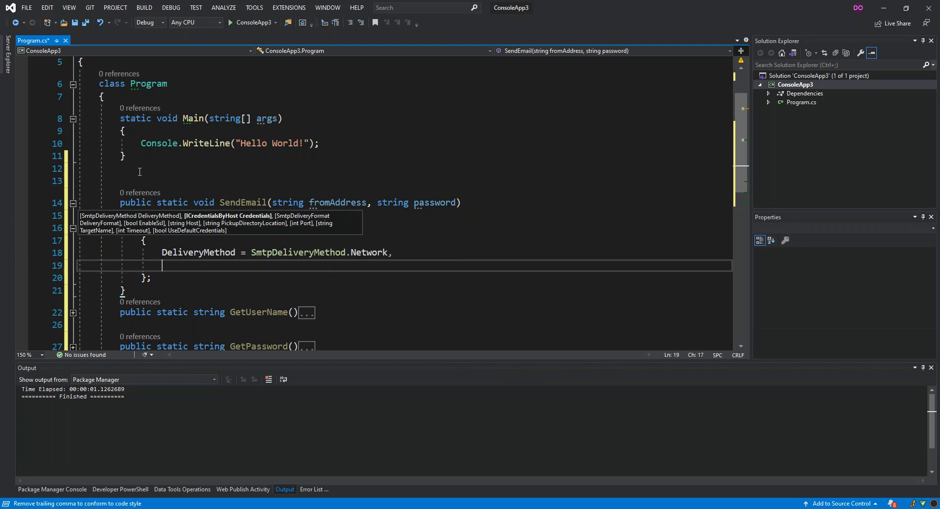
{"action": "type", "text": "u"}
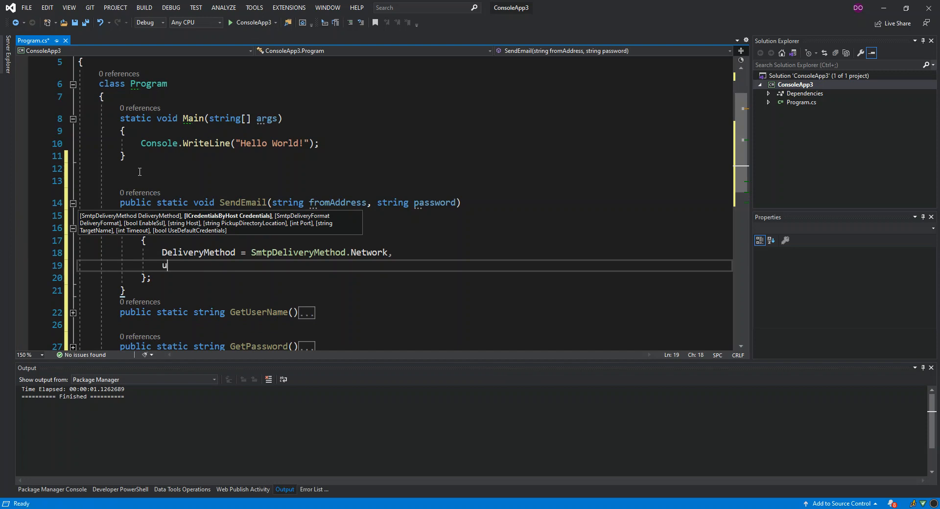
{"action": "type", "text": "seDefaultCredentials ="}
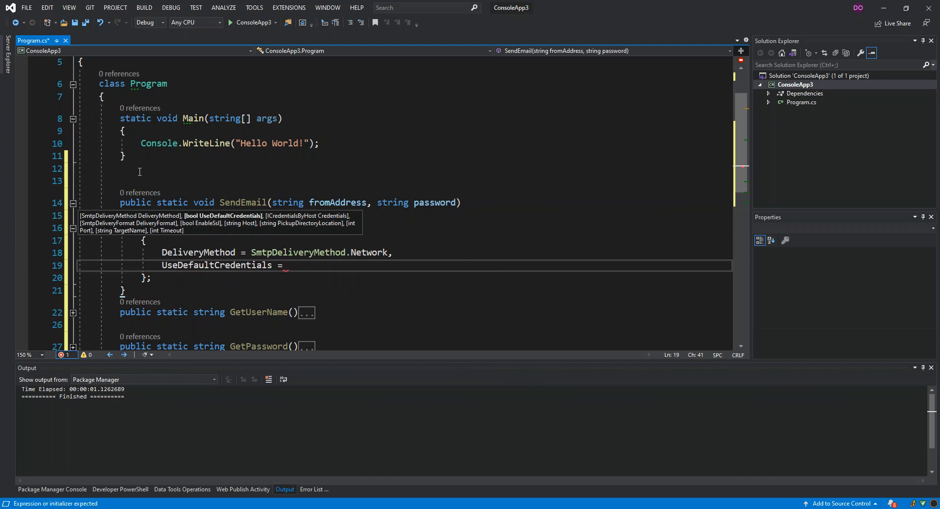
{"action": "type", "text": "f"}
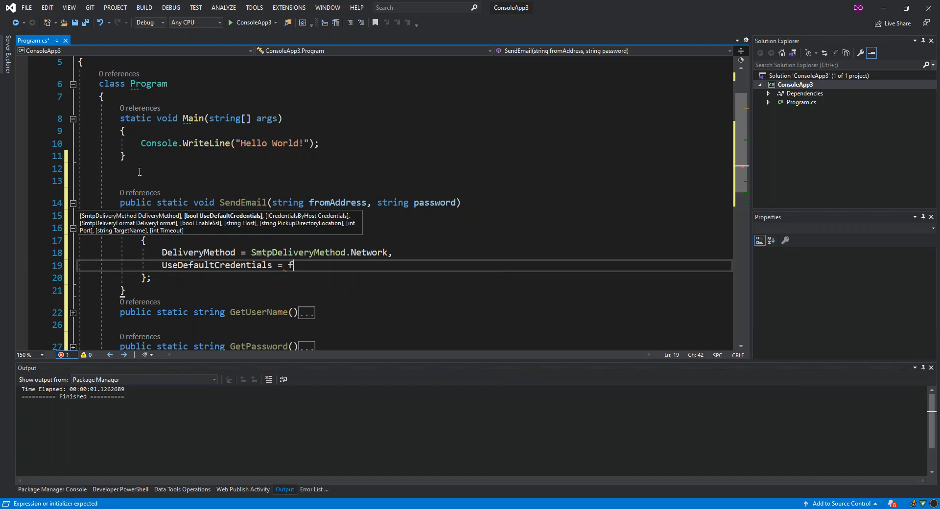
{"action": "type", "text": "alse"}
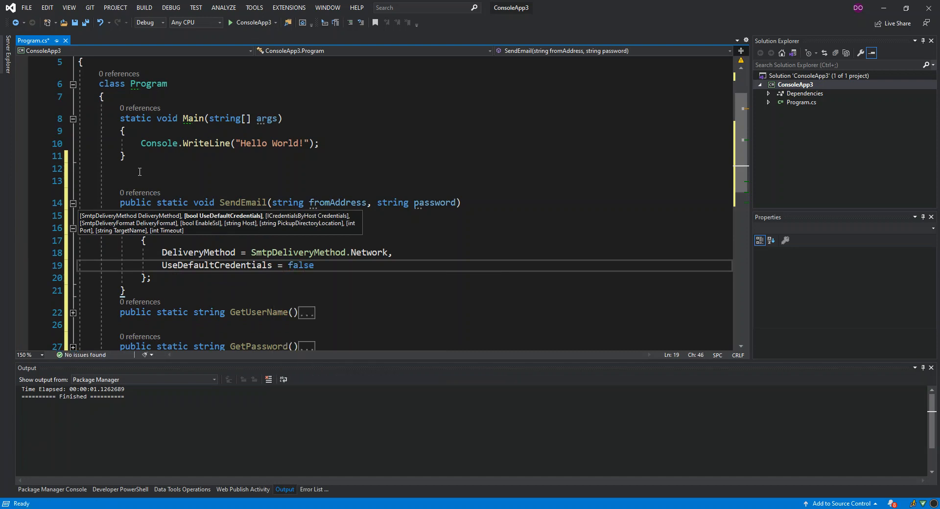
{"action": "type", "text": ","}
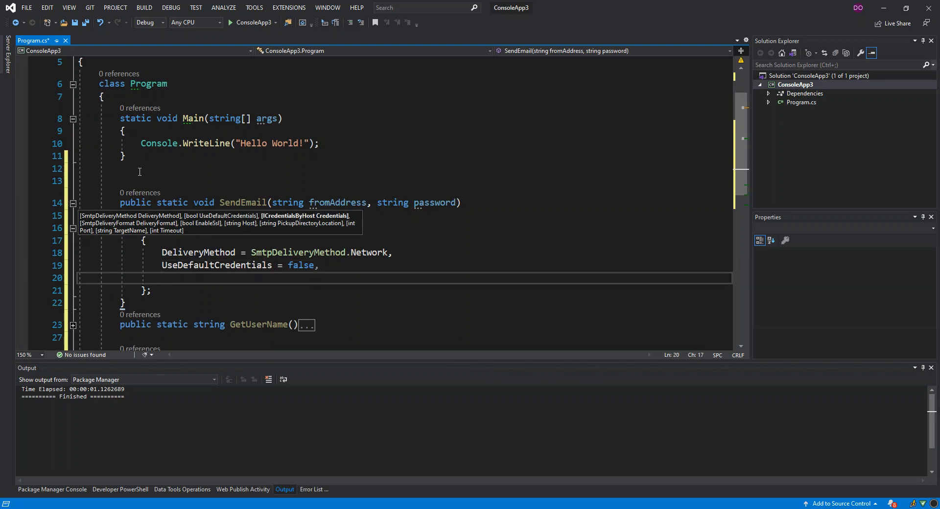
{"action": "type", "text": "en"}
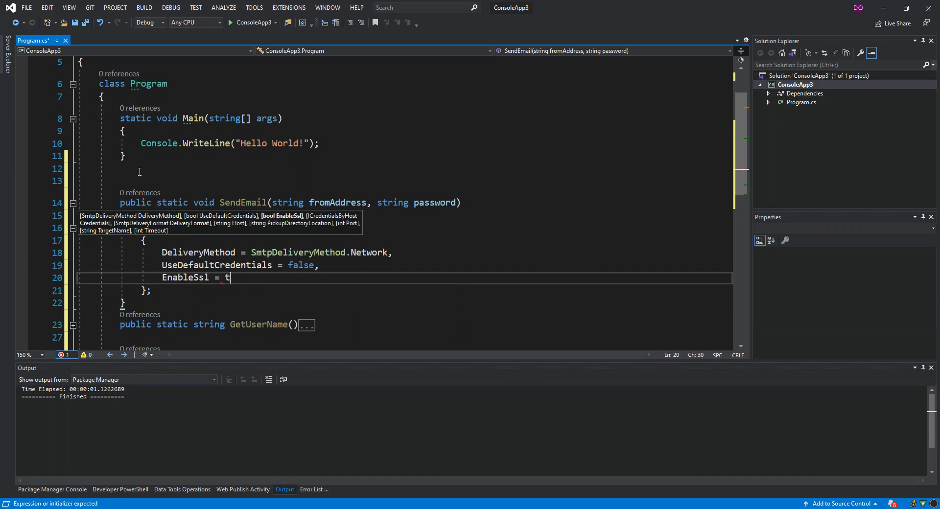
{"action": "type", "text": "rue,"}
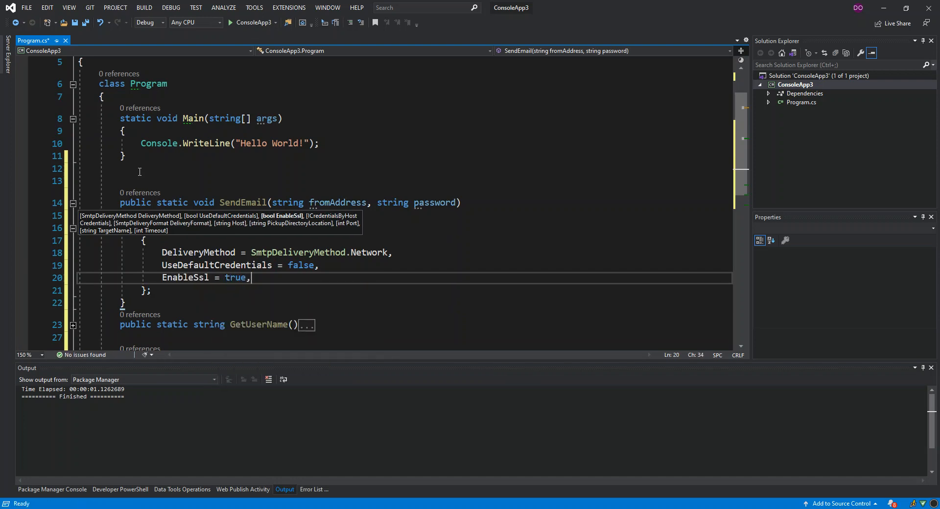
{"action": "key", "text": "enter"}
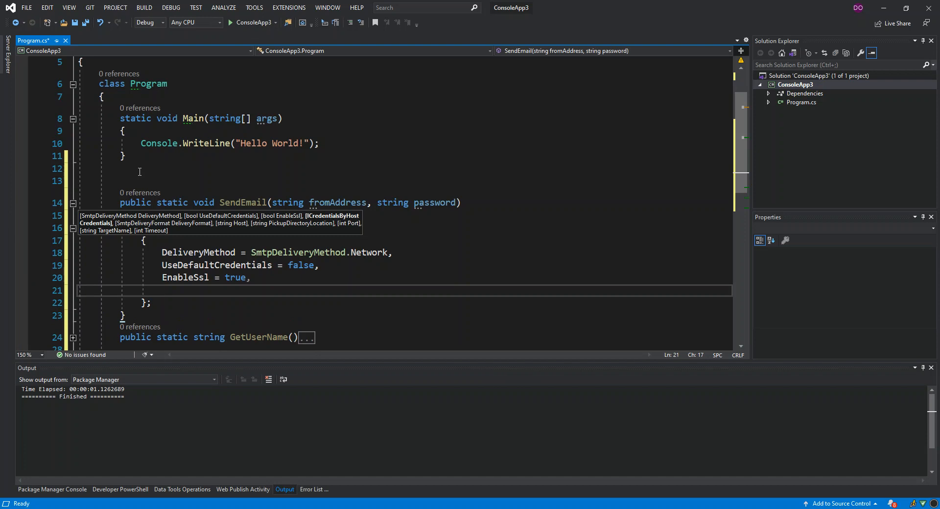
Set Host to "smtp.gmail.com" and Port to 587, then begin Credentials
{"action": "type", "text": "ho"}
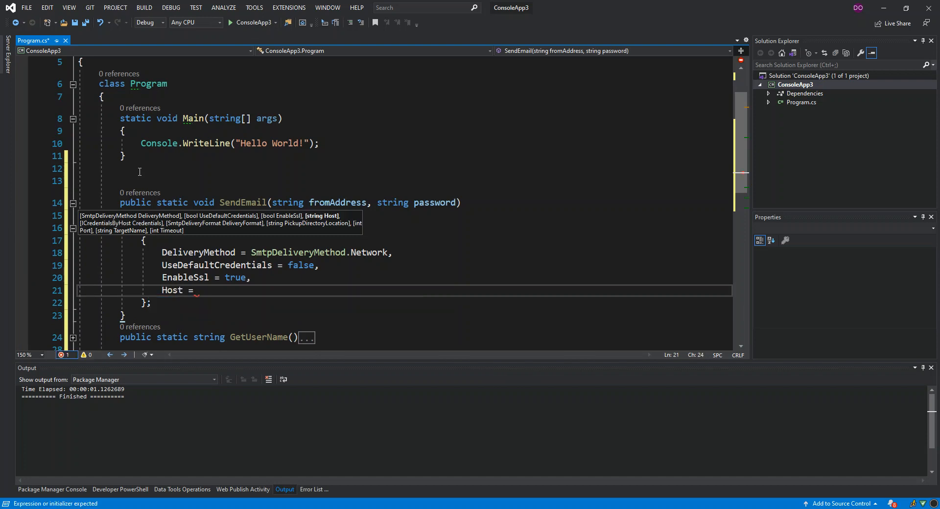
{"action": "type", "text": "\""}
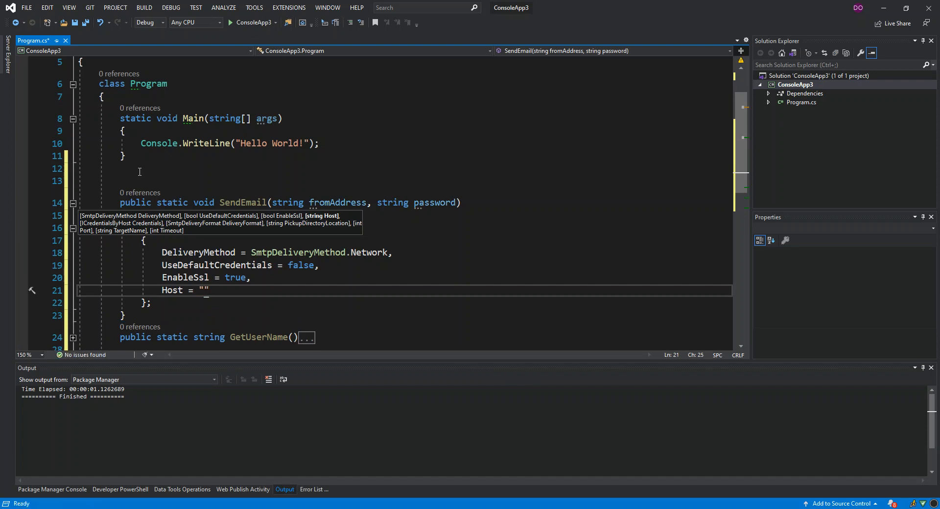
{"action": "type", "text": "smtp.g"}
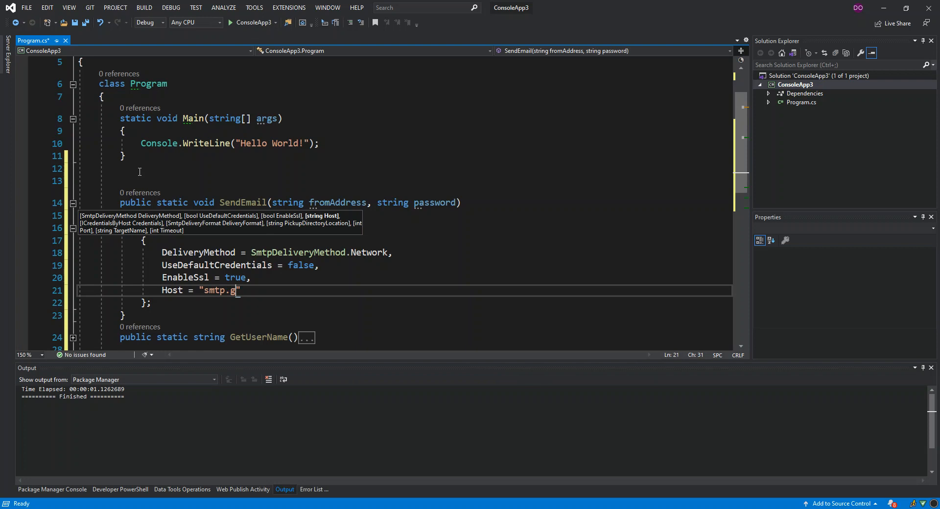
{"action": "type", "text": "mail.co"}
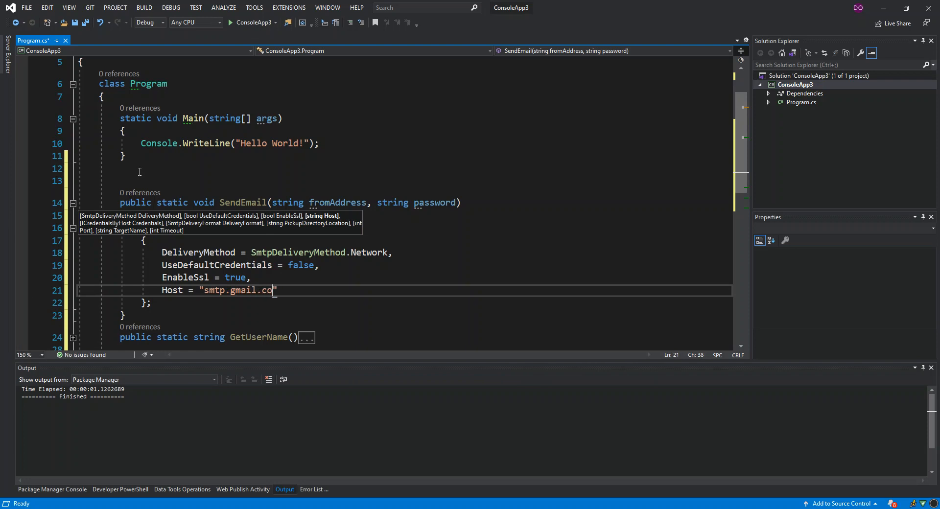
{"action": "type", "text": "m"}
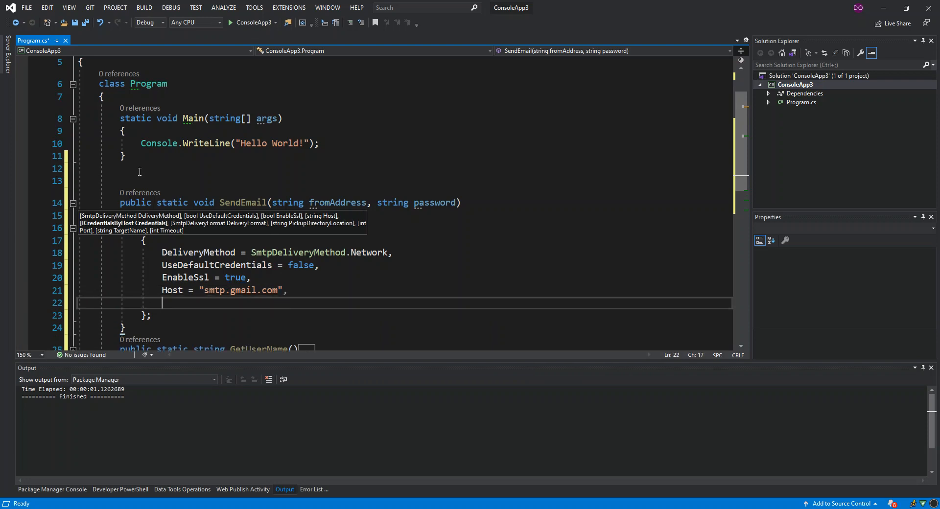
{"action": "type", "text": "Port ="}
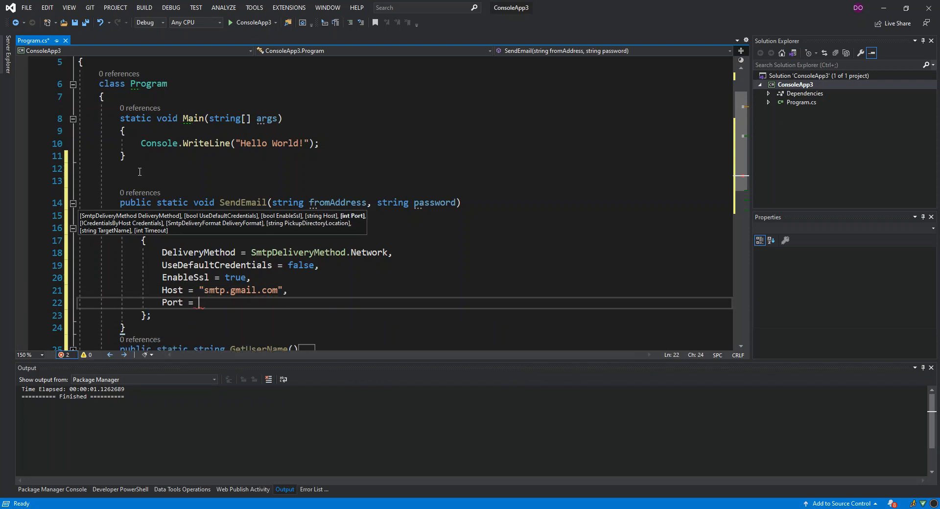
{"action": "type", "text": "587"}
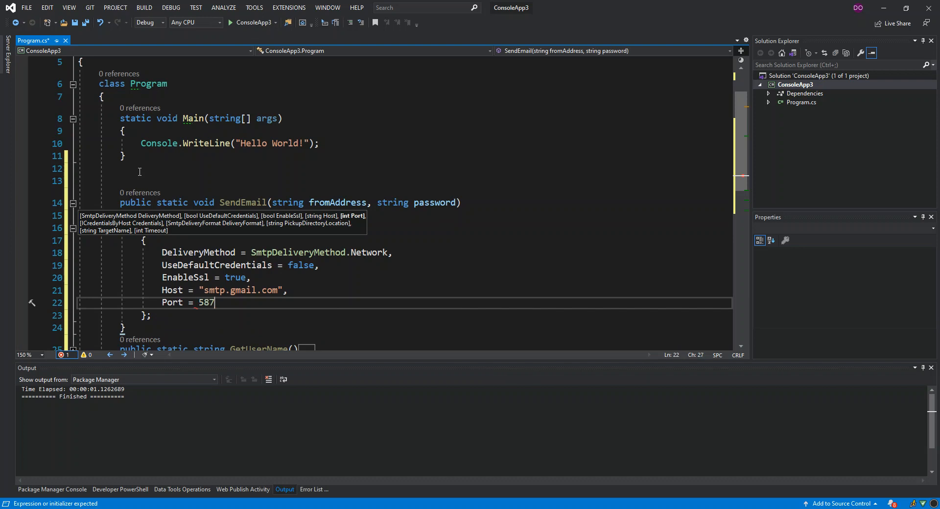
{"action": "key", "text": "enter"}
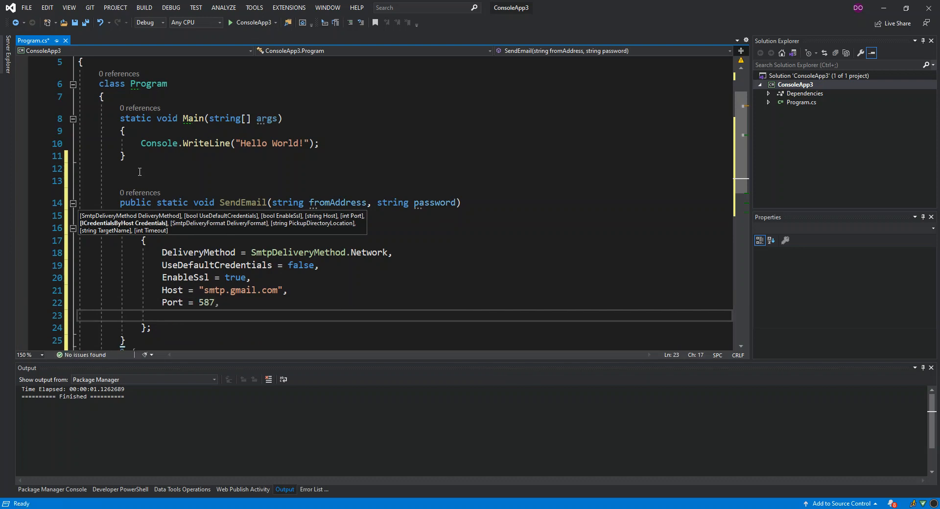
{"action": "type", "text": "c"}
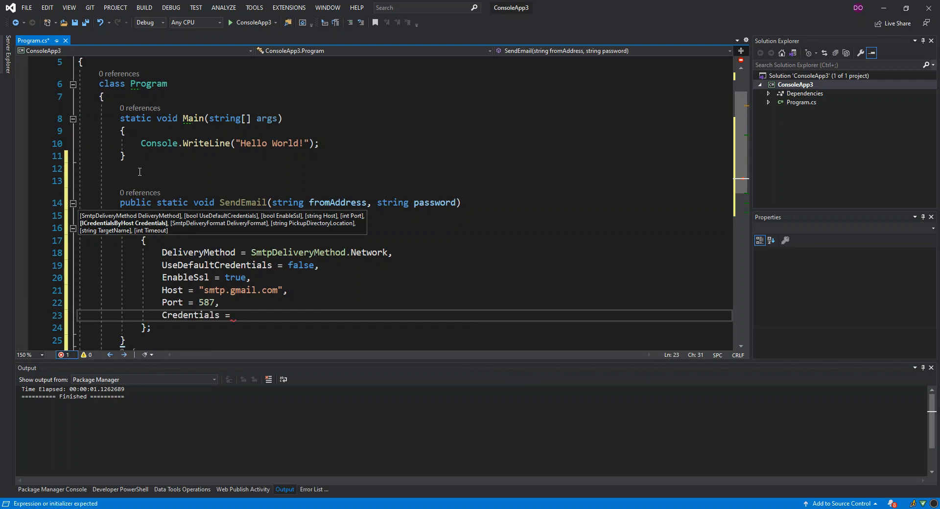
Set Credentials = new NetworkCredential(fromAddress, password) and begin a string declaration
{"action": "type", "text": "new NetworkCredential("}
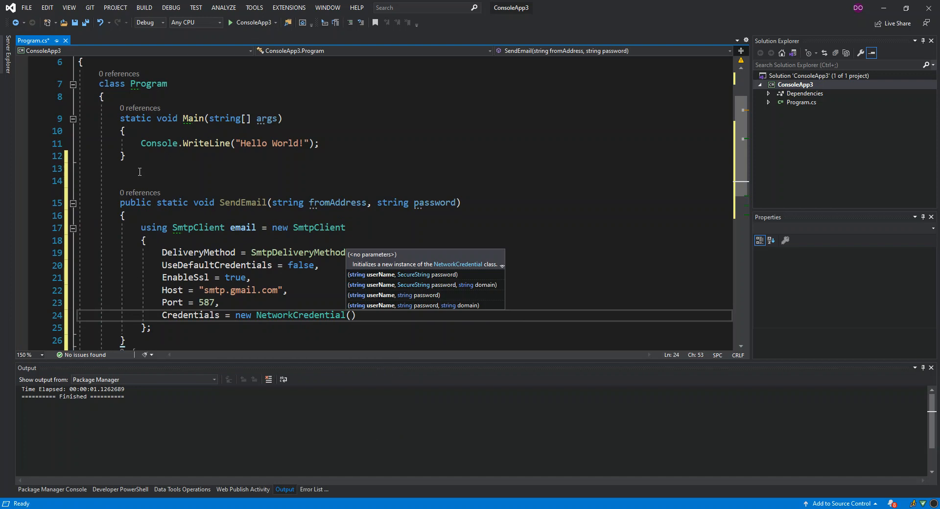
{"action": "type", "text": "fromAddress"}
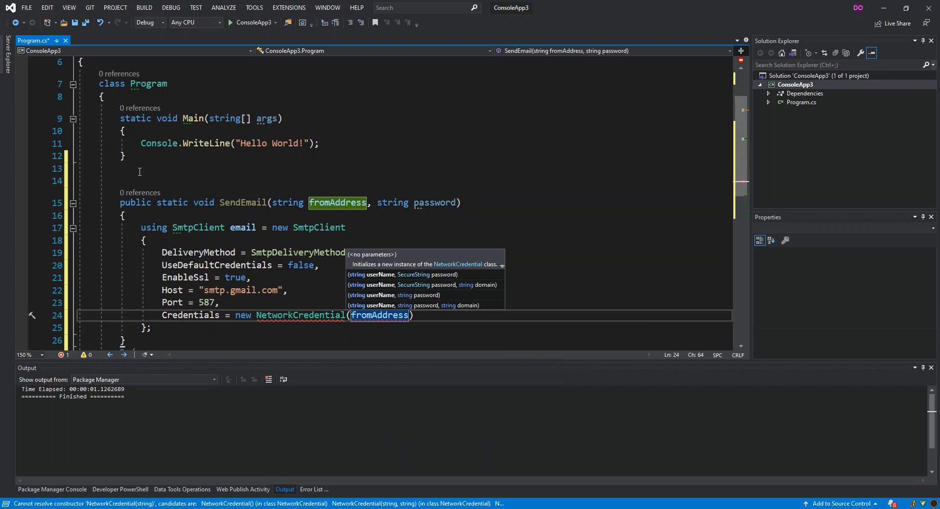
{"action": "type", "text": ",password"}
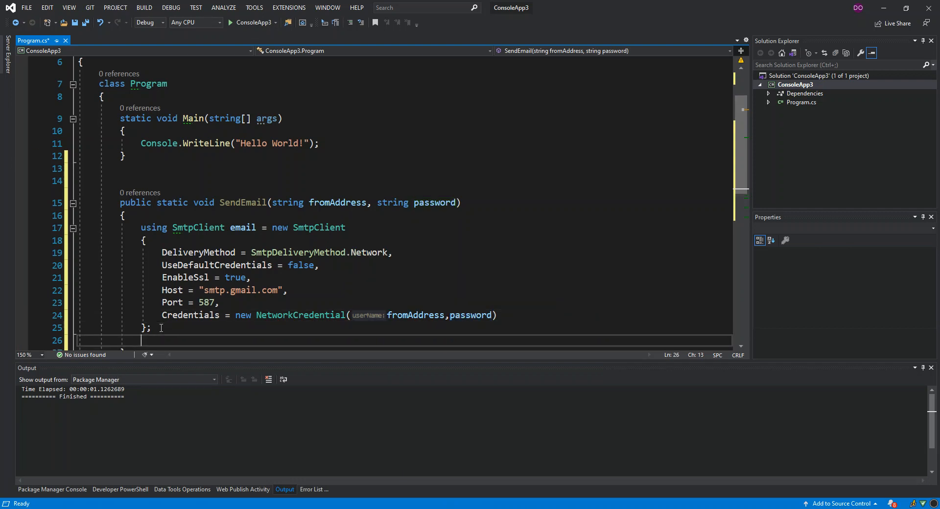
{"action": "type", "text": "string"}
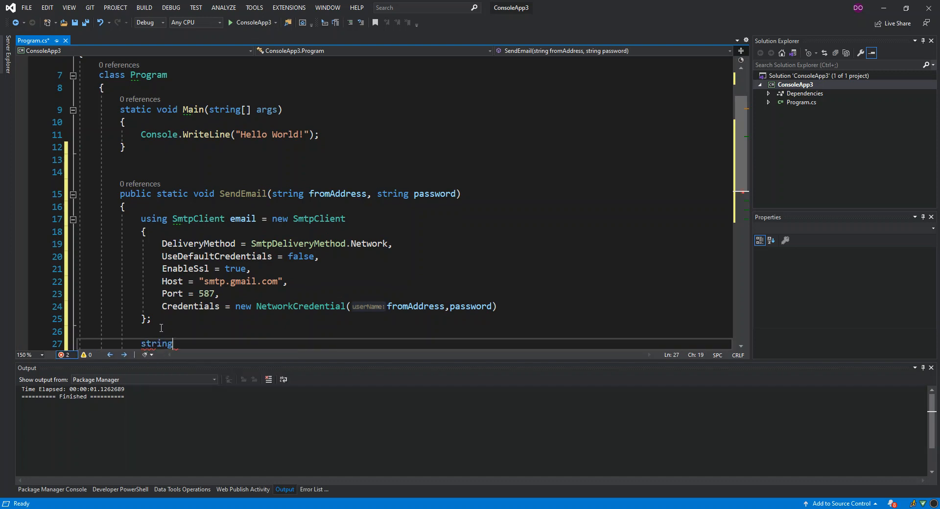
Declare string subject = "youtube video" and start a string body declaration
{"action": "type", "text": "s"}
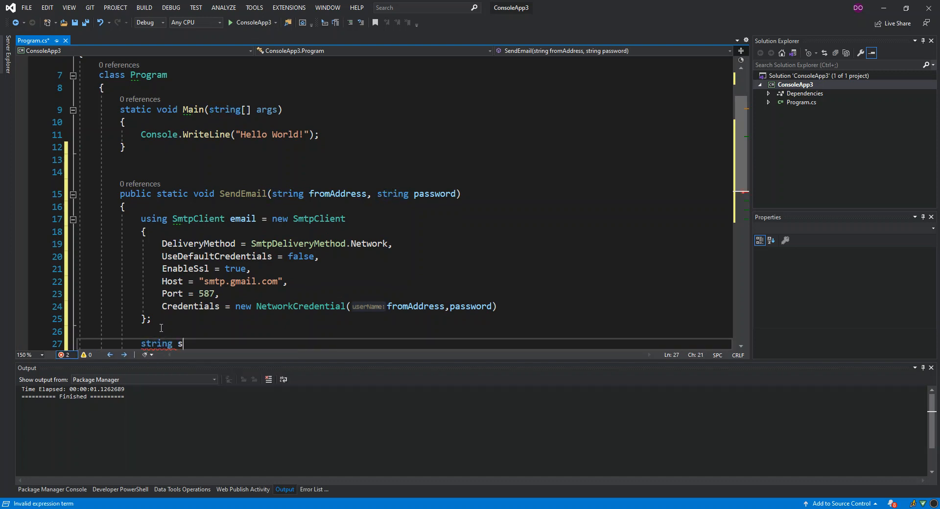
{"action": "type", "text": "ubject = \""}
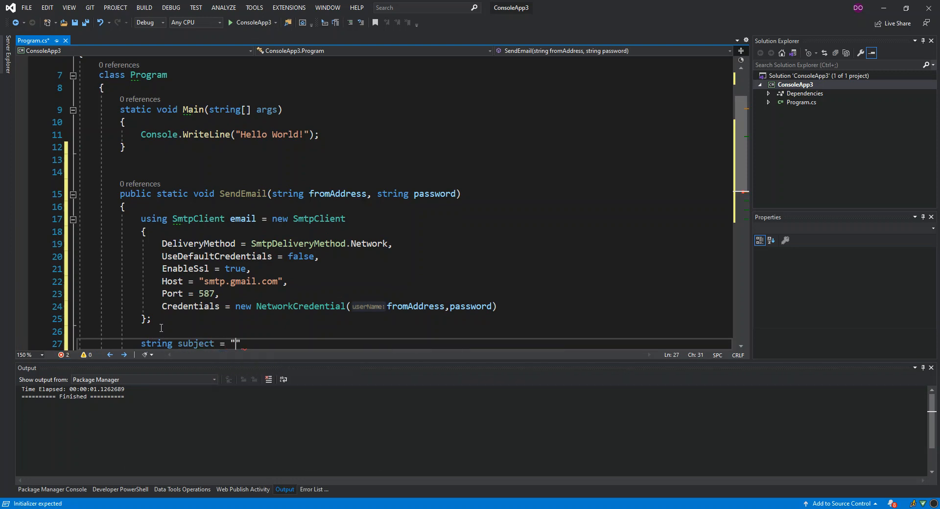
{"action": "type", "text": "youtube v"}
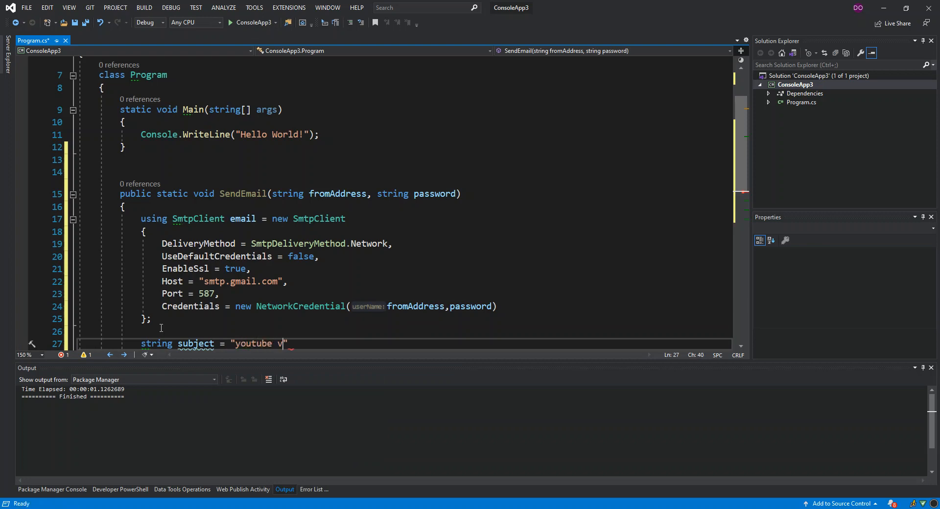
{"action": "type", "text": "ideo"}
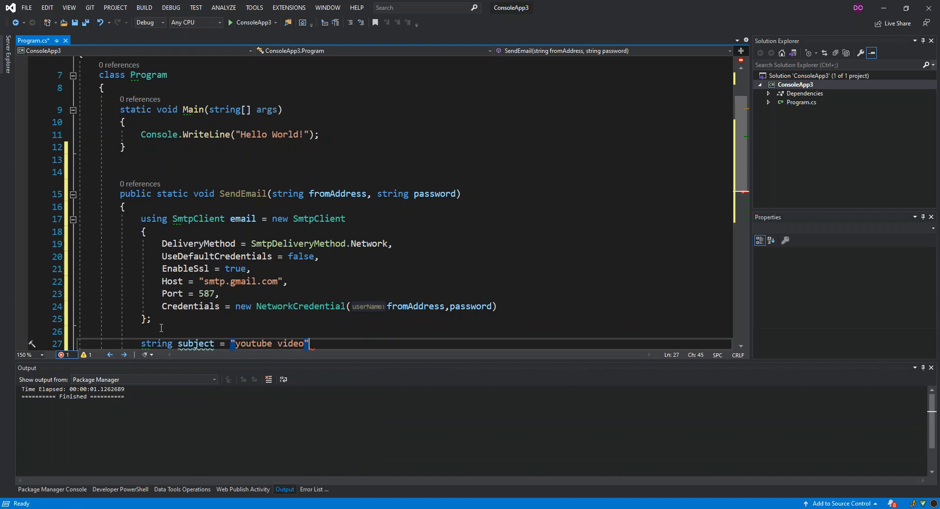
{"action": "key", "text": "enter"}
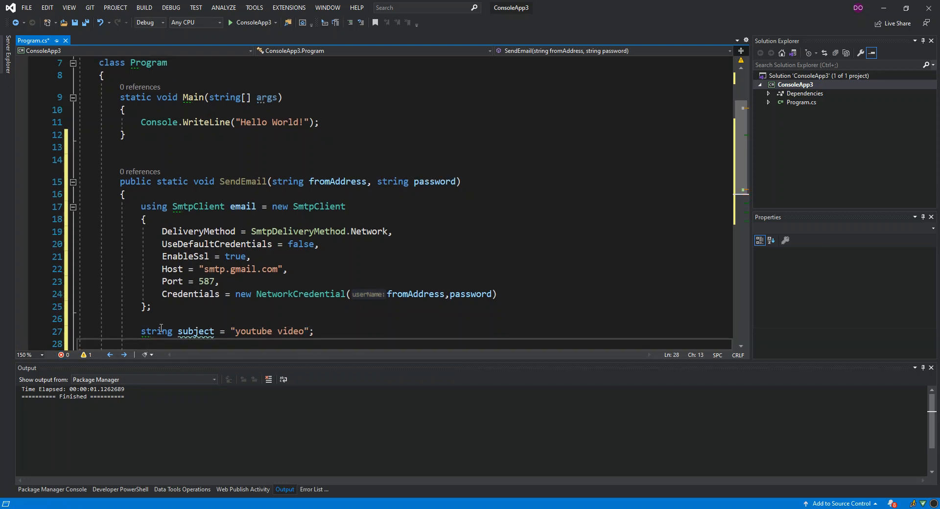
{"action": "type", "text": "string"}
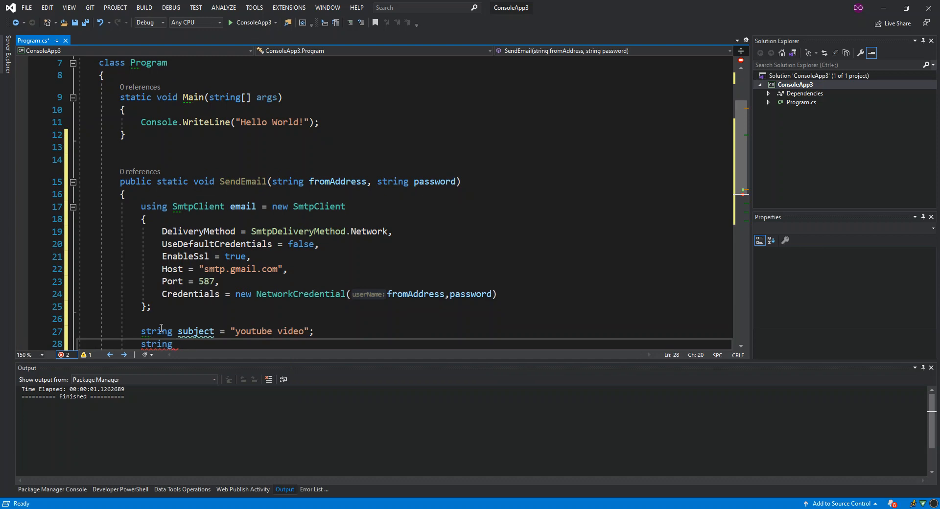
{"action": "type", "text": "body = \"\";"}
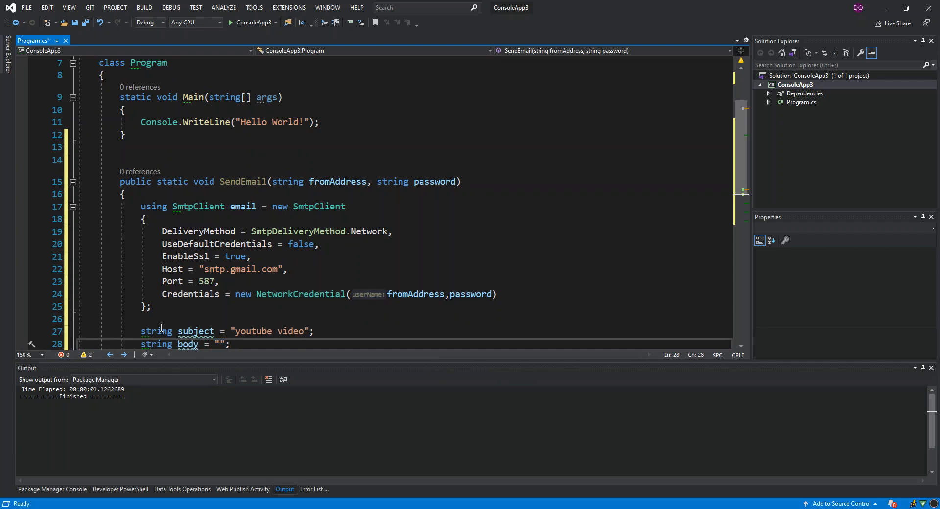
Make body the interpolated string "this is the main email sent @ {DateTime.UtcNow:F}"
{"action": "left_click", "coordinate": [220, 344]}
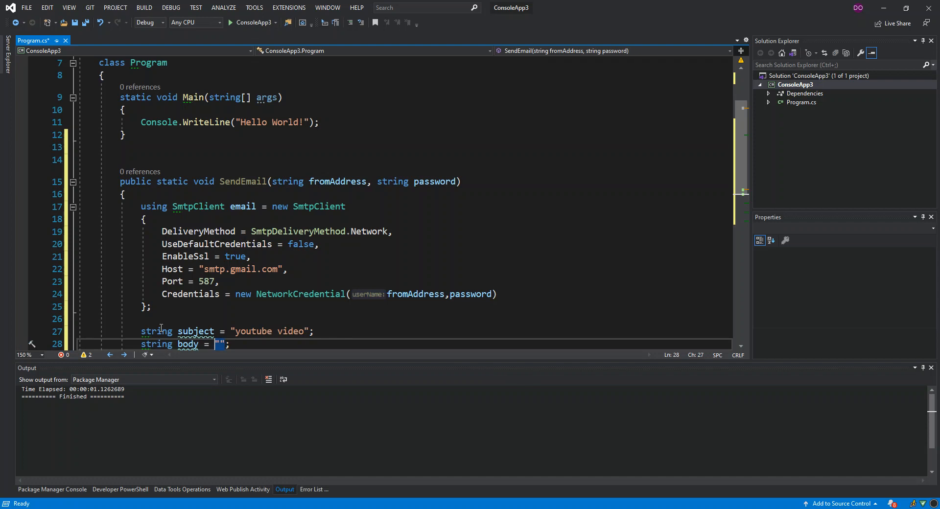
{"action": "type", "text": "$"}
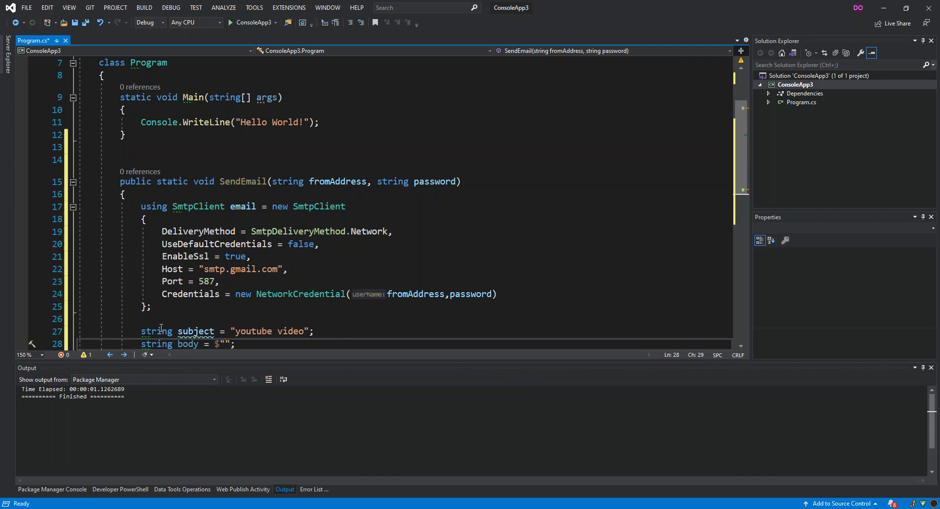
{"action": "type", "text": "this"}
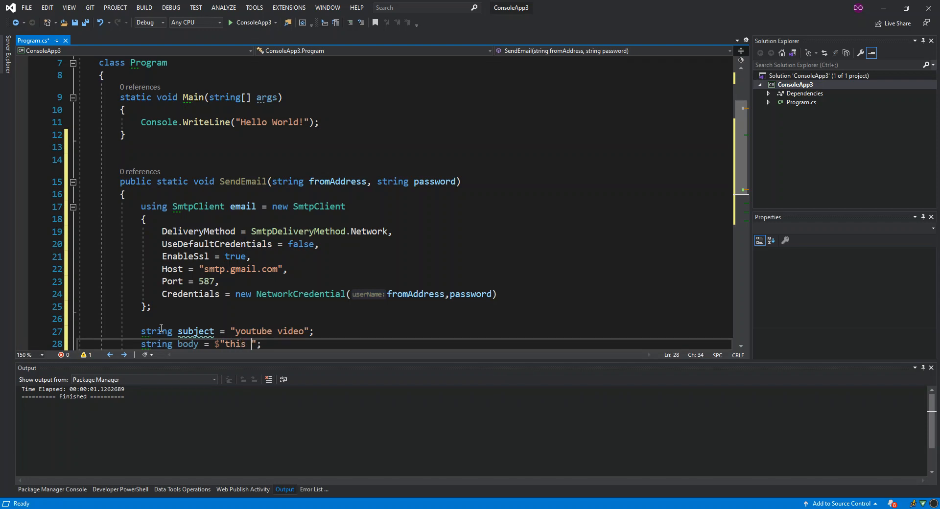
{"action": "type", "text": "is"}
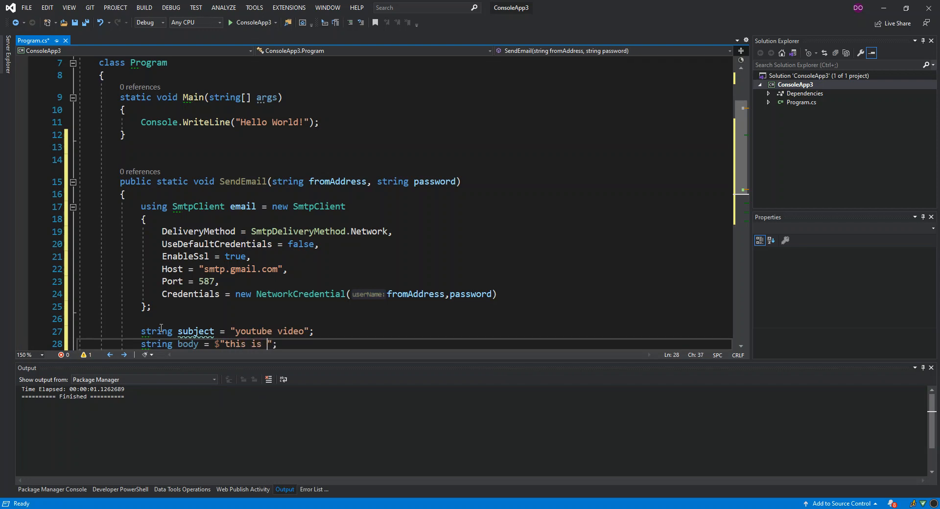
{"action": "type", "text": "the main"}
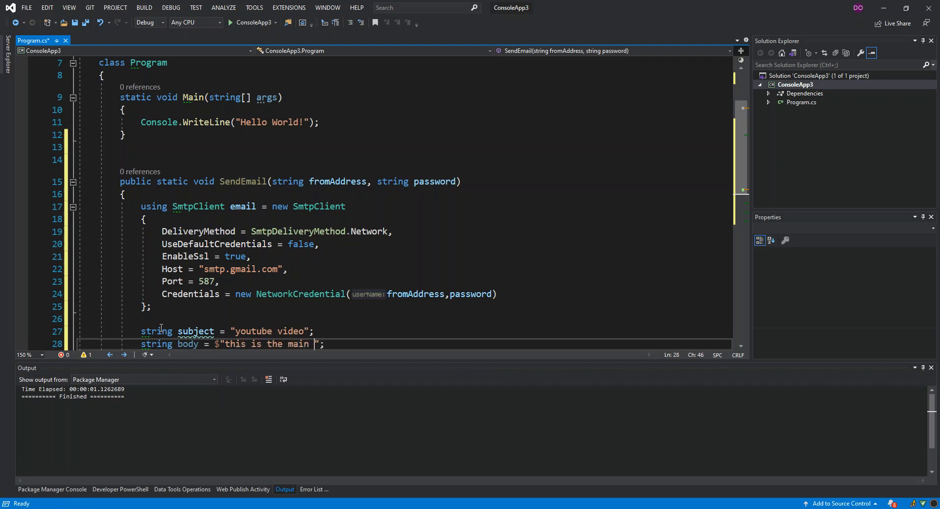
{"action": "type", "text": "email s"}
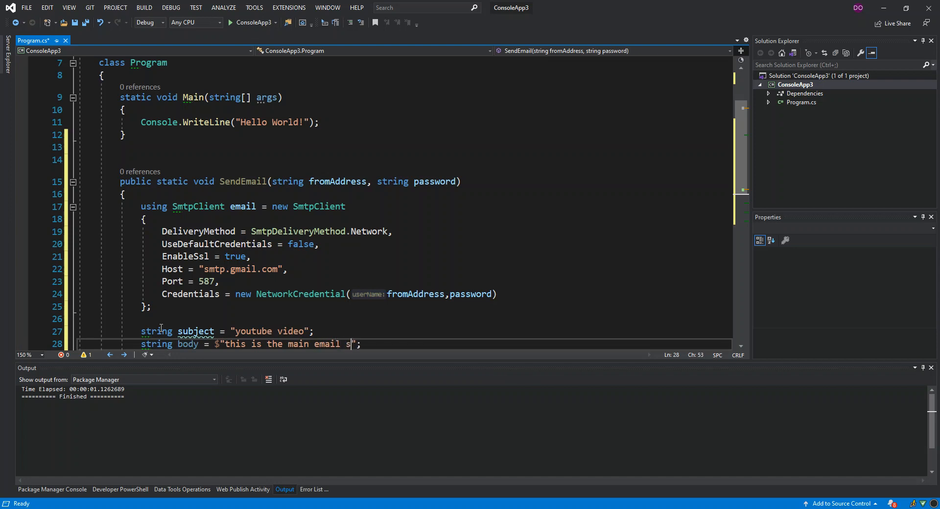
{"action": "type", "text": "ent"}
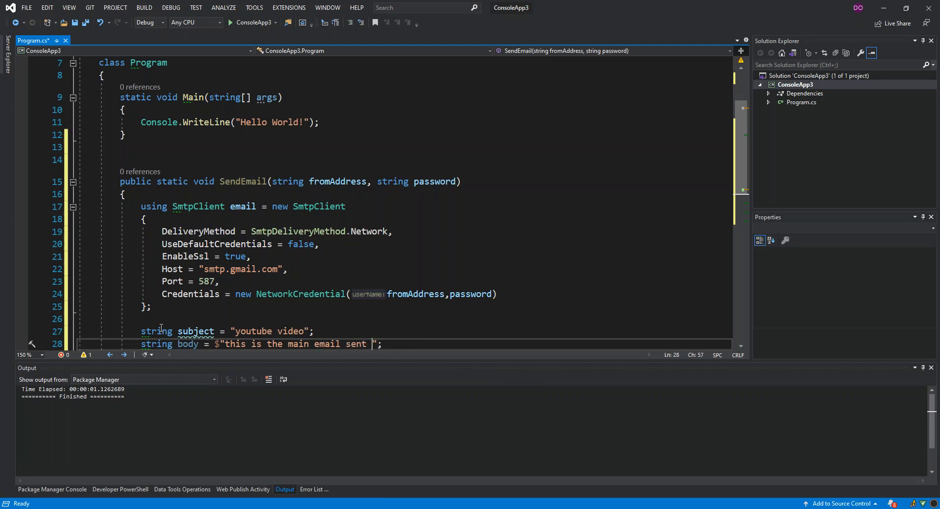
{"action": "type", "text": "@ {}"}
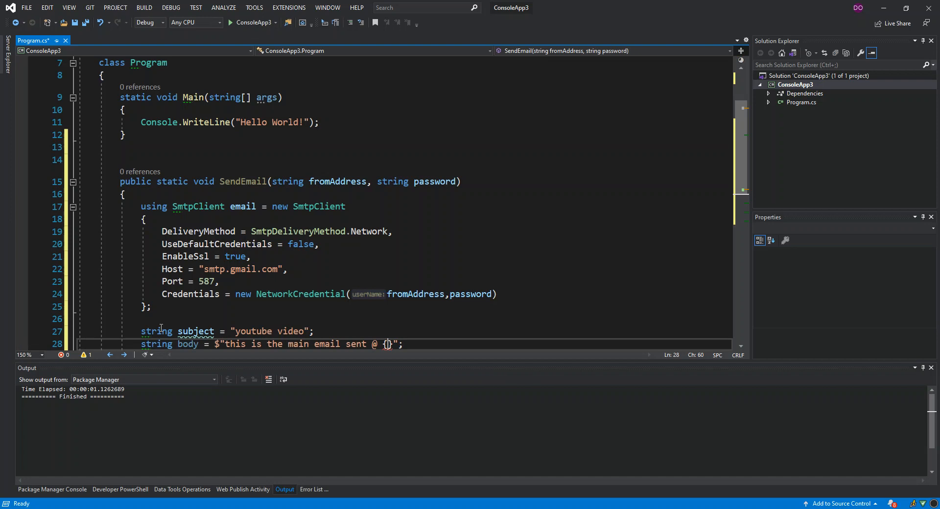
{"action": "type", "text": "date"}
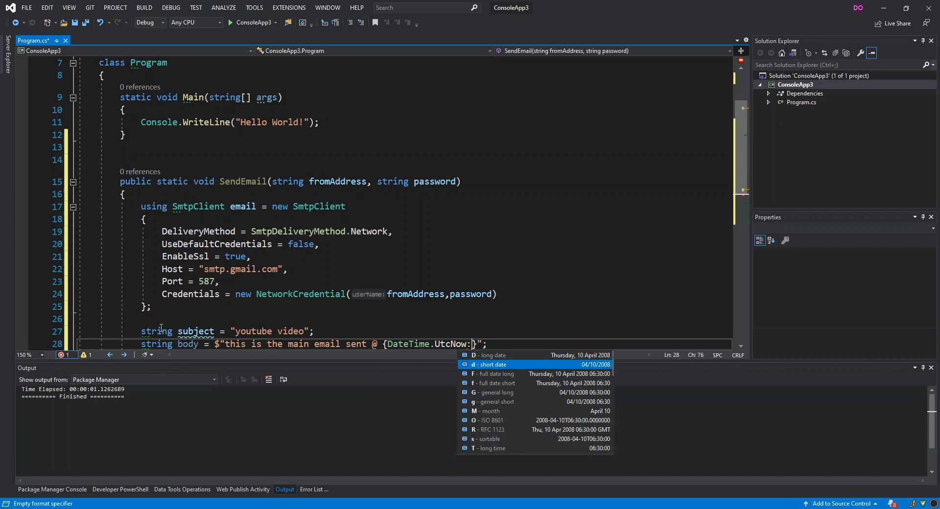
{"action": "type", "text": "F"}
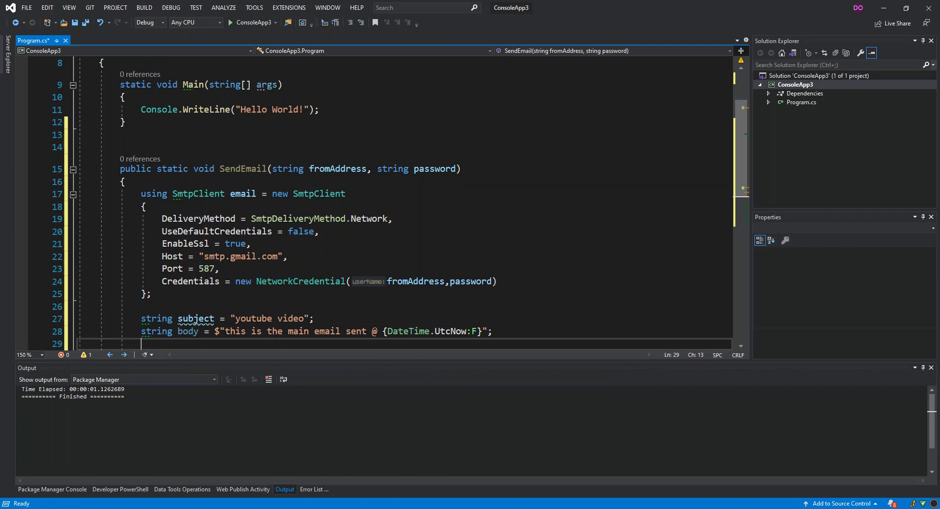
{"action": "mouse_move", "coordinate": [824, 376]}
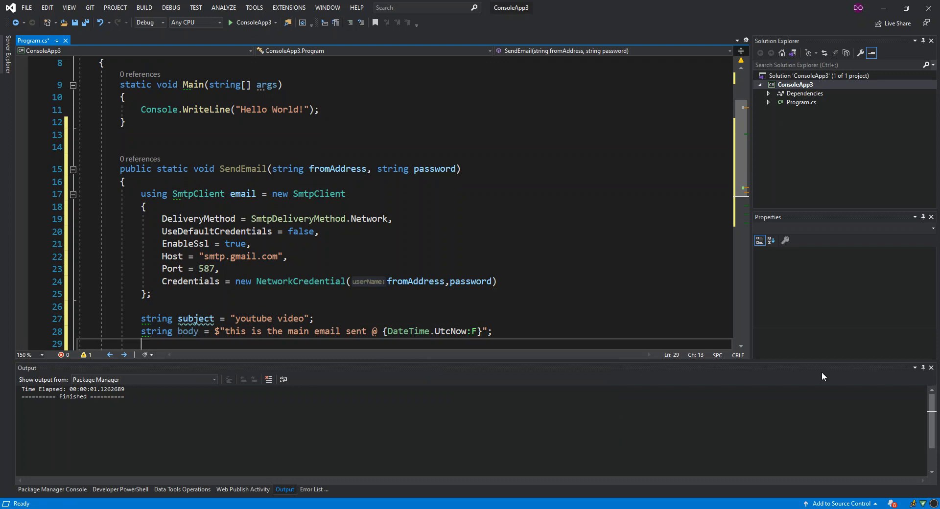
Insert a try/catch that catches SmtpException and writes it to the console
{"action": "scroll", "scroll_direction": "down", "scroll_amount": 3}
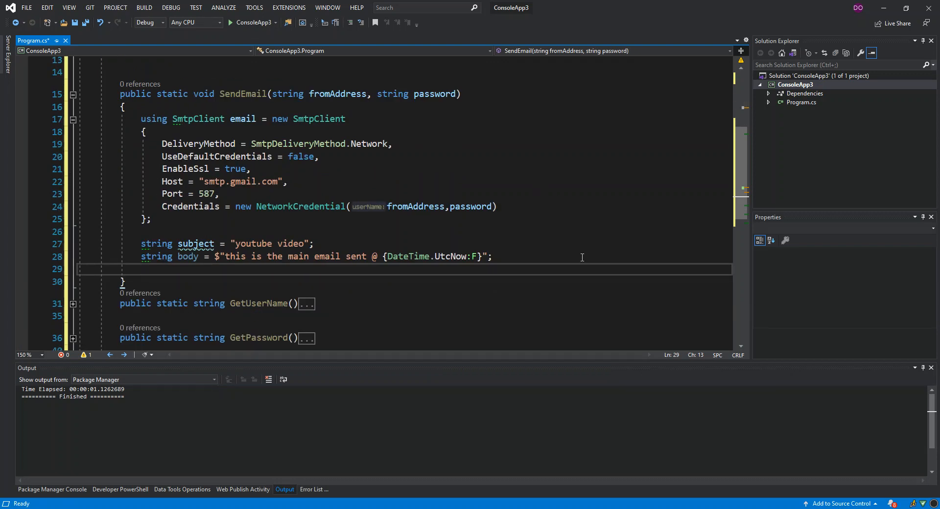
{"action": "type", "text": "try"}
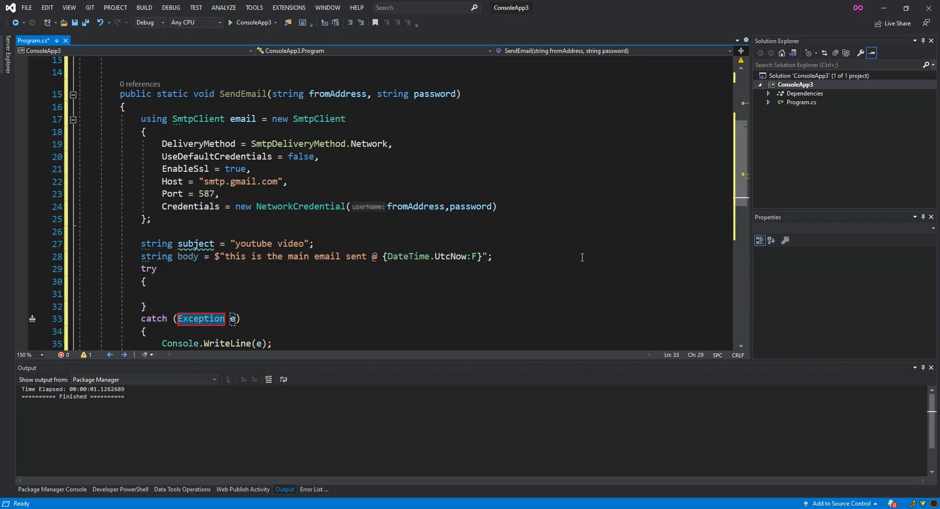
{"action": "type", "text": "Smtp"}
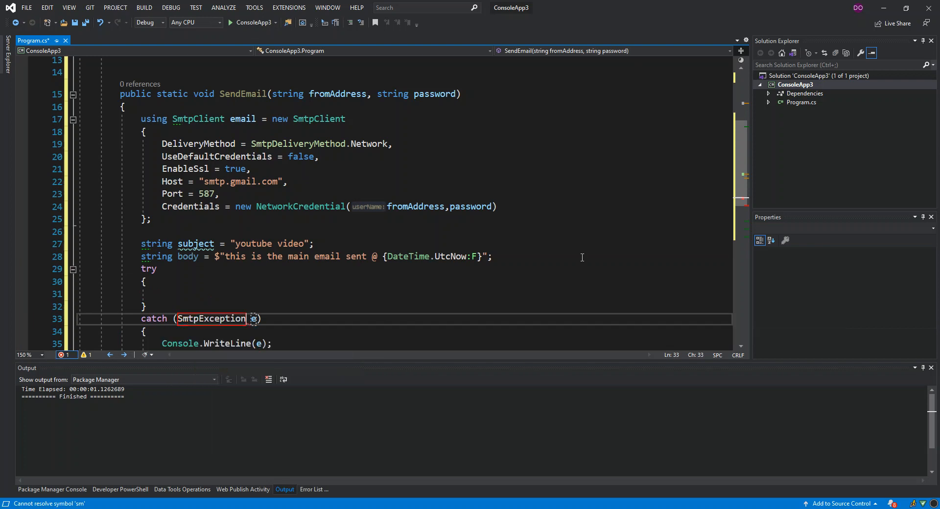
{"action": "type", "text": "e"}
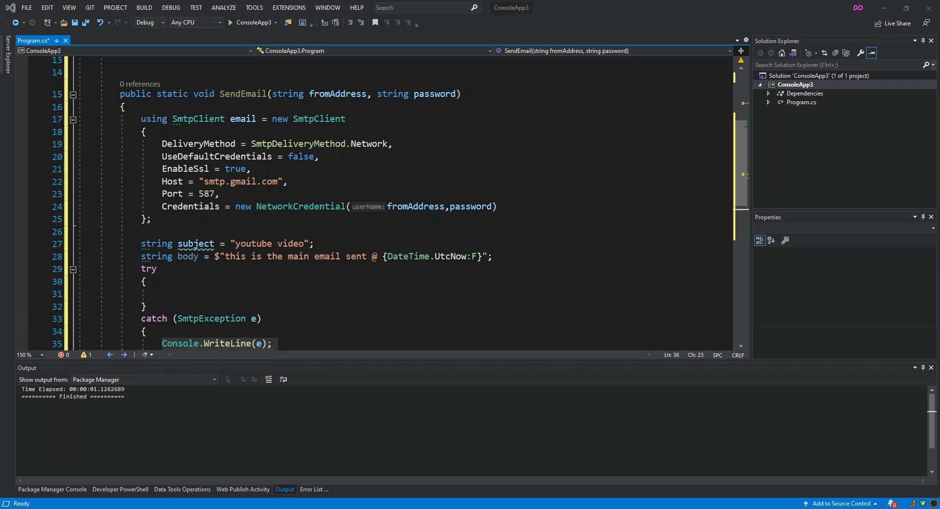
Inside try, add Console.WriteLine("sending email **********")
{"action": "left_click", "coordinate": [194, 294]}
{"action": "type", "text": "Console.WriteLine();"}
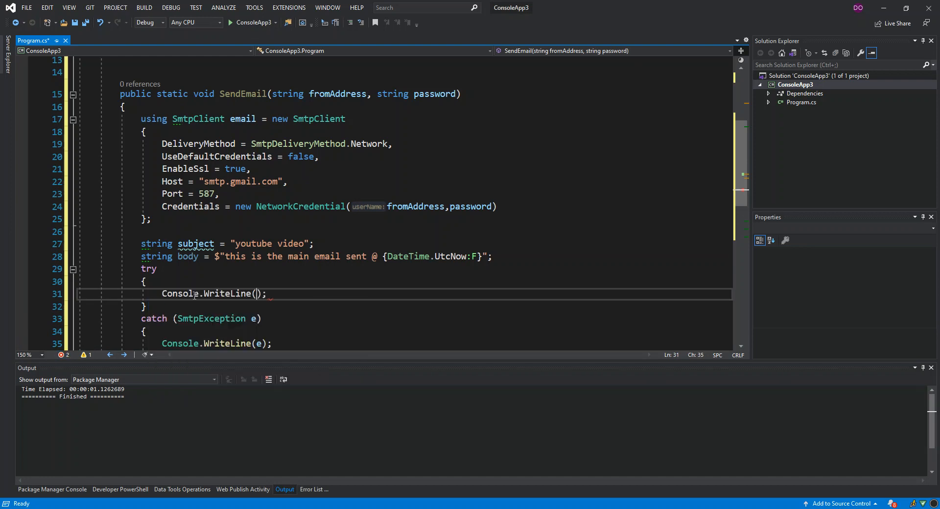
{"action": "type", "text": "\"\""}
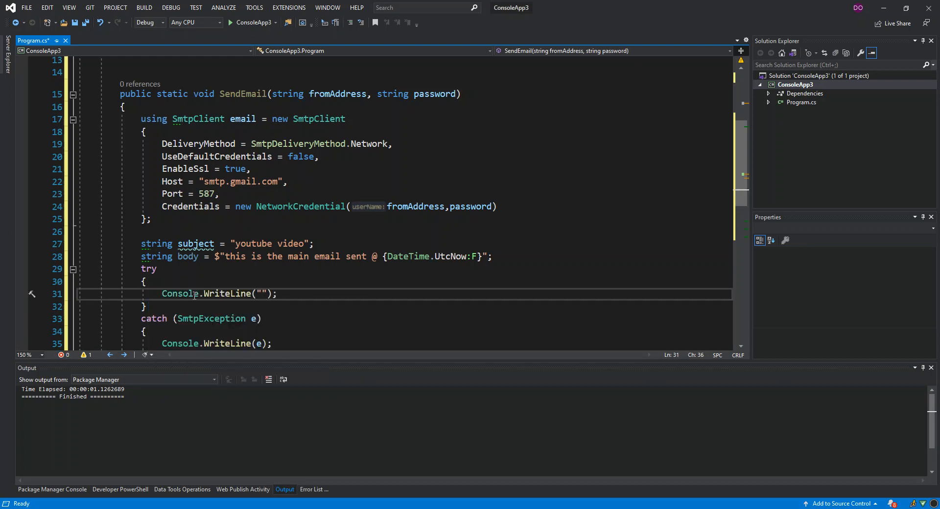
{"action": "type", "text": "sending"}
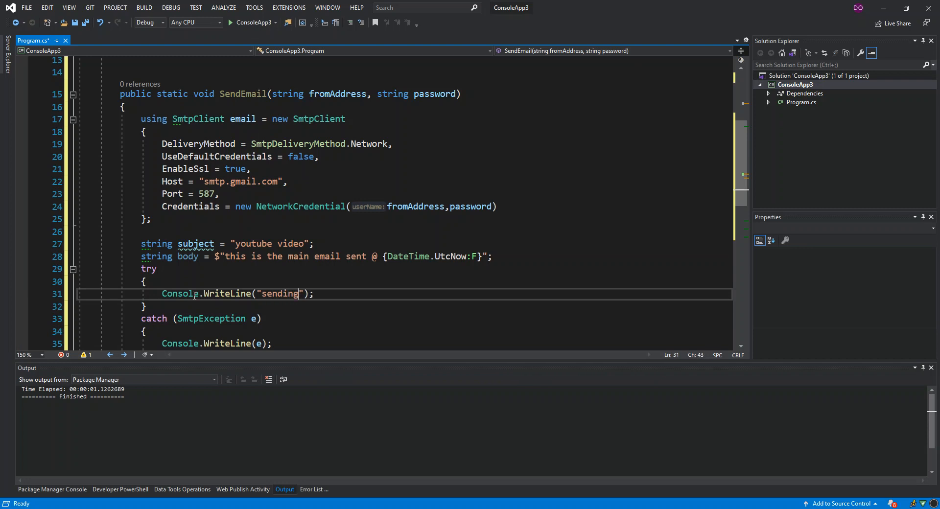
{"action": "type", "text": "emial"}
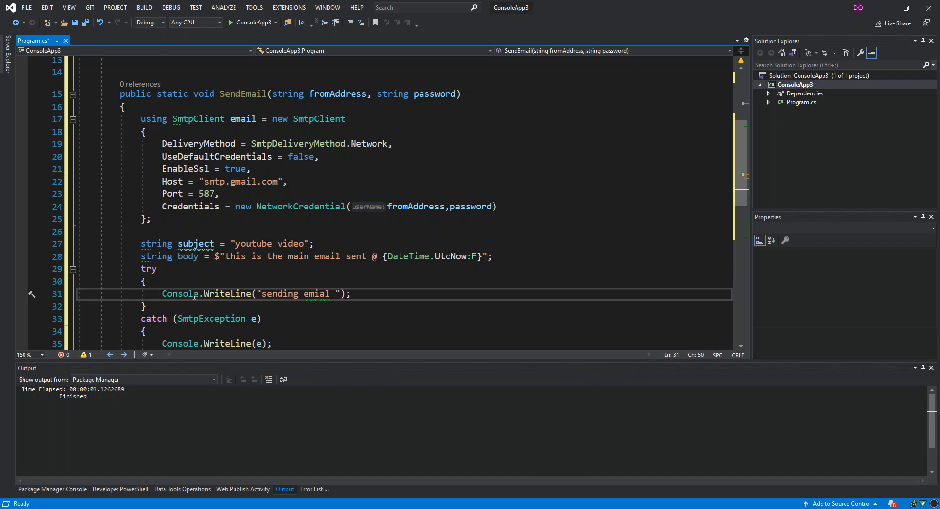
{"action": "type", "text": "*********"}
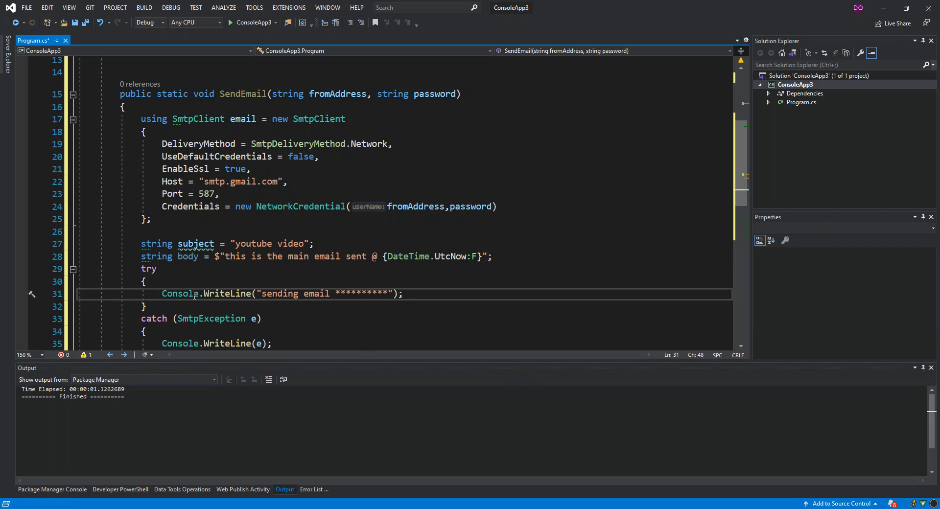
Add email.Send(fromAddress, ToAddress(), subject, body); inside the try block
{"action": "left_click", "coordinate": [404, 293]}
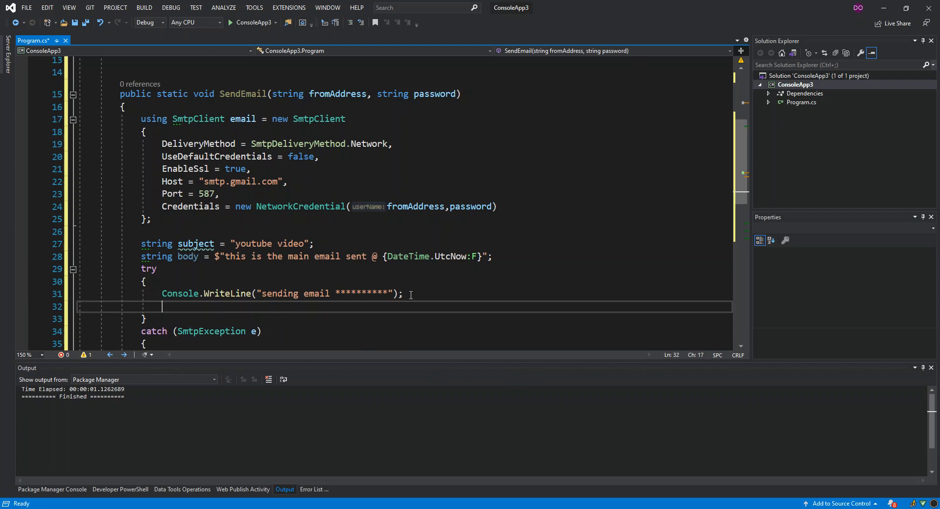
{"action": "type", "text": "email.Send();"}
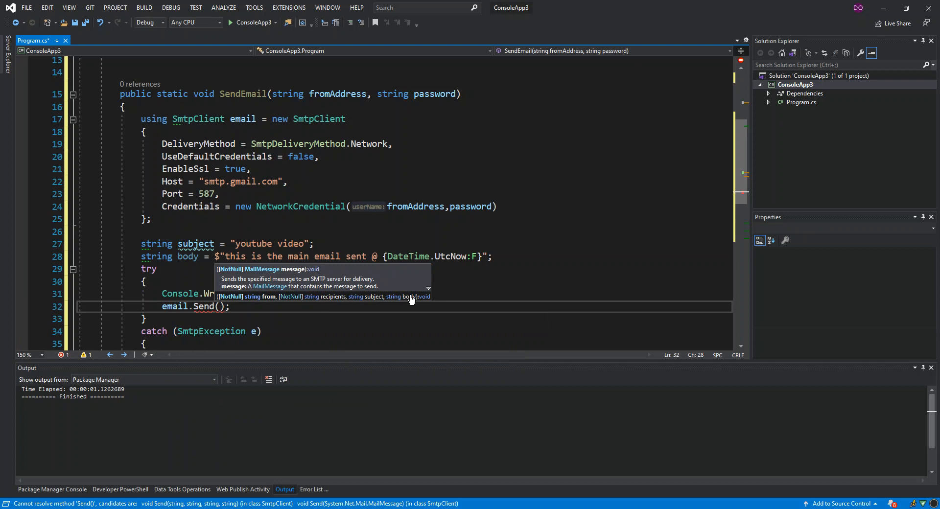
{"action": "type", "text": "fromAddress"}
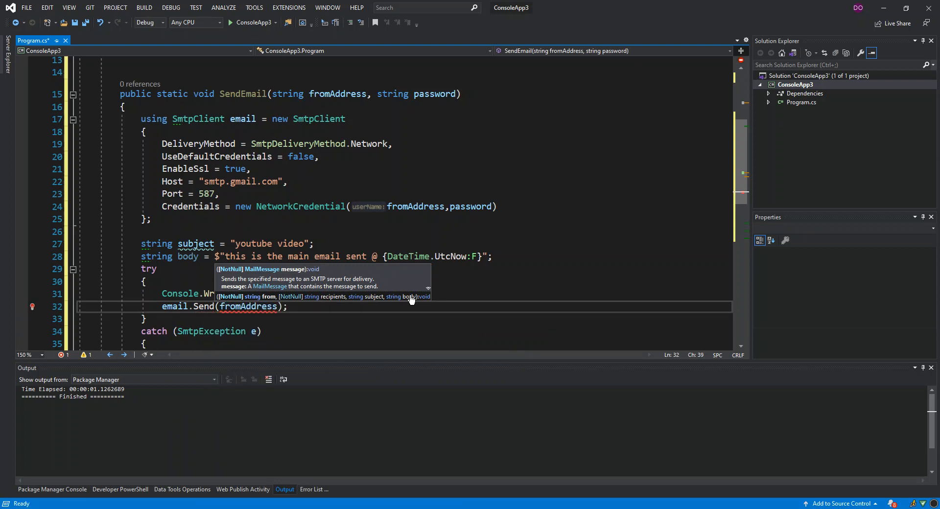
{"action": "type", "text": ","}
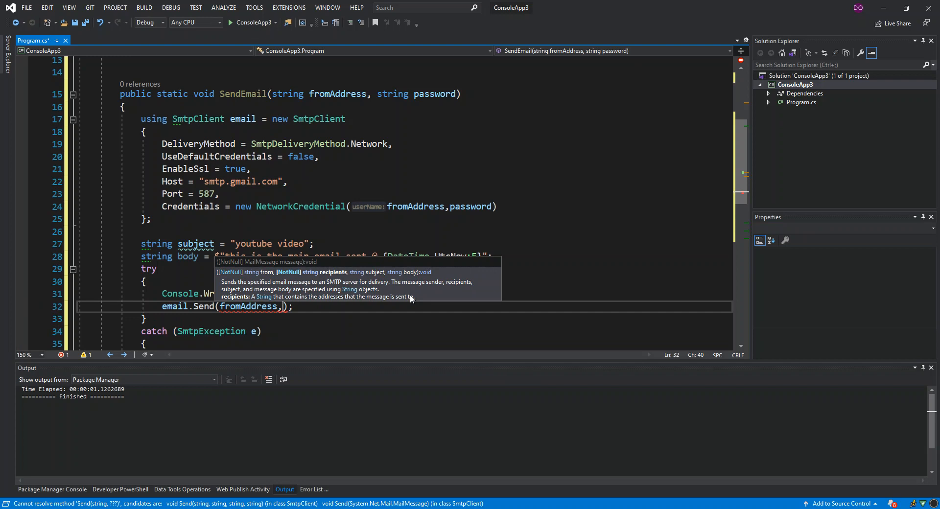
{"action": "type", "text": "to"}
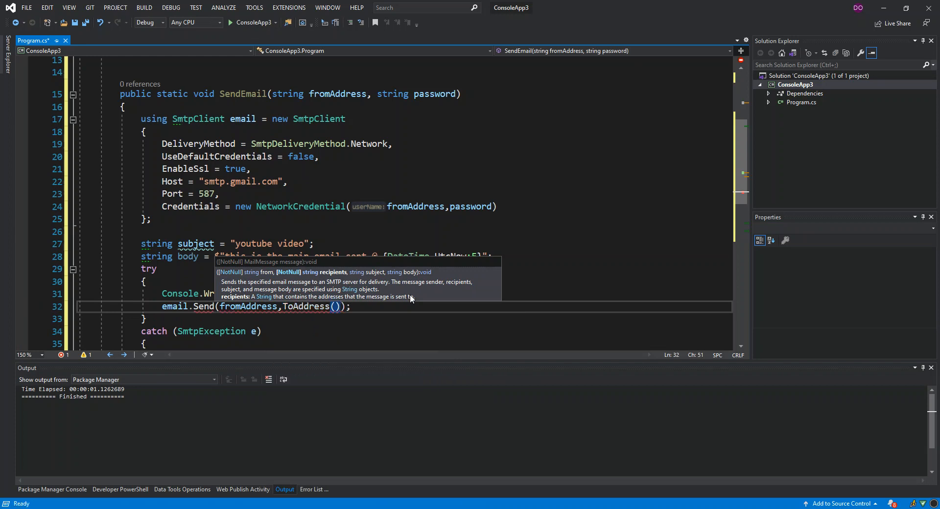
{"action": "type", "text": ","}
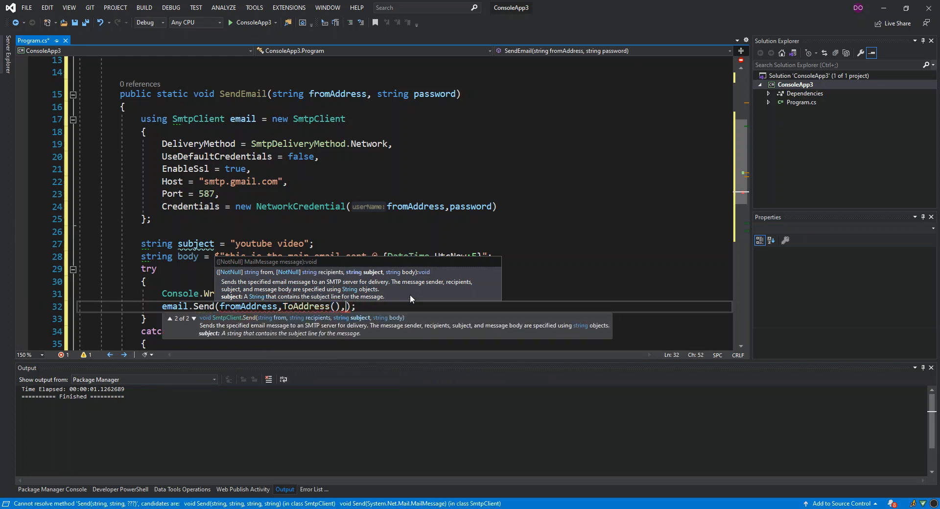
{"action": "type", "text": "subject"}
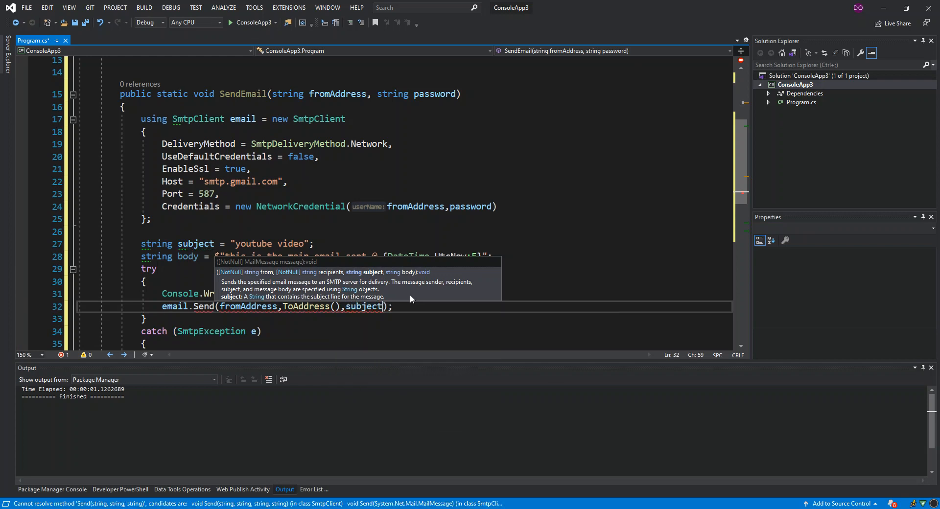
{"action": "type", "text": ",b"}
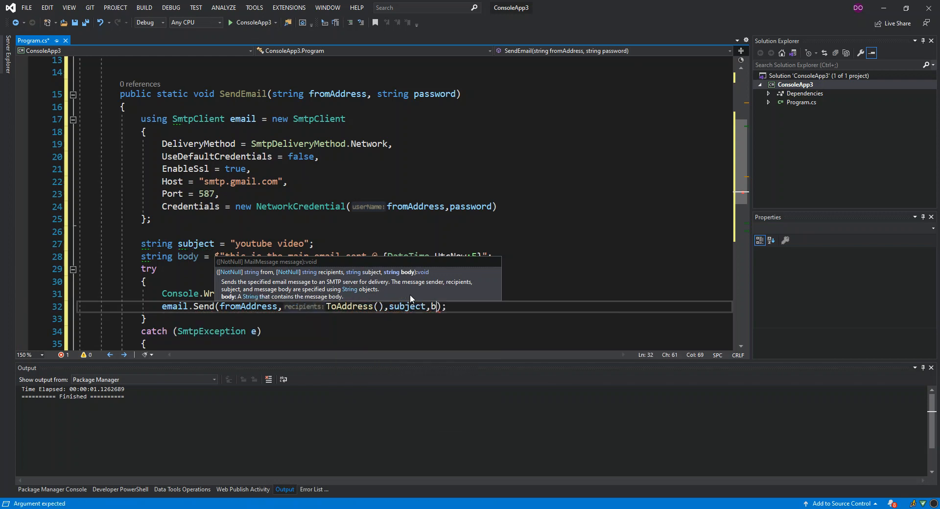
{"action": "type", "text": "ody"}
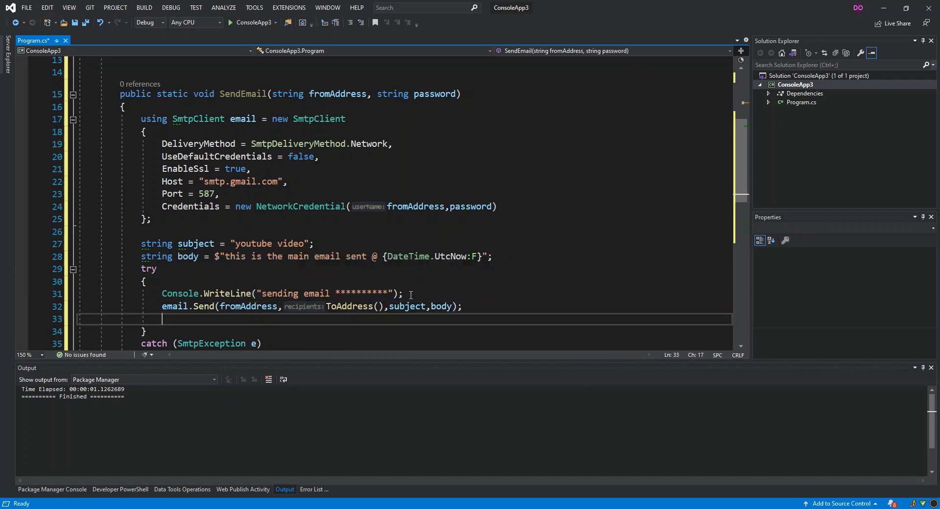
Add Console.WriteLine("email sent ************"); after the send call
{"action": "type", "text": "Console.WriteLine();"}
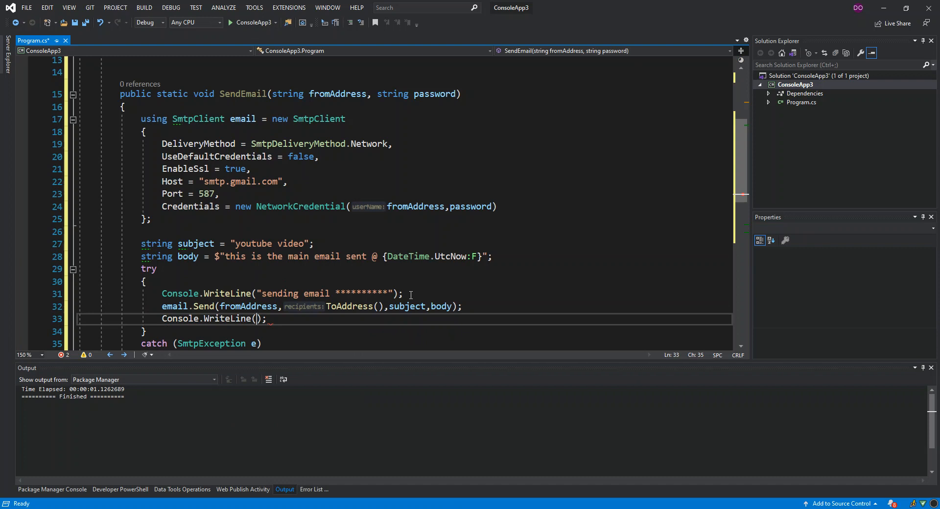
{"action": "type", "text": "\""}
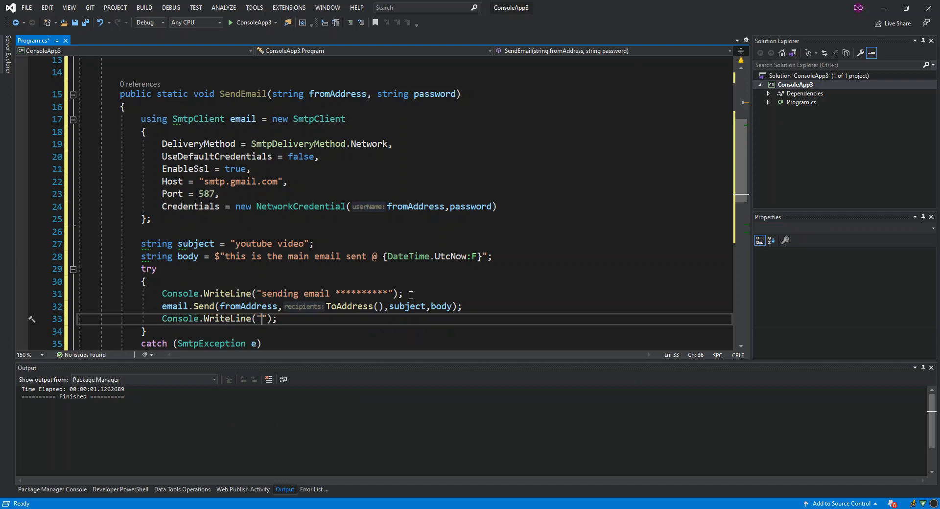
{"action": "type", "text": "email"}
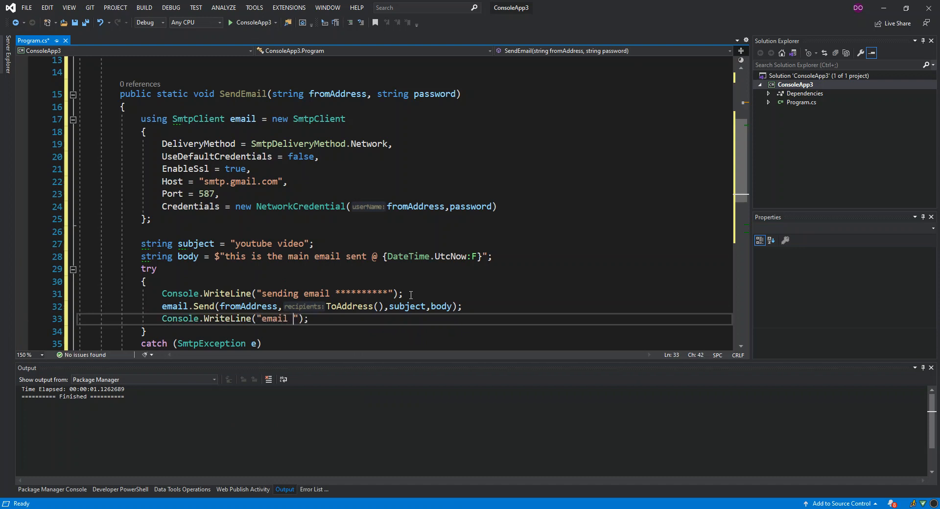
{"action": "type", "text": "sent *"}
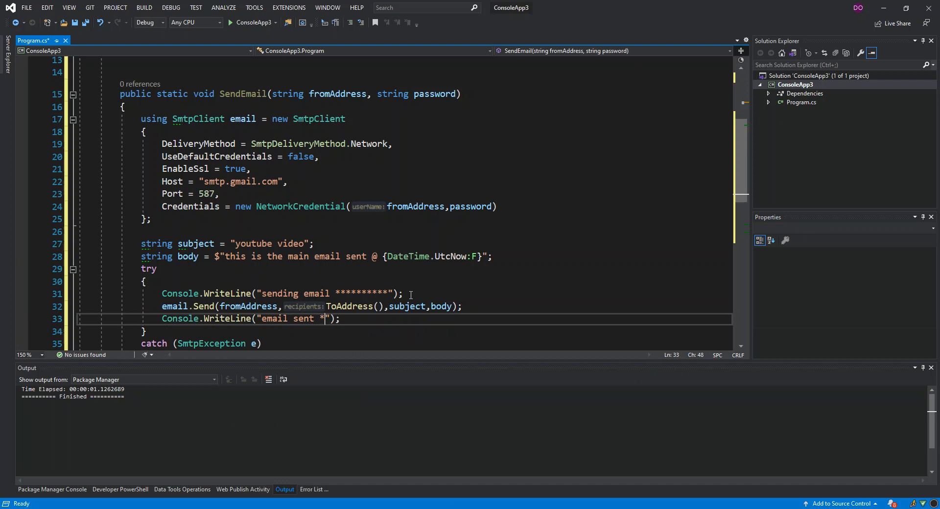
{"action": "type", "text": "**********"}
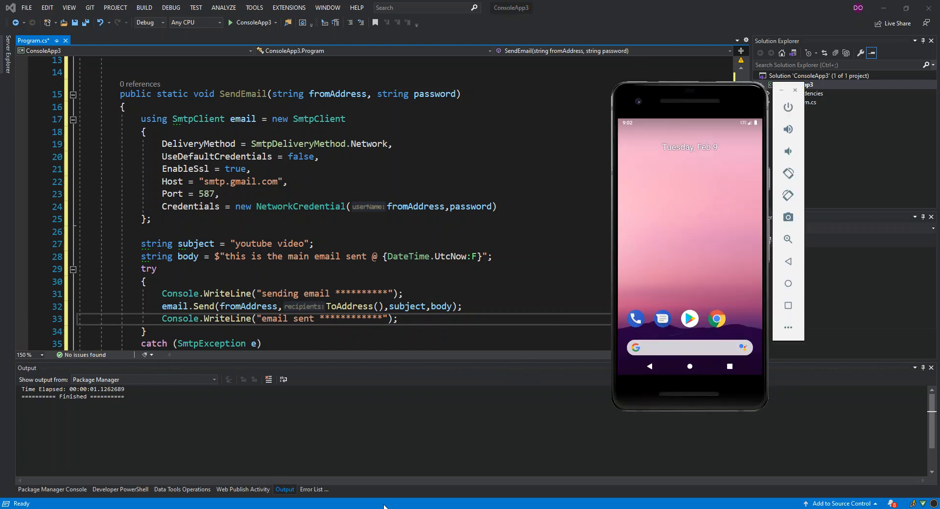
{"action": "mouse_move", "coordinate": [667, 40]}
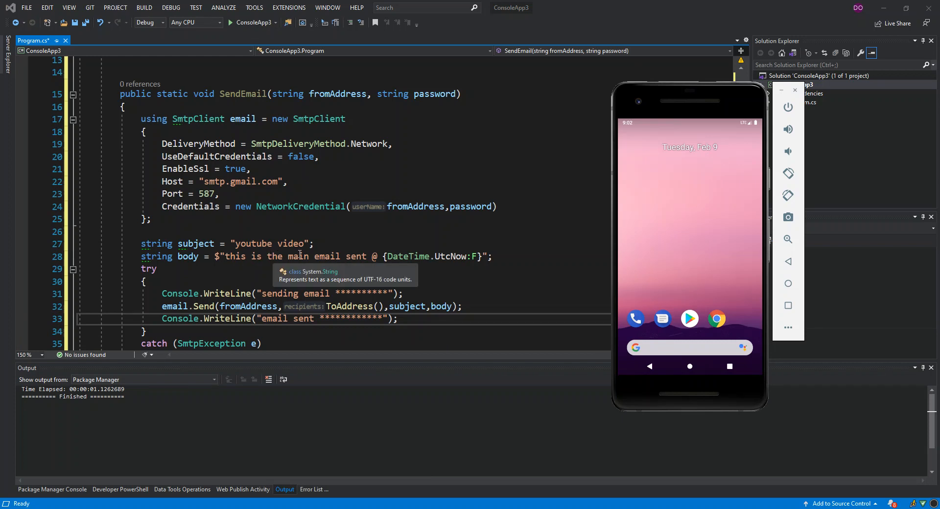
{"action": "mouse_move", "coordinate": [306, 246]}
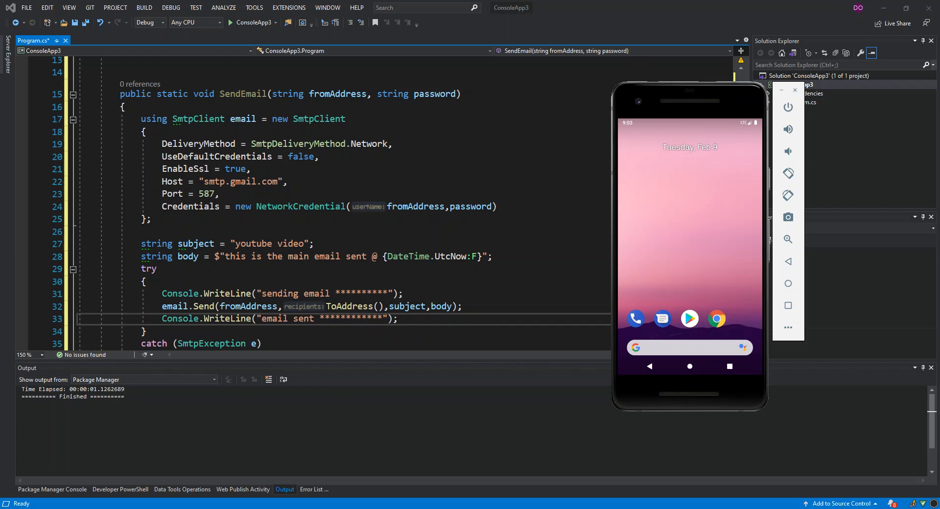
{"action": "mouse_move", "coordinate": [615, 78]}
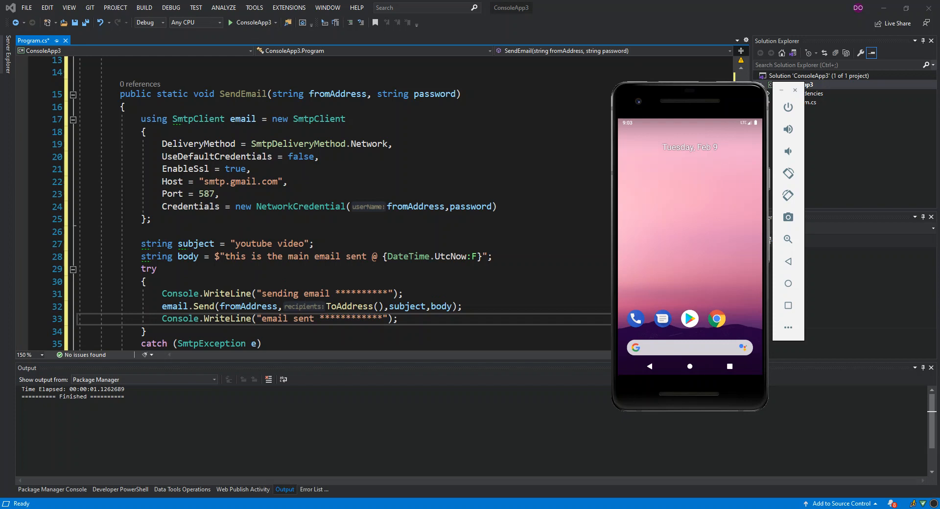
{"action": "mouse_move", "coordinate": [250, 20]}
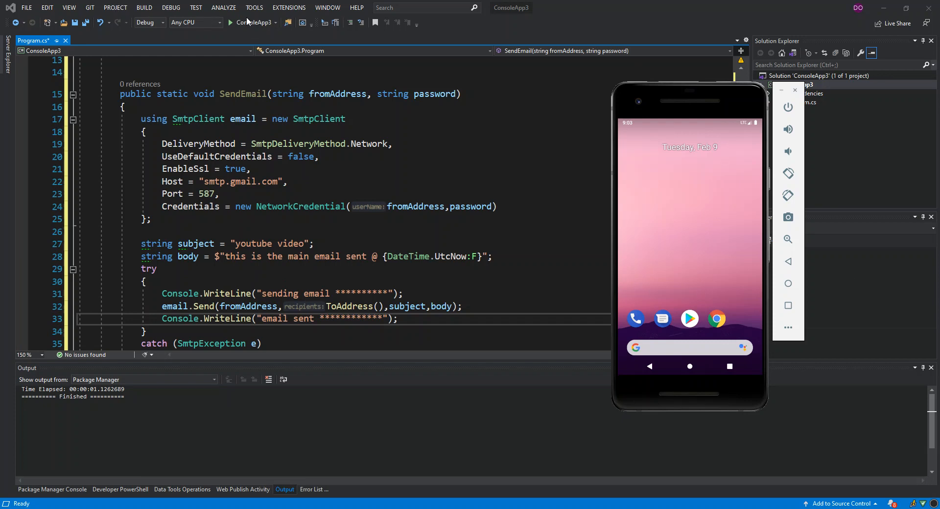
Run ConsoleApp3, see it print only Hello World!, then close the console window
{"action": "left_click", "coordinate": [230, 22]}
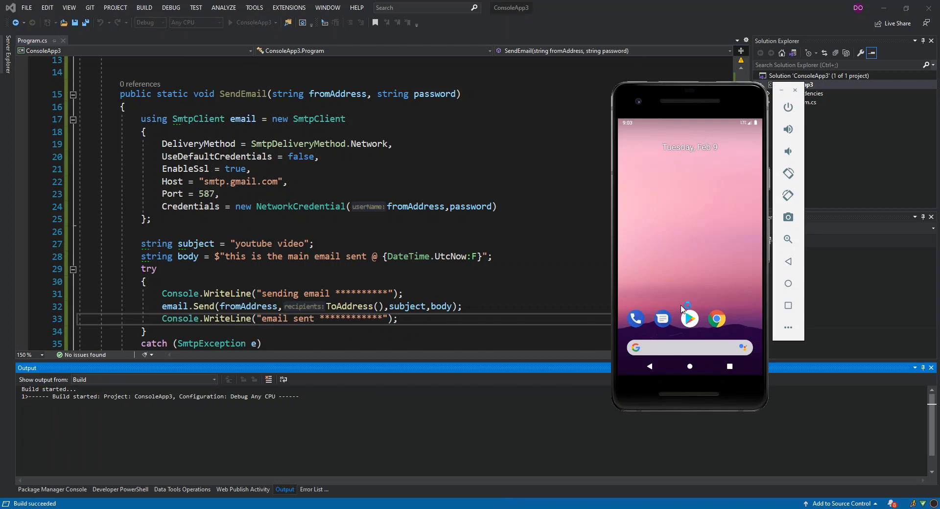
{"action": "left_click", "coordinate": [230, 22]}
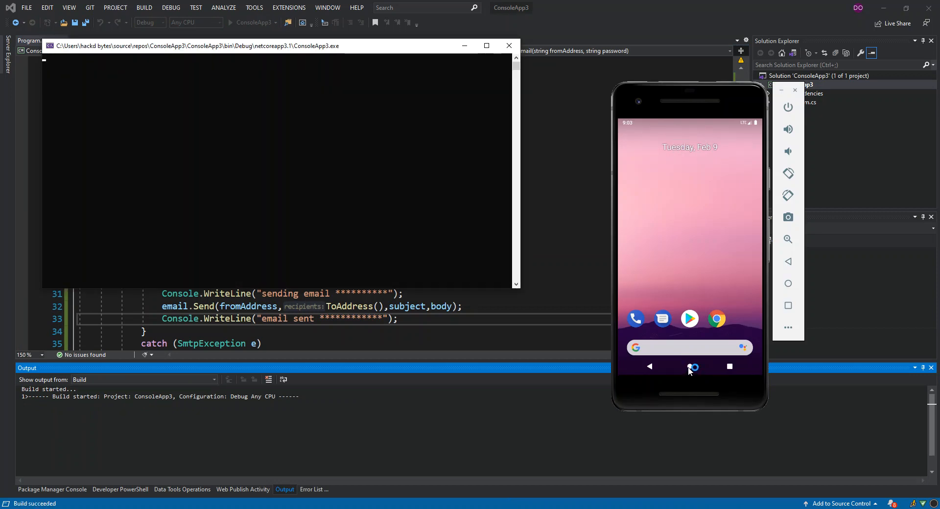
{"action": "left_click", "coordinate": [231, 22]}
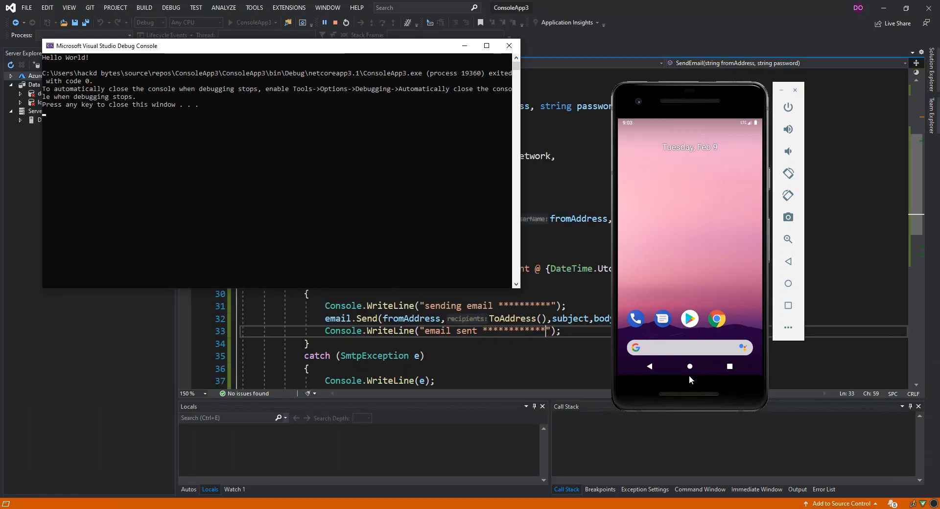
{"action": "left_click", "coordinate": [346, 23]}
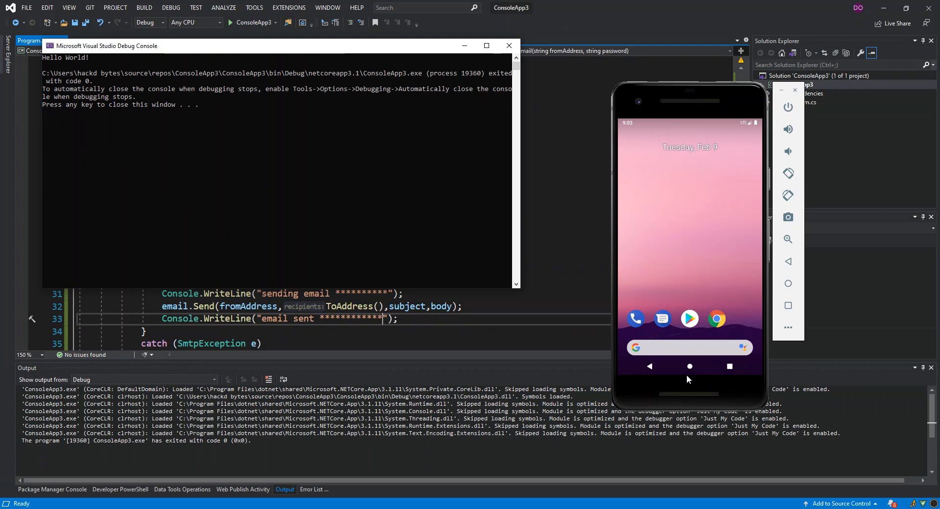
{"action": "mouse_move", "coordinate": [674, 244]}
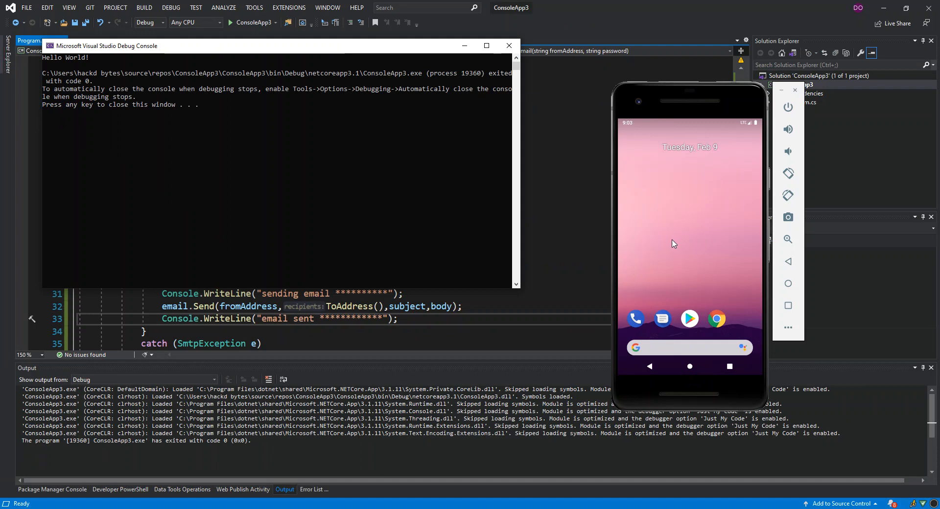
{"action": "mouse_move", "coordinate": [679, 308]}
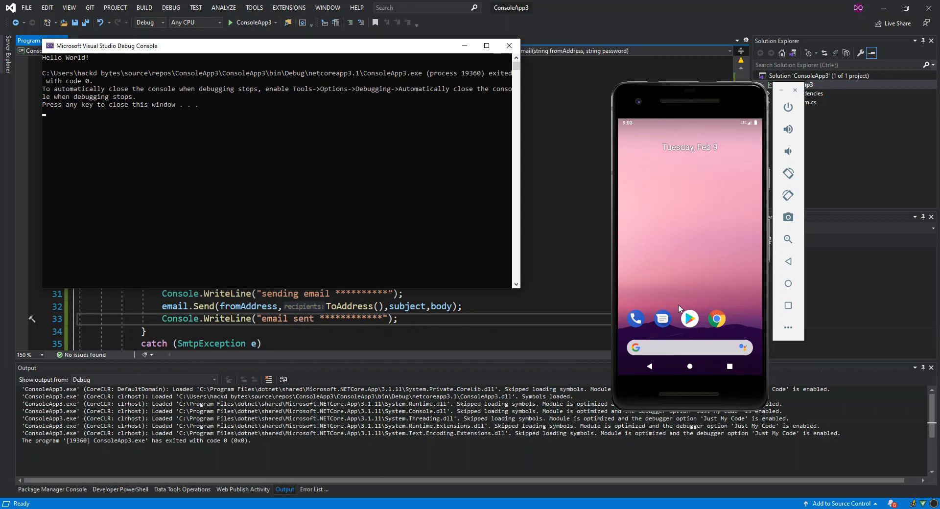
{"action": "mouse_move", "coordinate": [680, 308]}
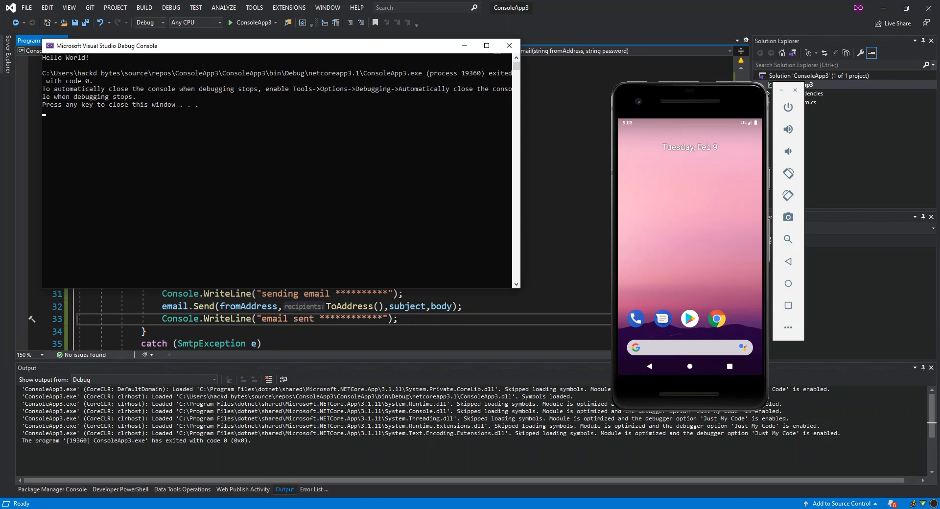
{"action": "left_click", "coordinate": [509, 46]}
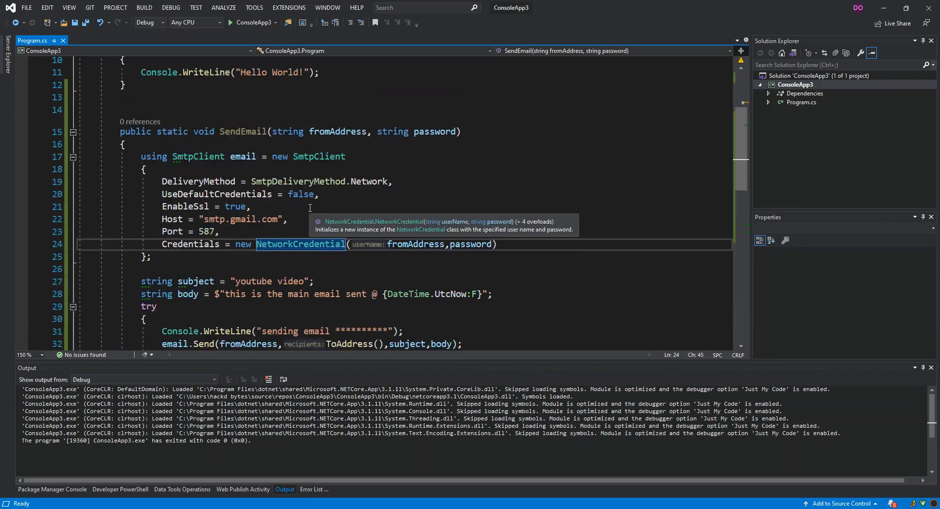
Add SendEmail(GetUserName(), GetPassword()); and Console.ReadLine(); to Main via IntelliSense
{"action": "scroll", "scroll_direction": "up", "scroll_amount": 3}
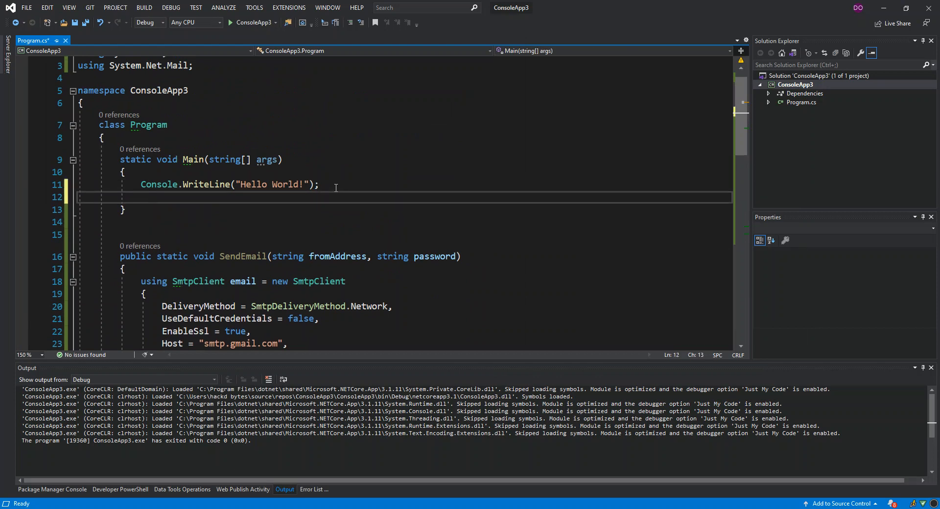
{"action": "type", "text": "s"}
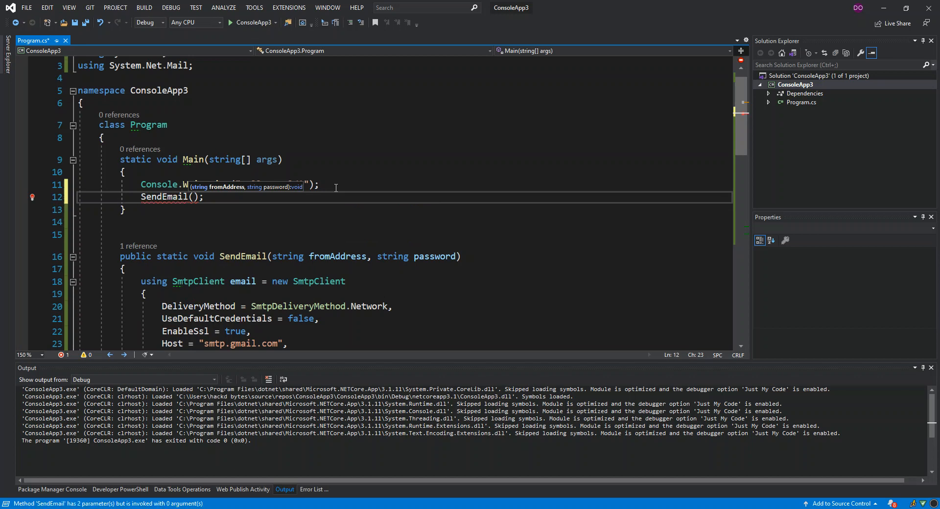
{"action": "type", "text": "g"}
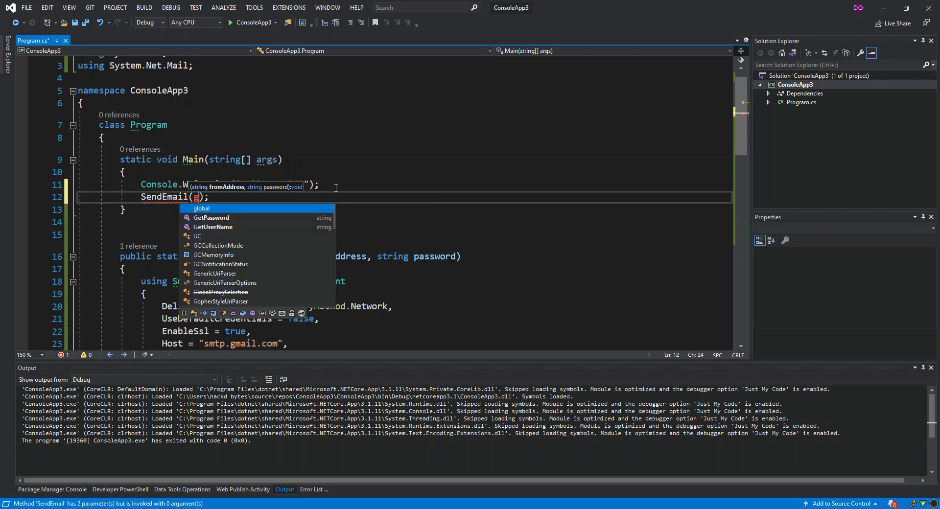
{"action": "type", "text": "etUserName("}
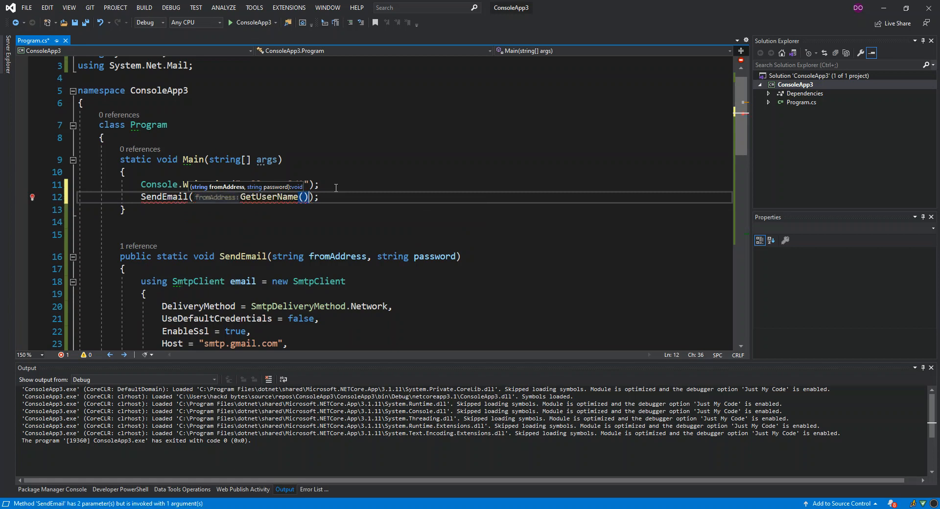
{"action": "type", "text": ", ge"}
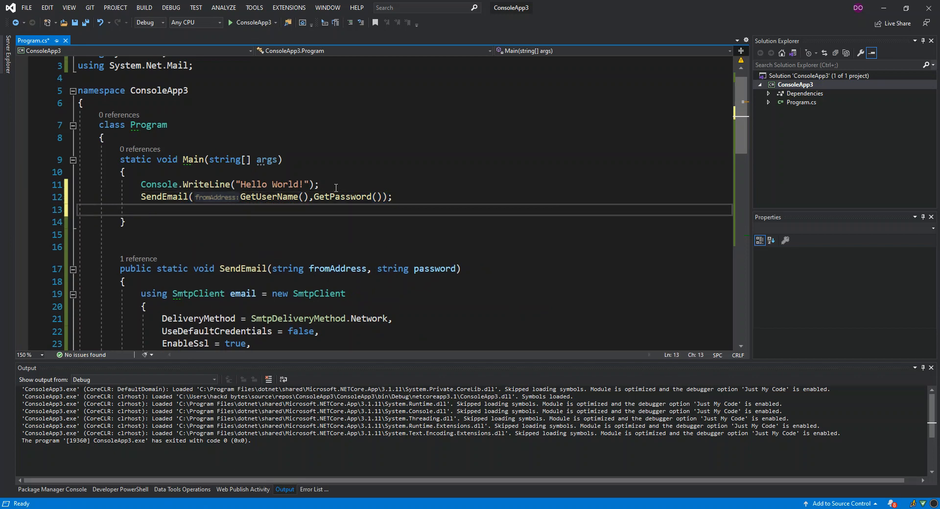
{"action": "type", "text": "conso"}
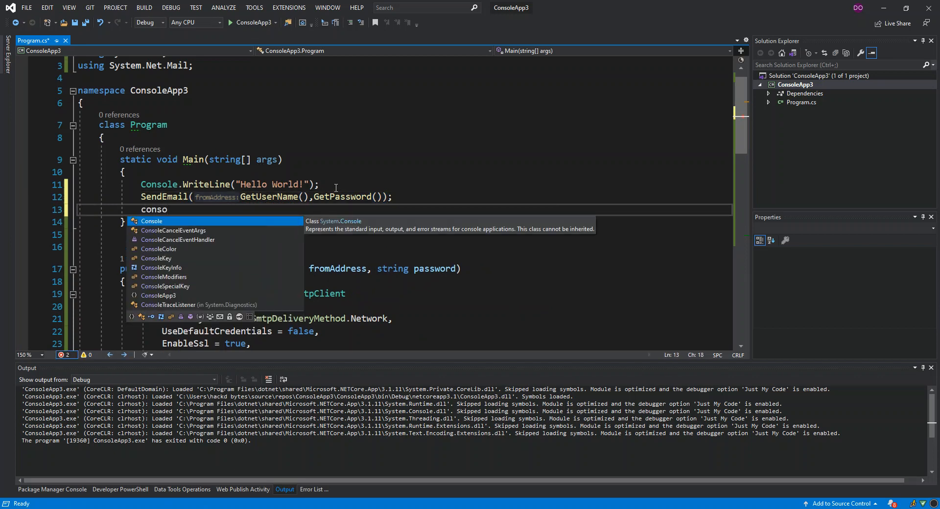
{"action": "type", "text": "Console.re"}
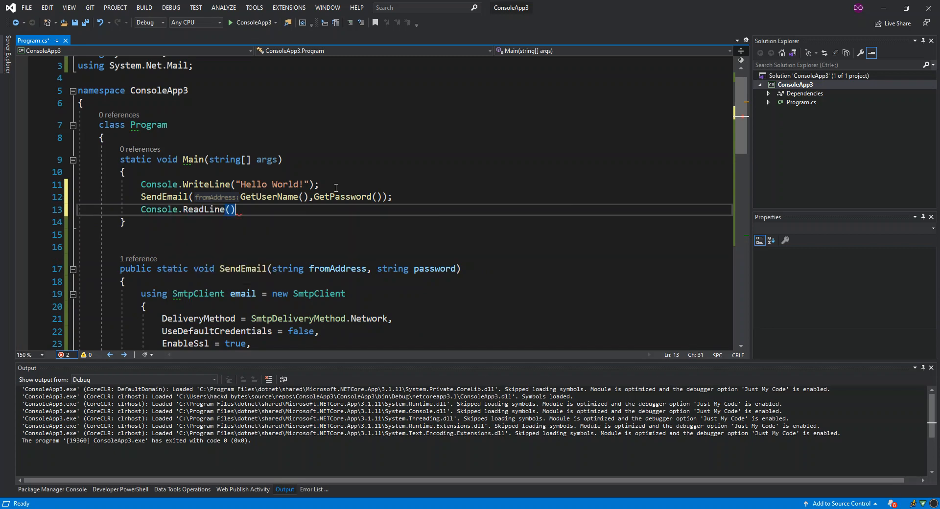
{"action": "type", "text": ";"}
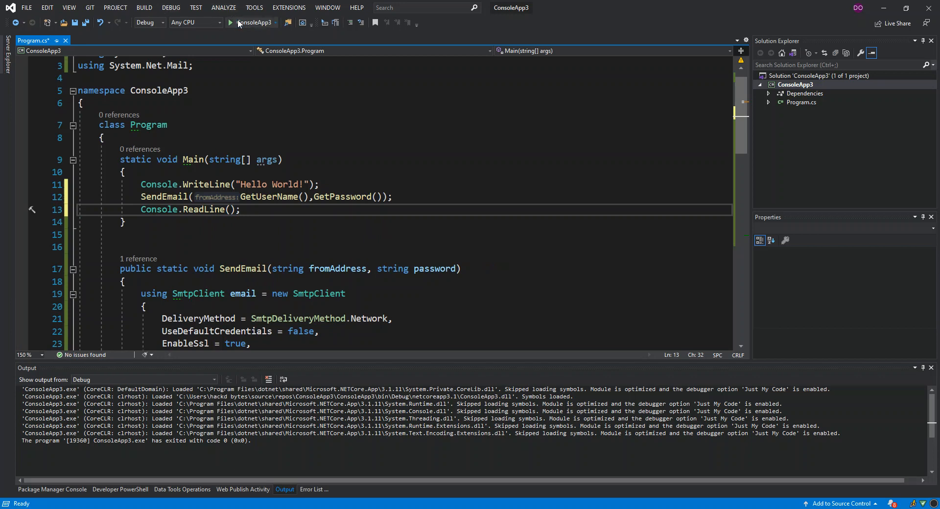
Run ConsoleApp3 so the console prints Hello World, sending email, and email sent
{"action": "left_click", "coordinate": [231, 22]}
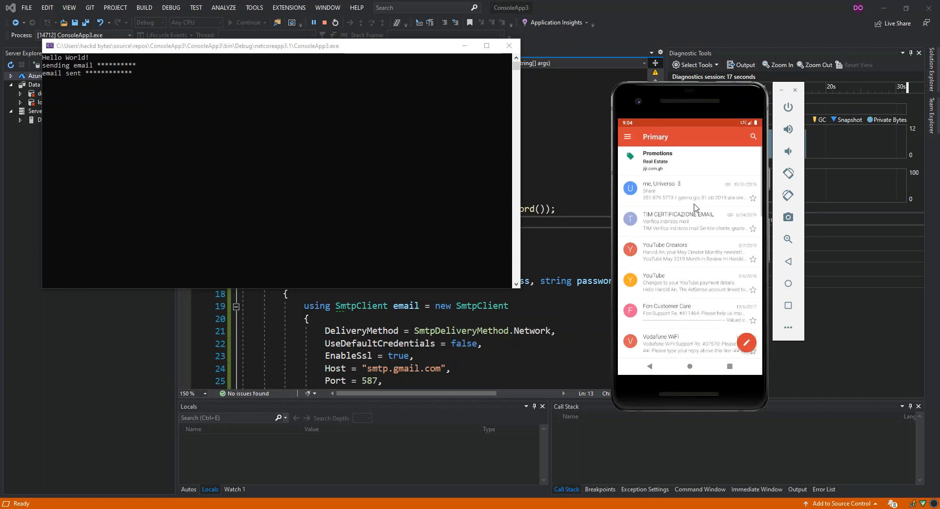
{"action": "scroll", "scroll_direction": "down", "scroll_amount": 3}
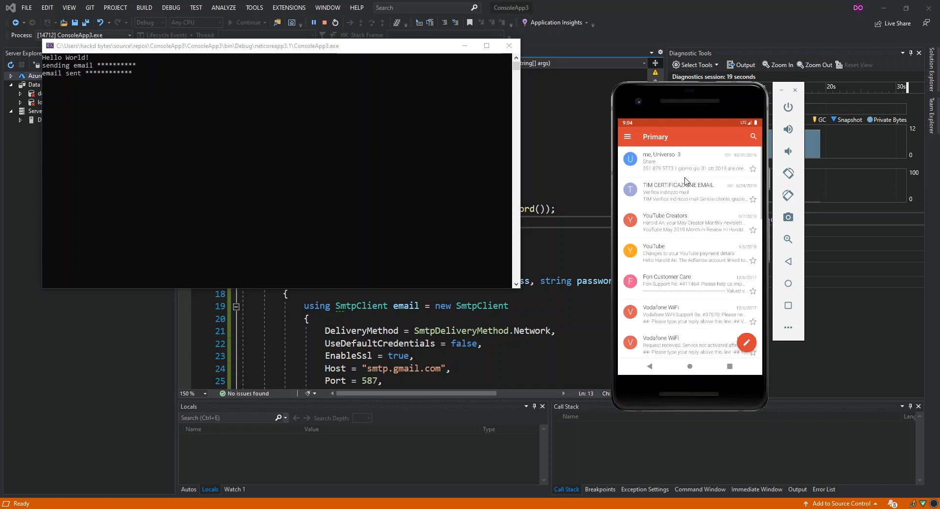
{"action": "mouse_move", "coordinate": [677, 289]}
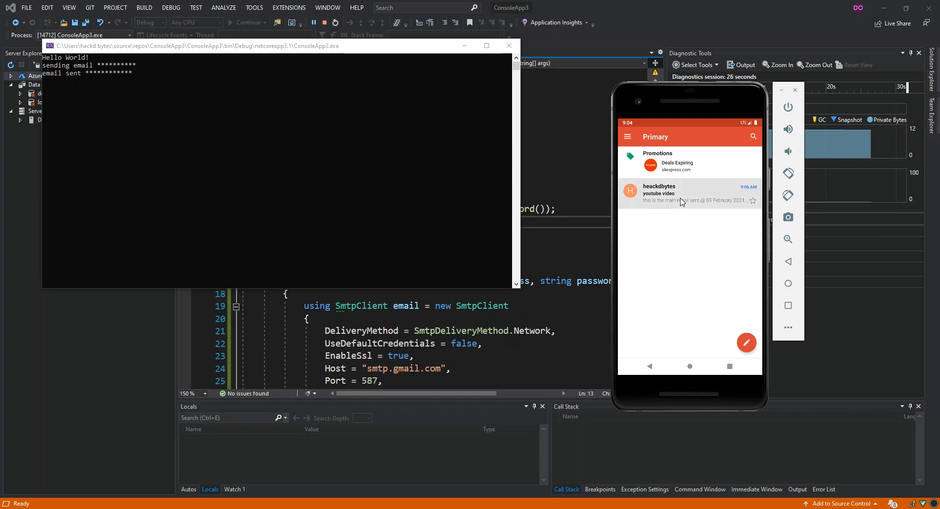
Open the newly received 'youtube video' email in the emulator's Gmail inbox
{"action": "left_click", "coordinate": [690, 193]}
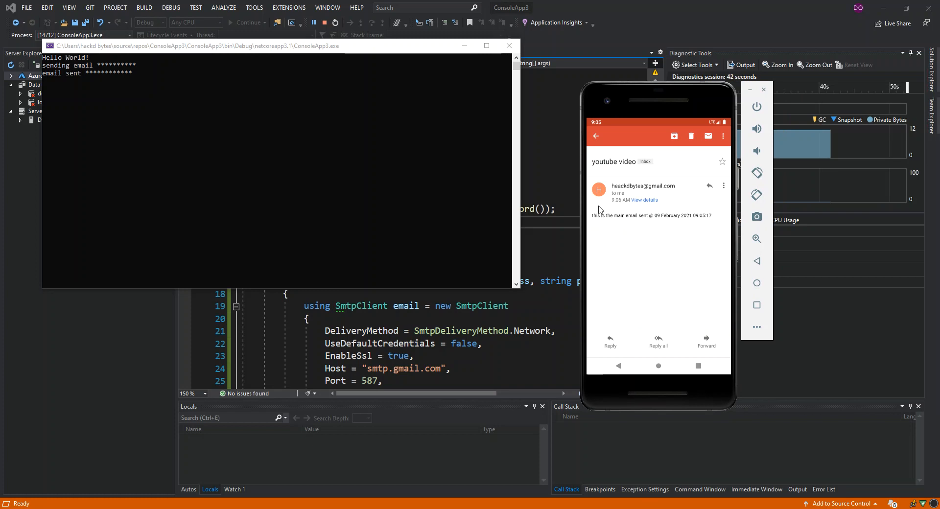
{"action": "mouse_move", "coordinate": [675, 210]}
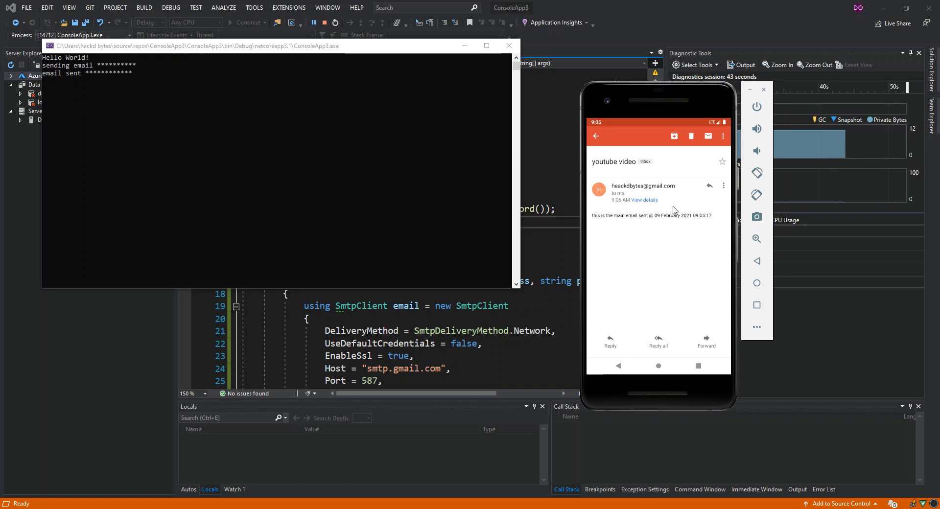
{"action": "mouse_move", "coordinate": [605, 146]}
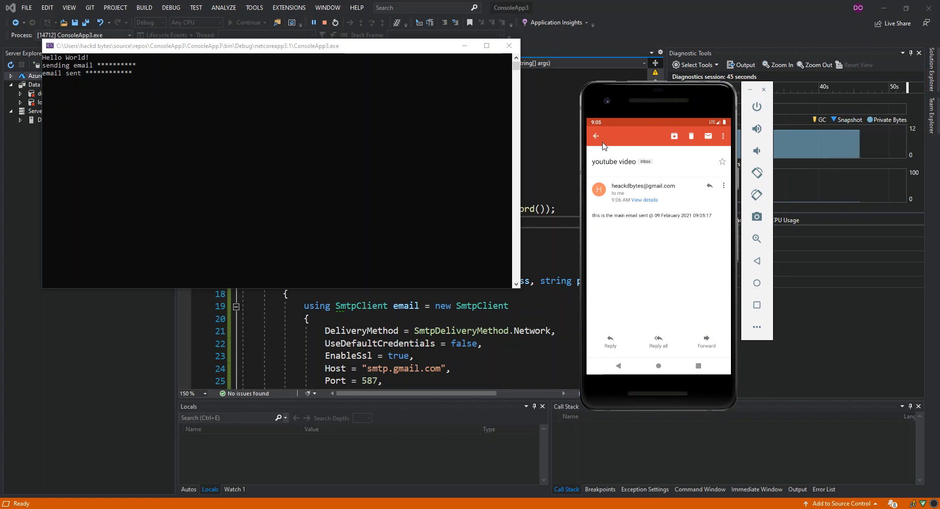